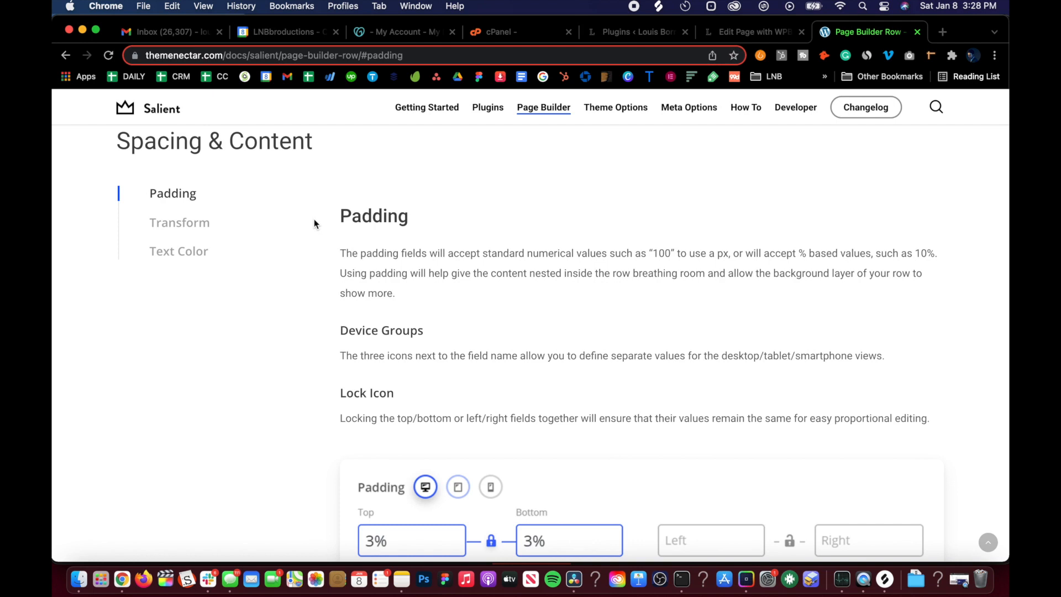
Read the Salient row Padding documentation, then return to the WPBakery page editor.
scroll("down", 3)
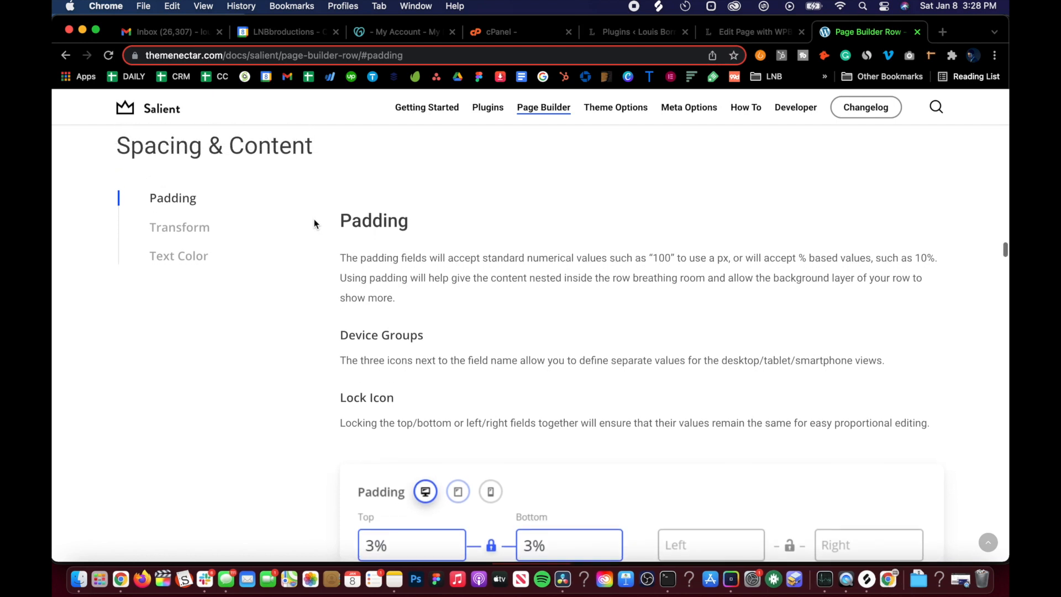
mouse_move(345, 208)
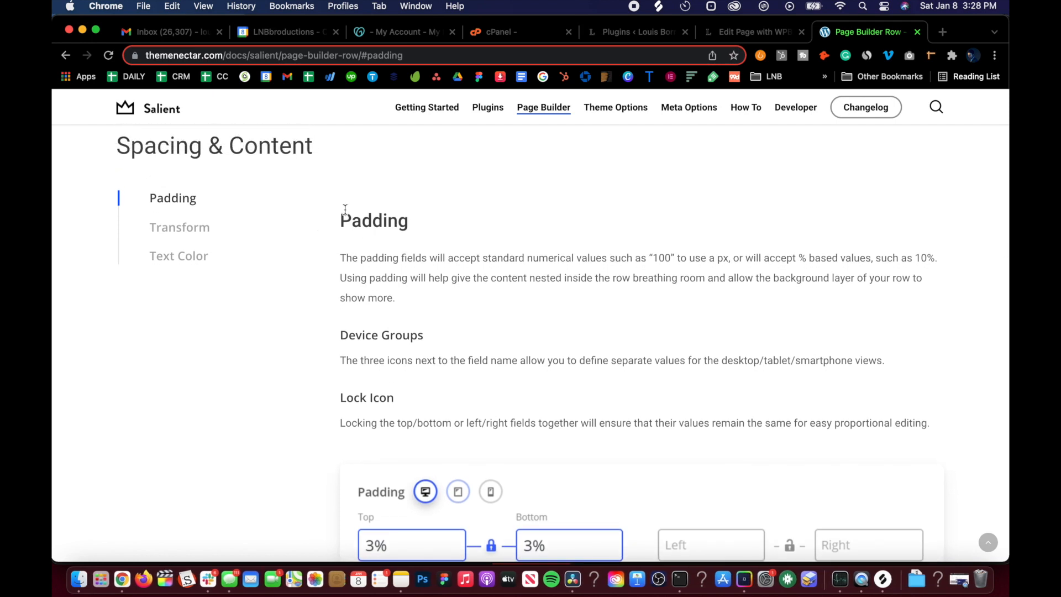
mouse_move(179, 227)
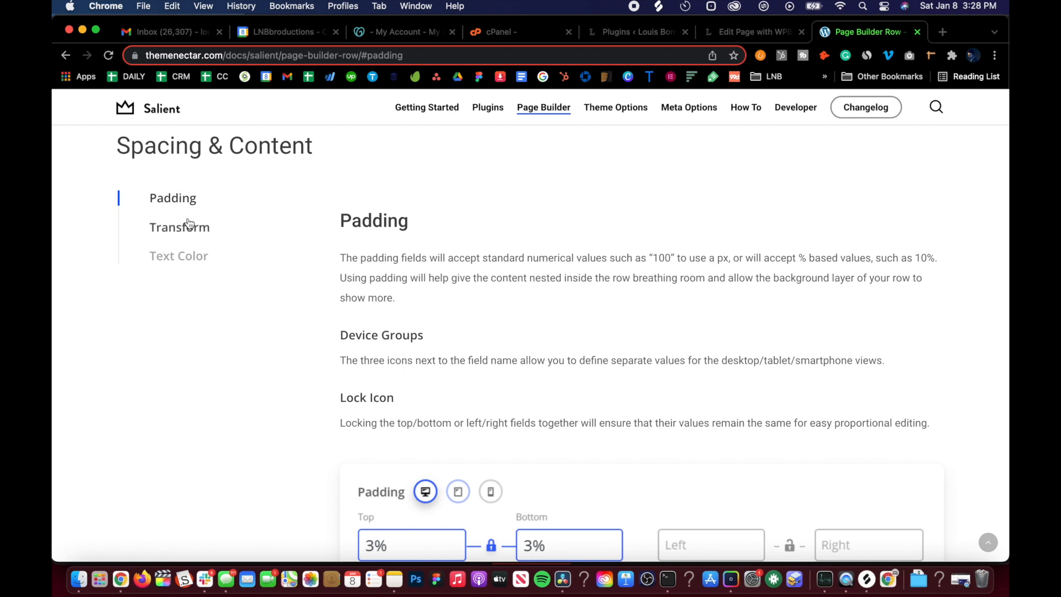
mouse_move(179, 256)
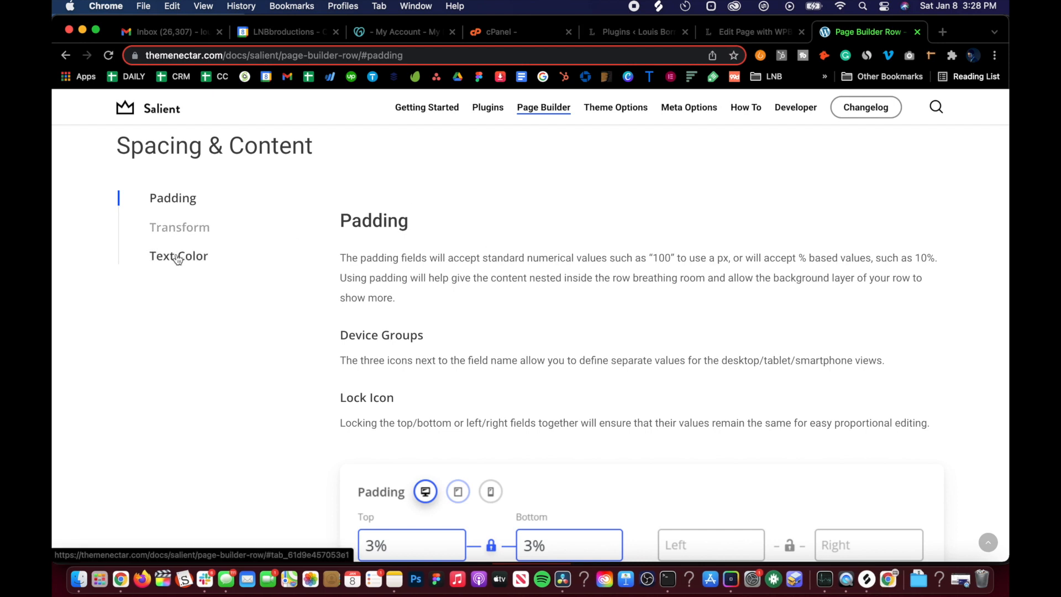
mouse_move(377, 208)
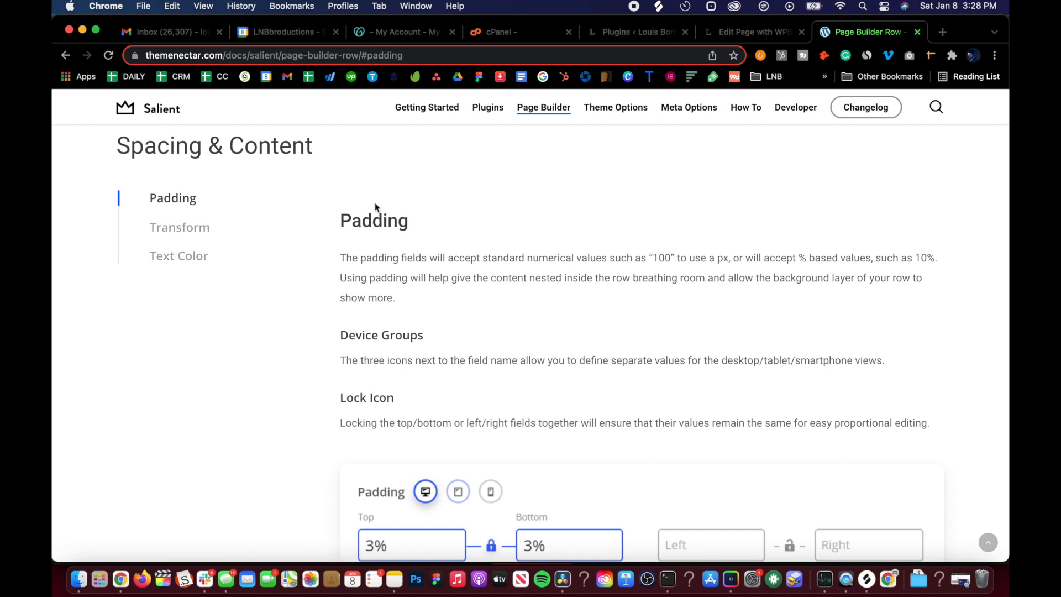
scroll("down", 3)
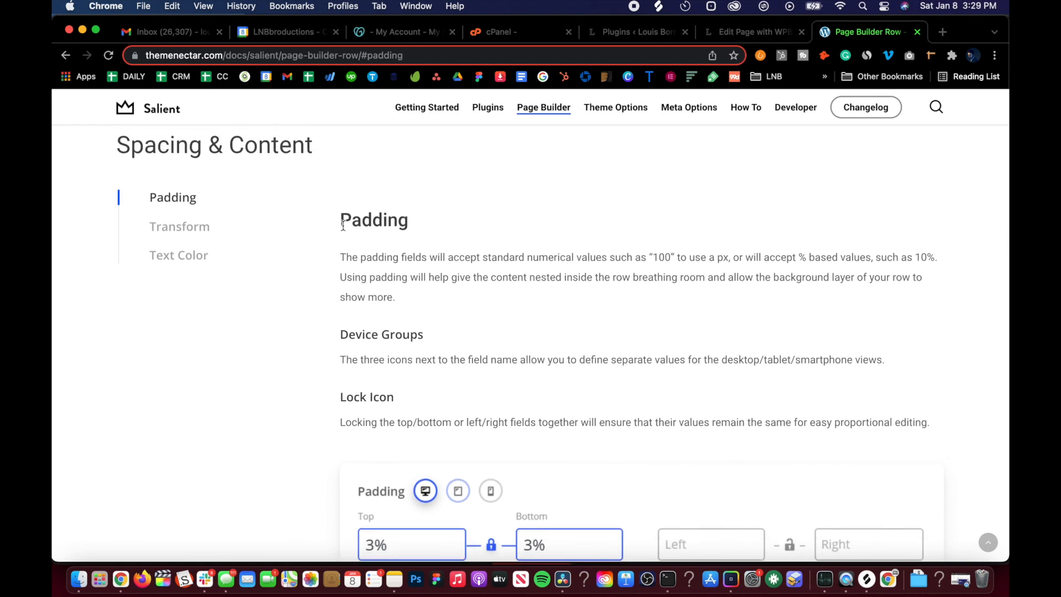
mouse_move(372, 290)
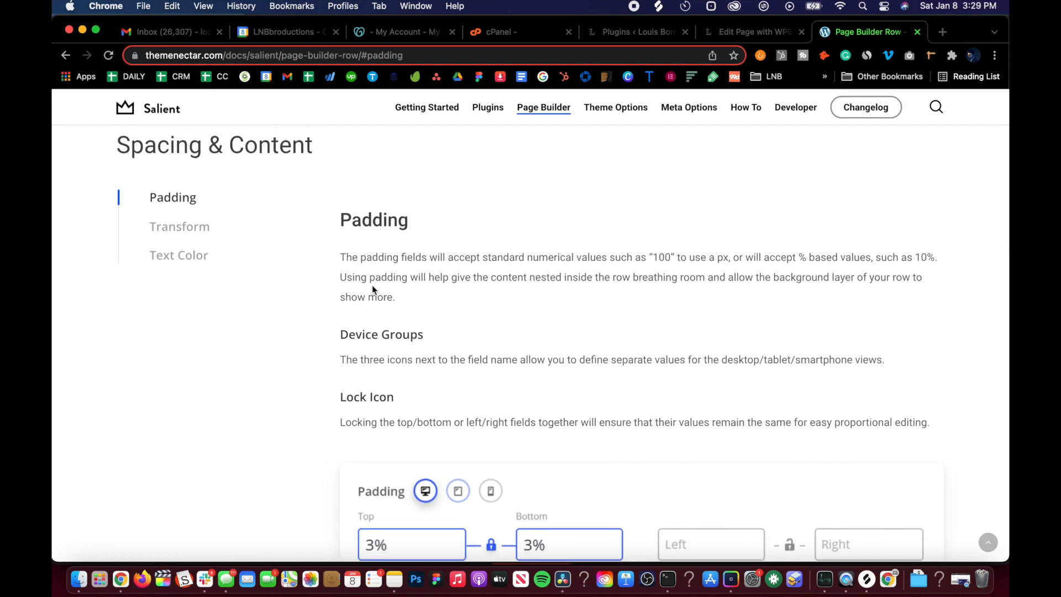
scroll("down", 3)
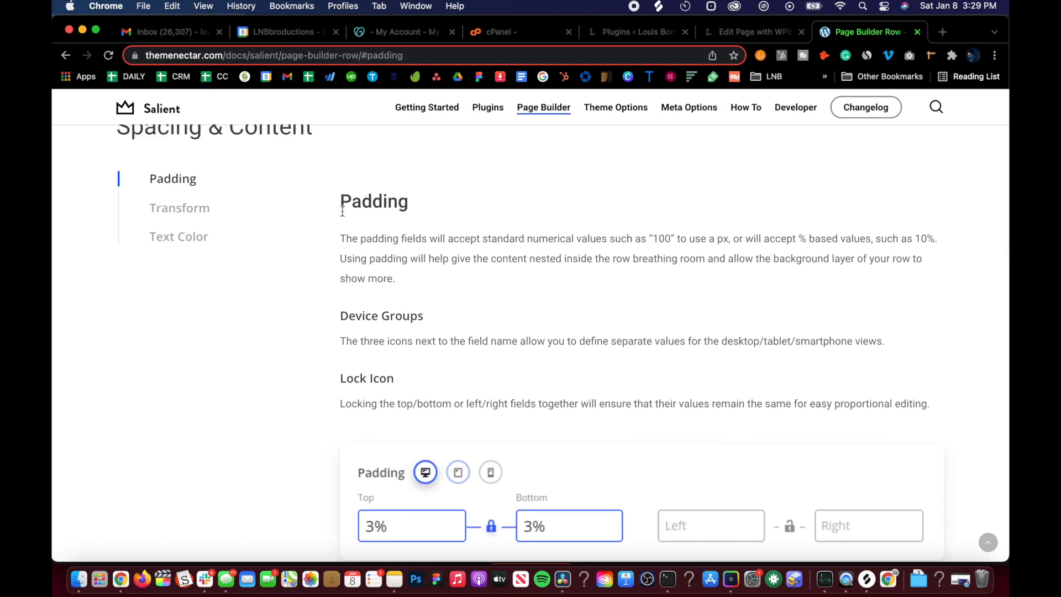
mouse_move(342, 211)
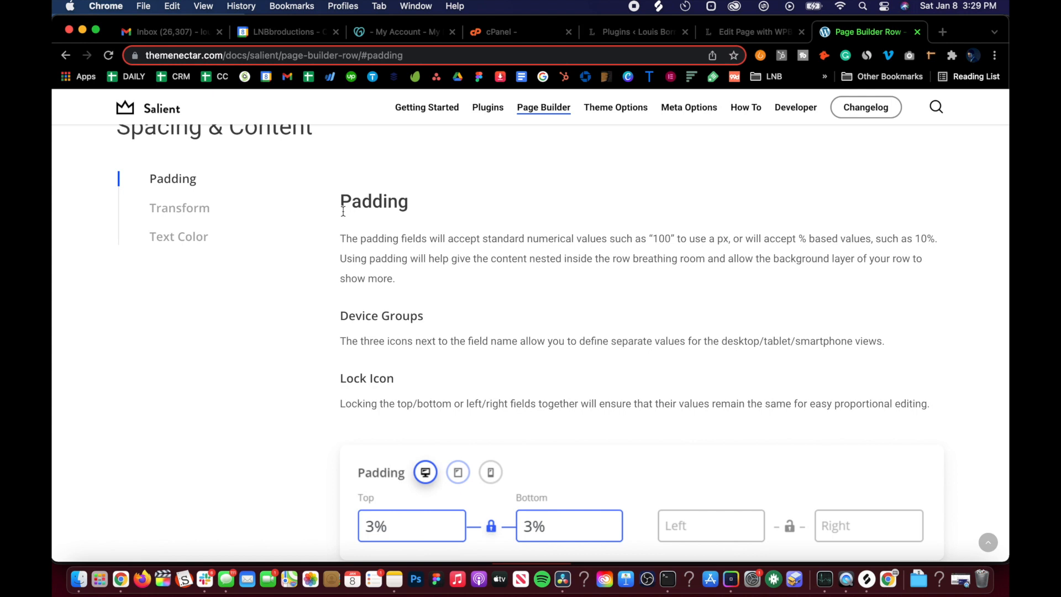
mouse_move(352, 224)
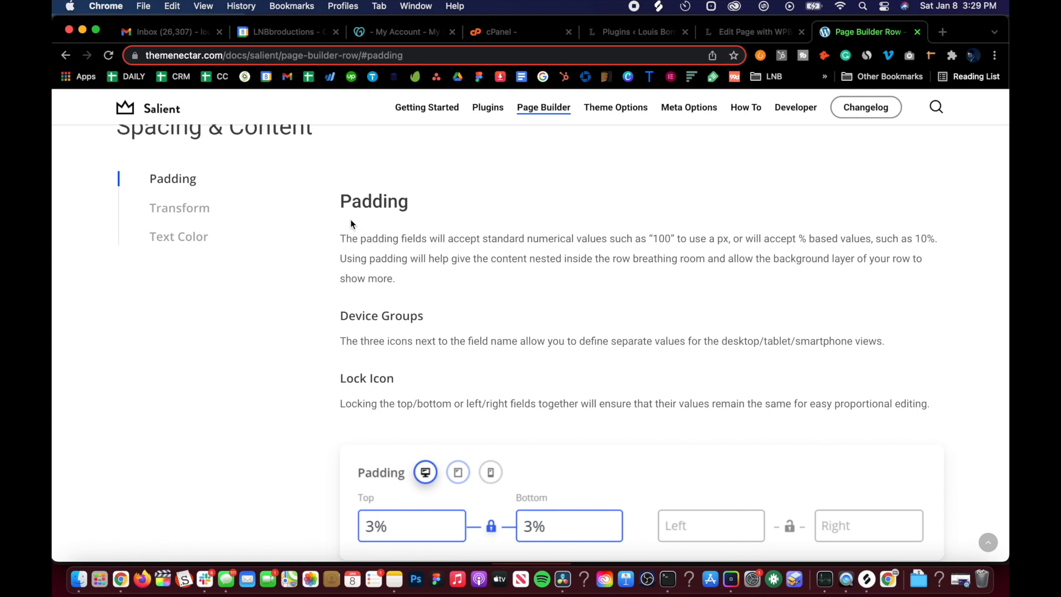
scroll("down", 3)
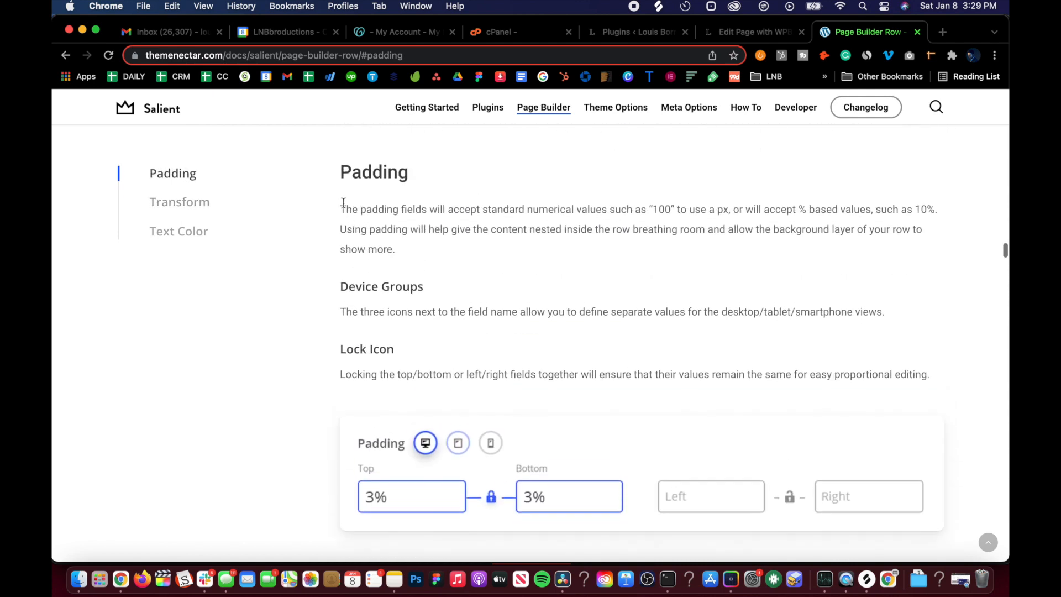
mouse_move(347, 190)
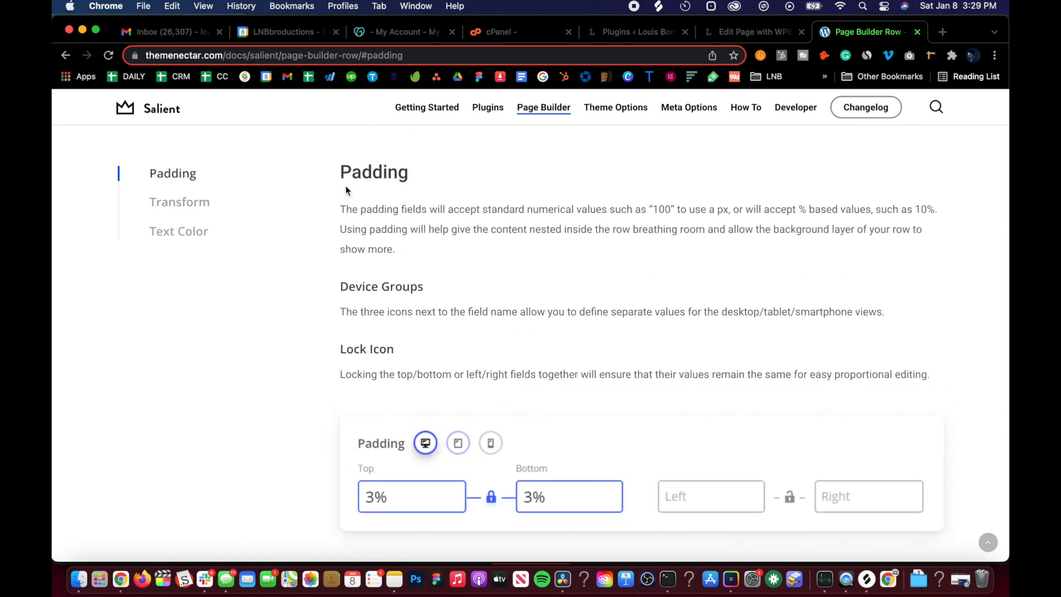
left_click(690, 107)
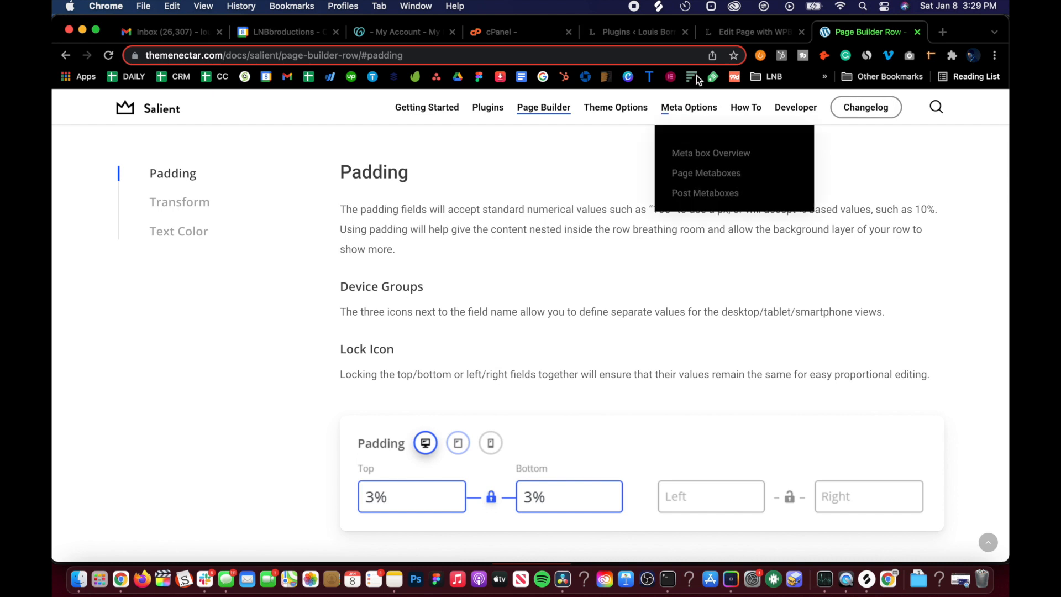
left_click(753, 32)
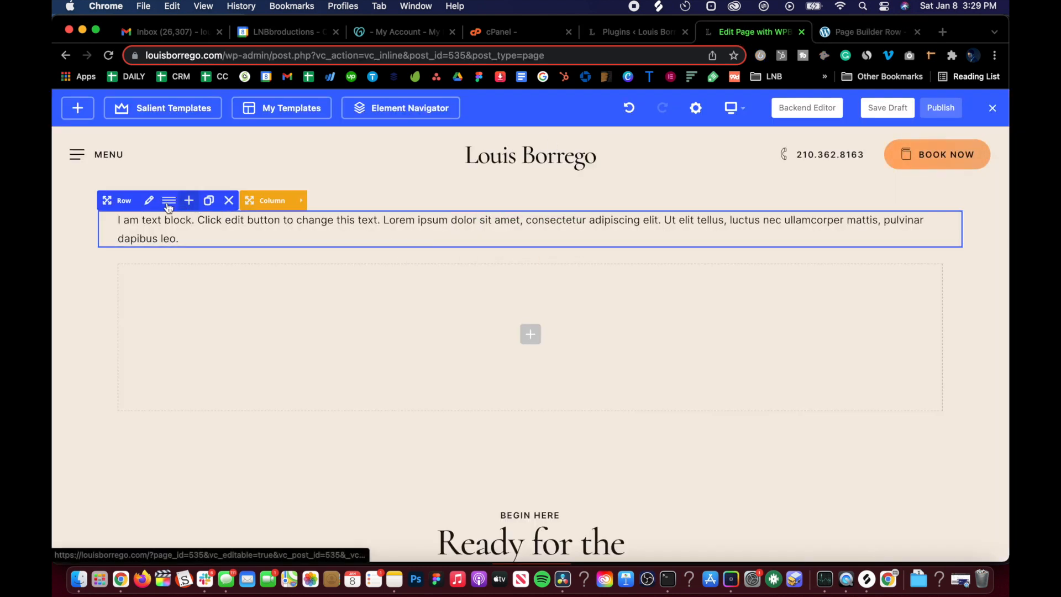
mouse_move(147, 200)
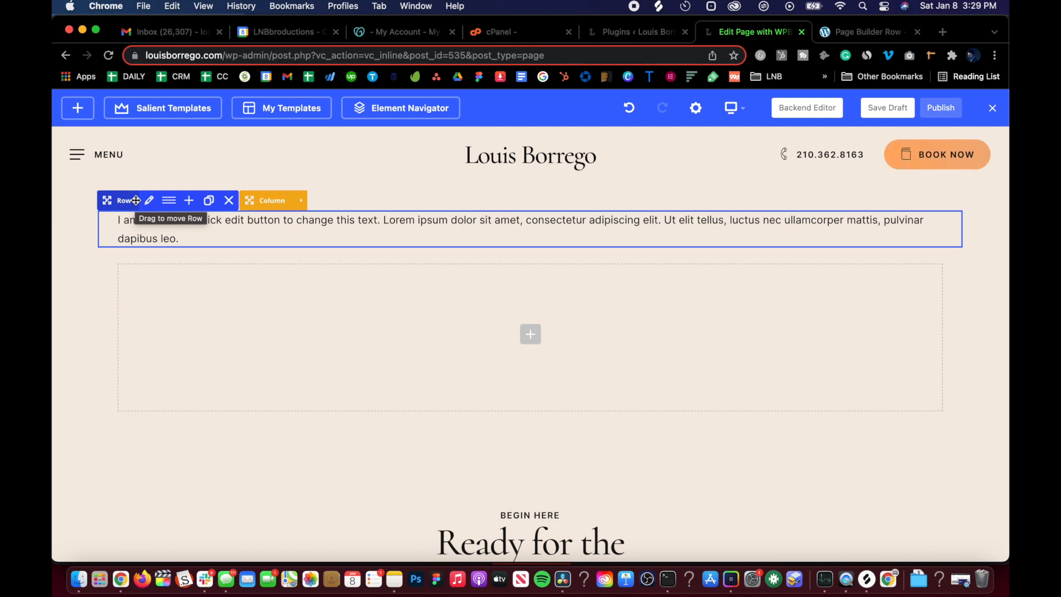
Open the text block row's settings and activate the Top padding field in Spacing & Transform.
left_click(148, 200)
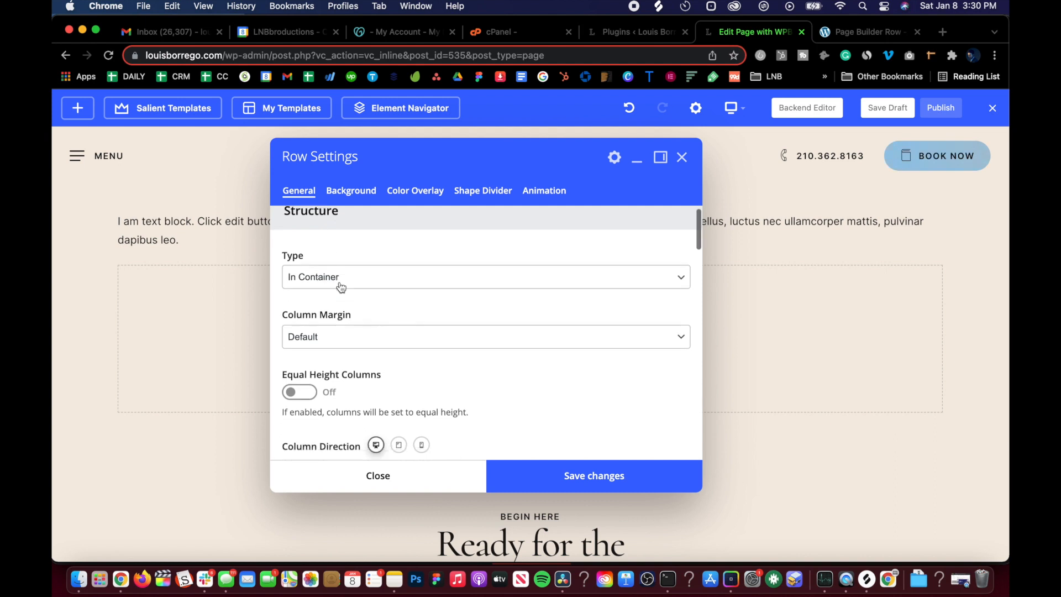
scroll("down", 3)
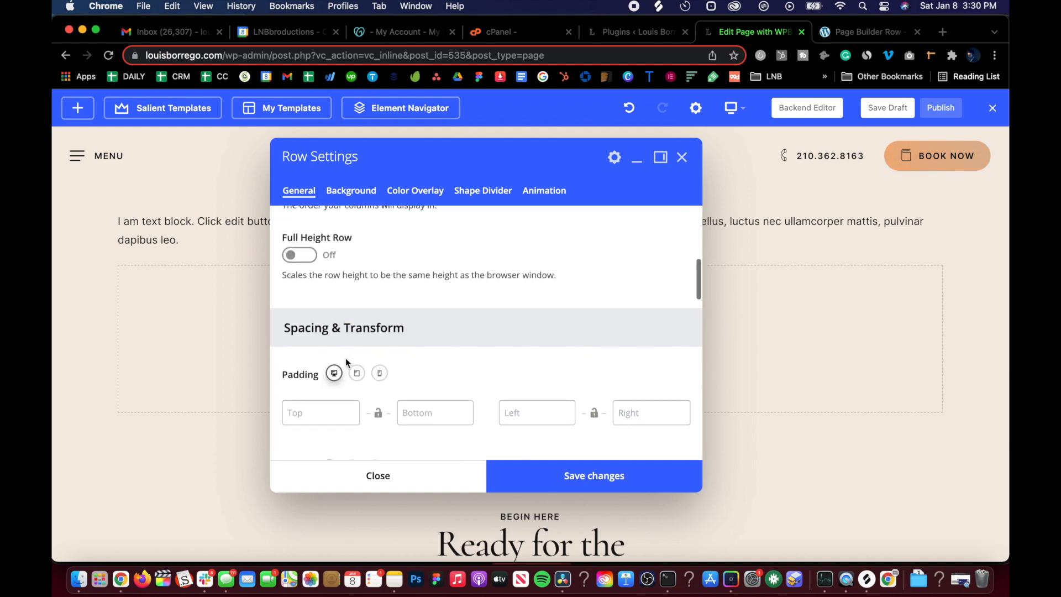
scroll("down", 3)
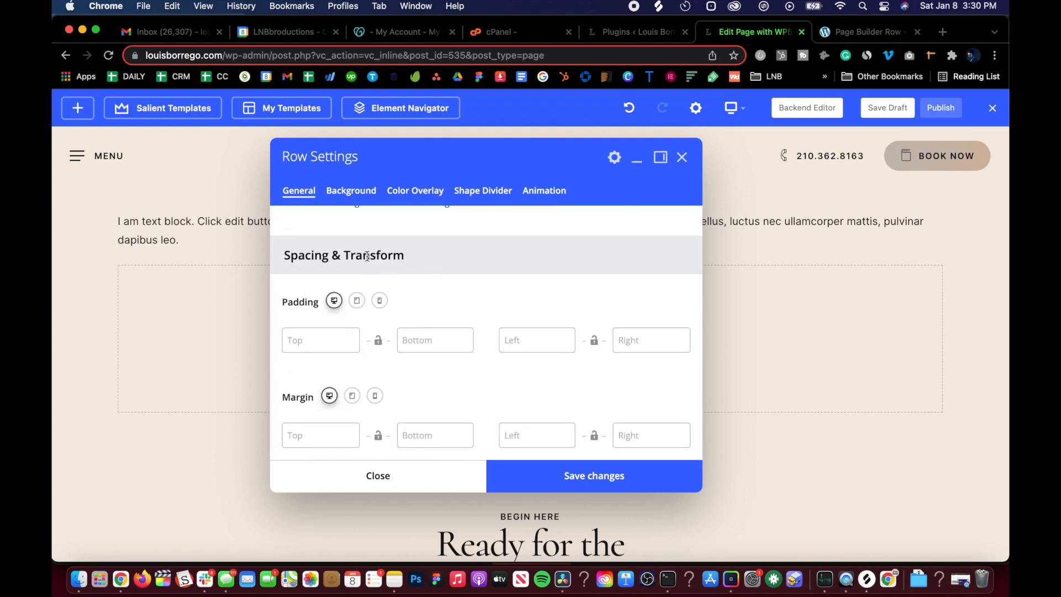
left_click(320, 340)
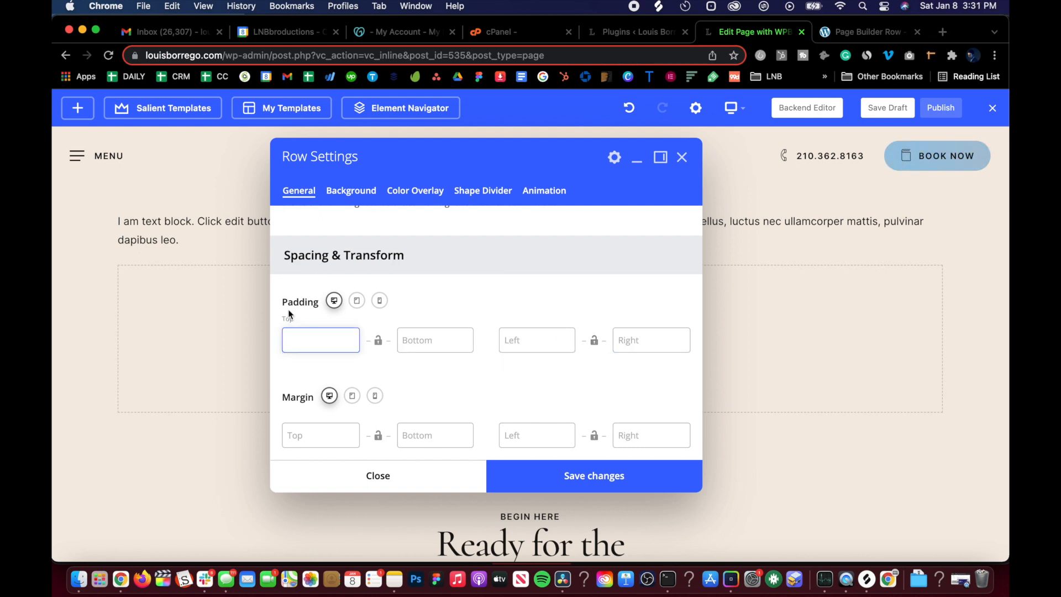
left_click(320, 340)
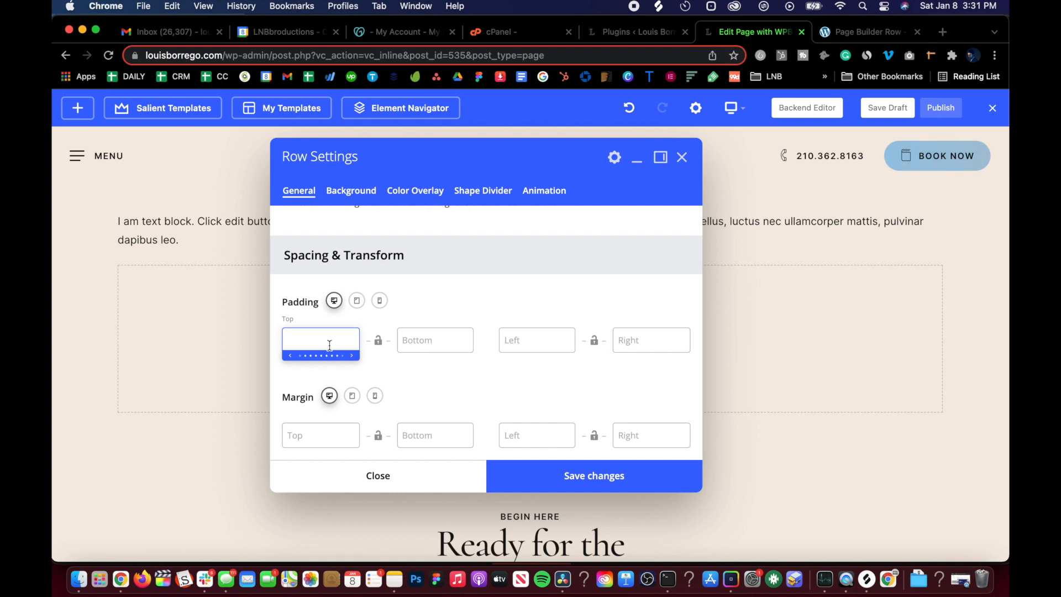
Try 100px and then 5% top padding on the row, settling on 3%.
type("100px")
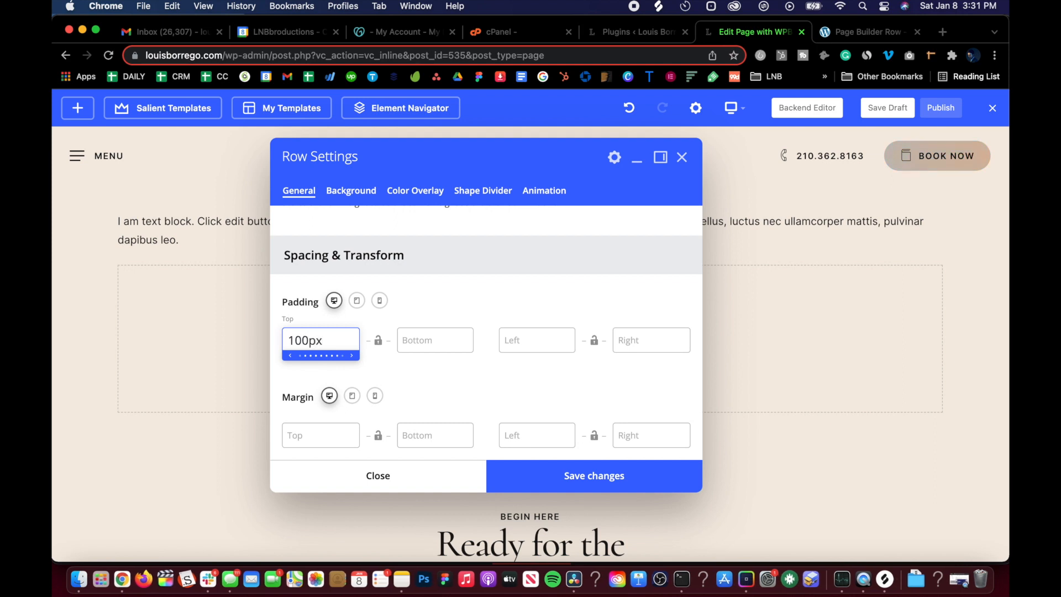
left_click(594, 476)
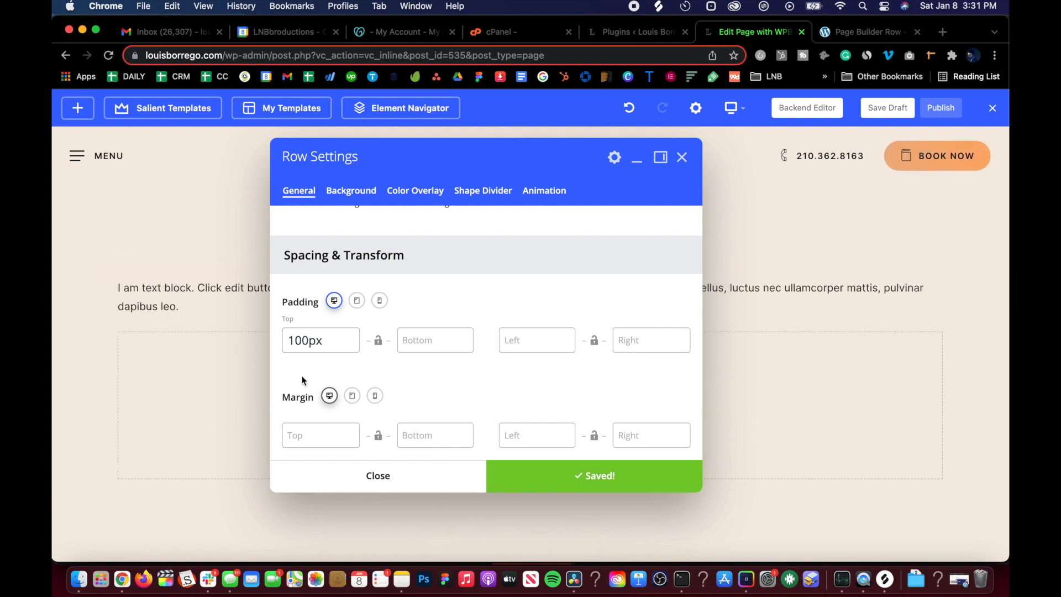
left_click(320, 340)
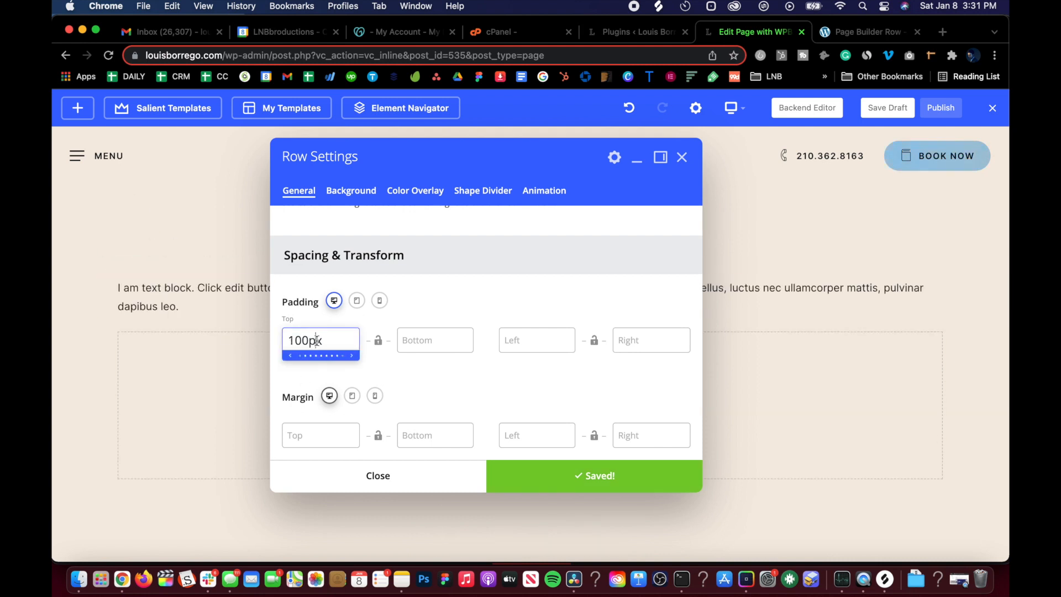
triple_click(320, 340)
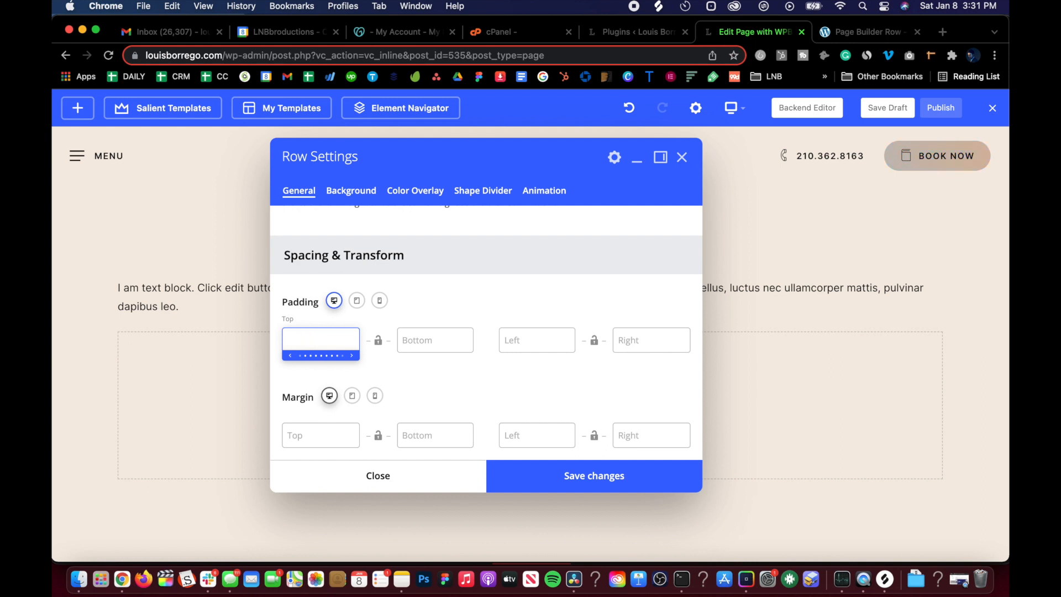
type("5")
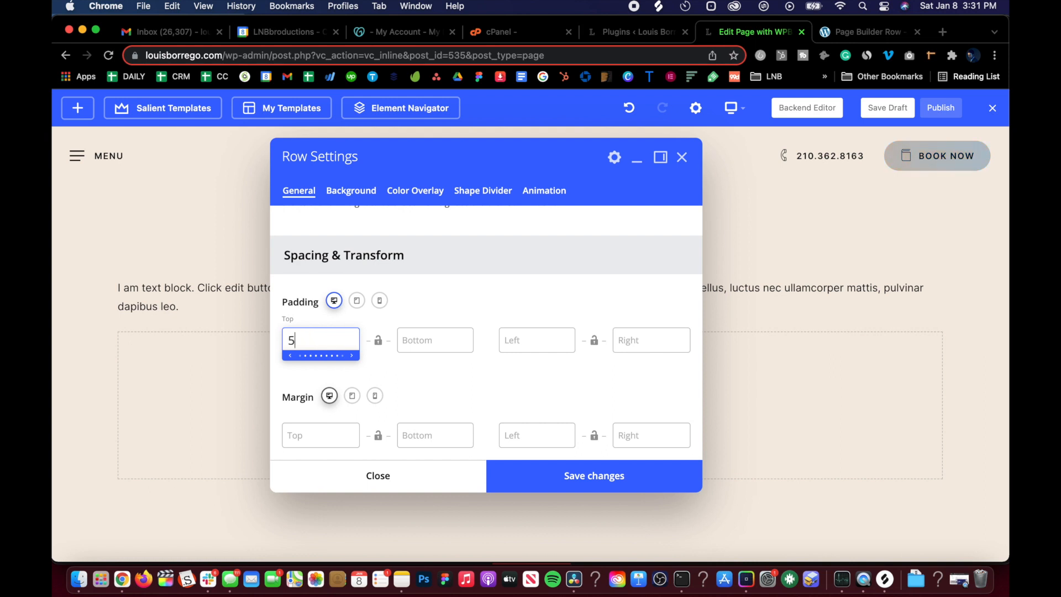
type("%")
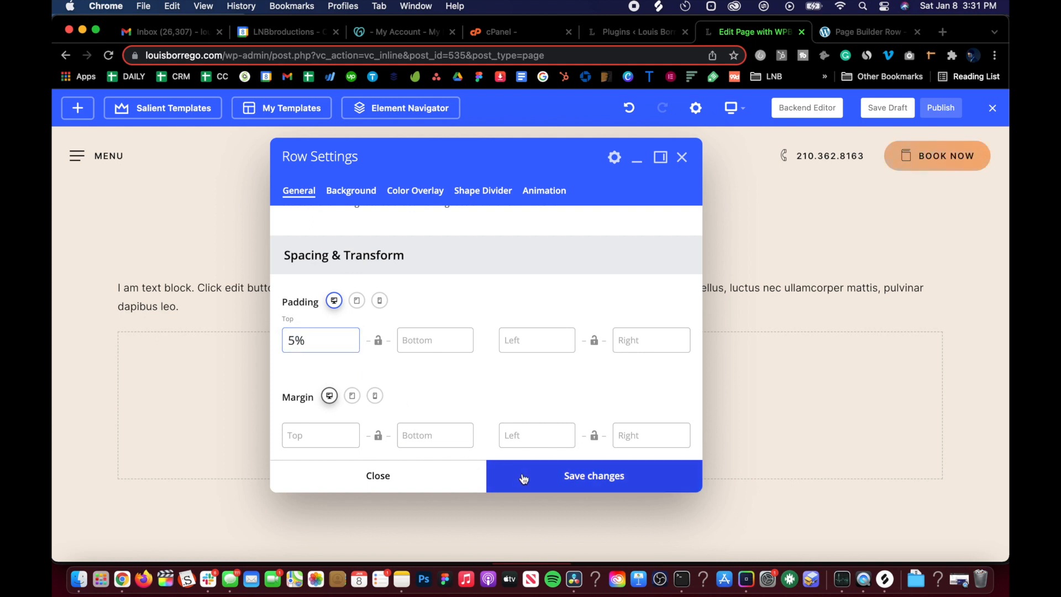
left_click(594, 476)
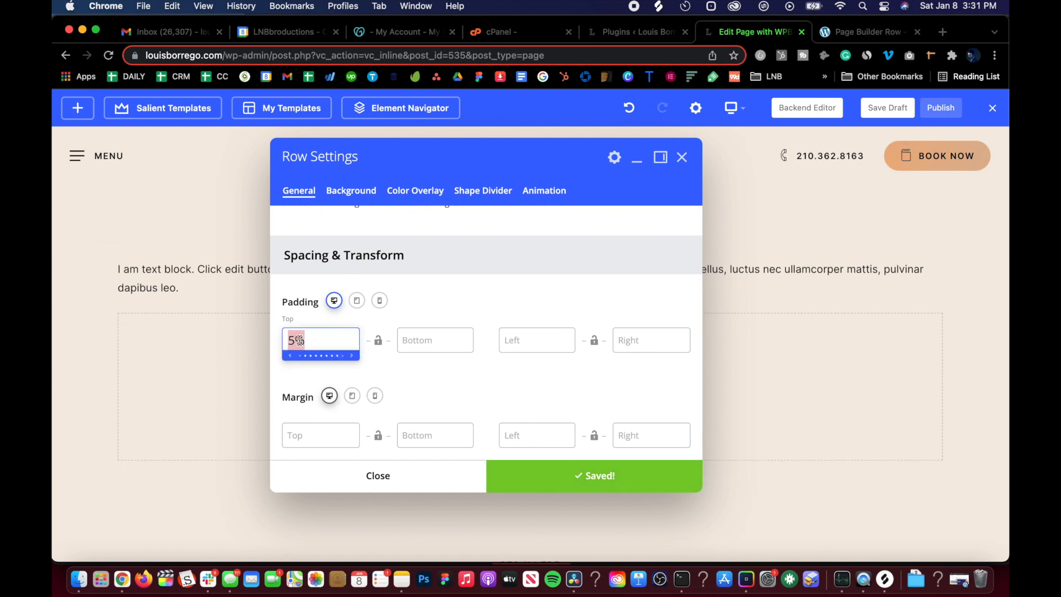
type("3%")
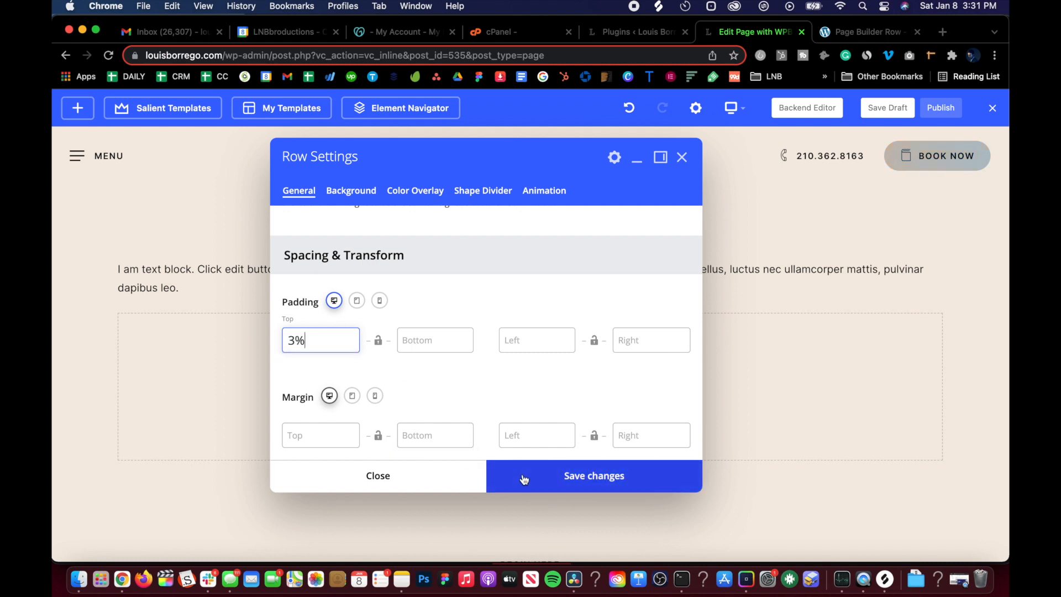
left_click(594, 476)
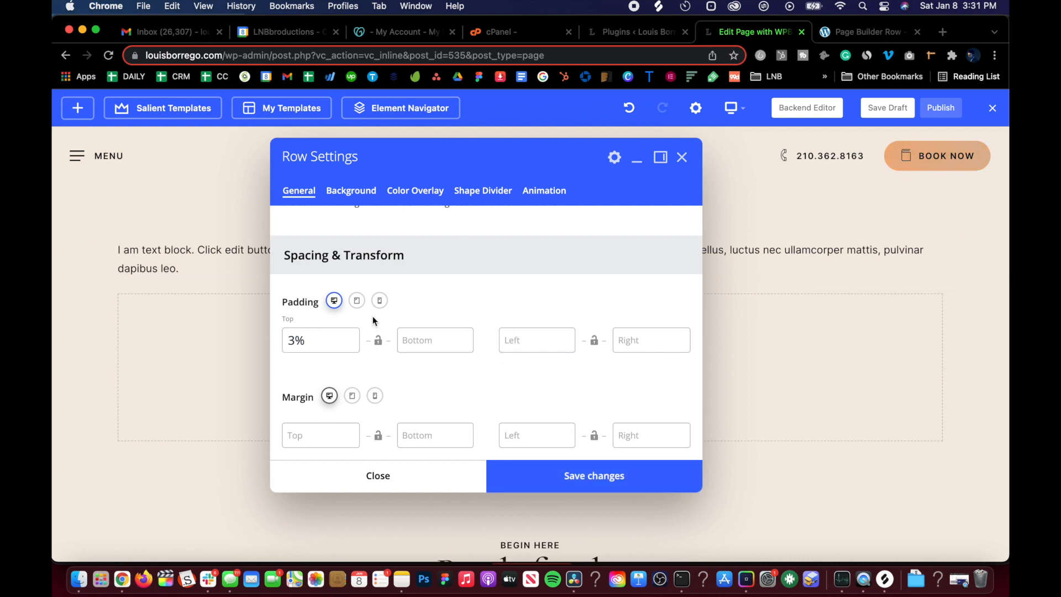
Check the tablet and phone padding values, then preview the page at phone width.
scroll("down", 3)
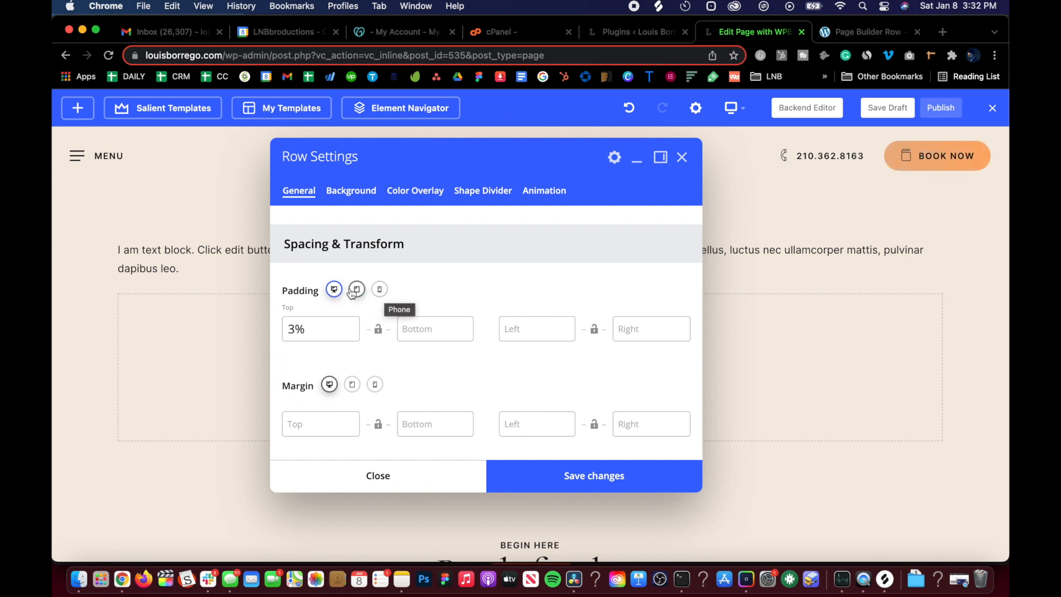
left_click(356, 290)
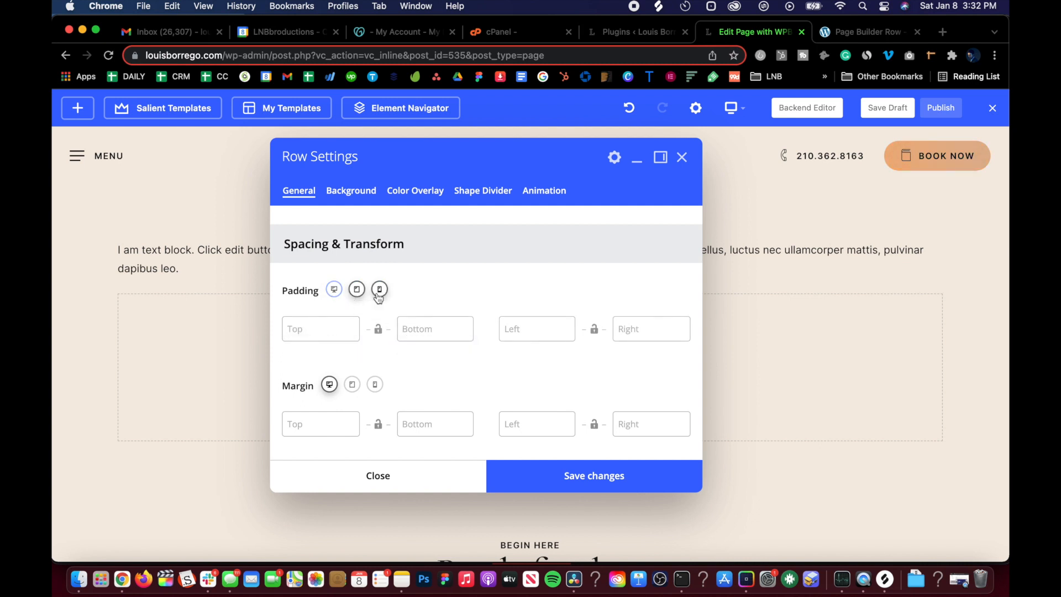
left_click(356, 289)
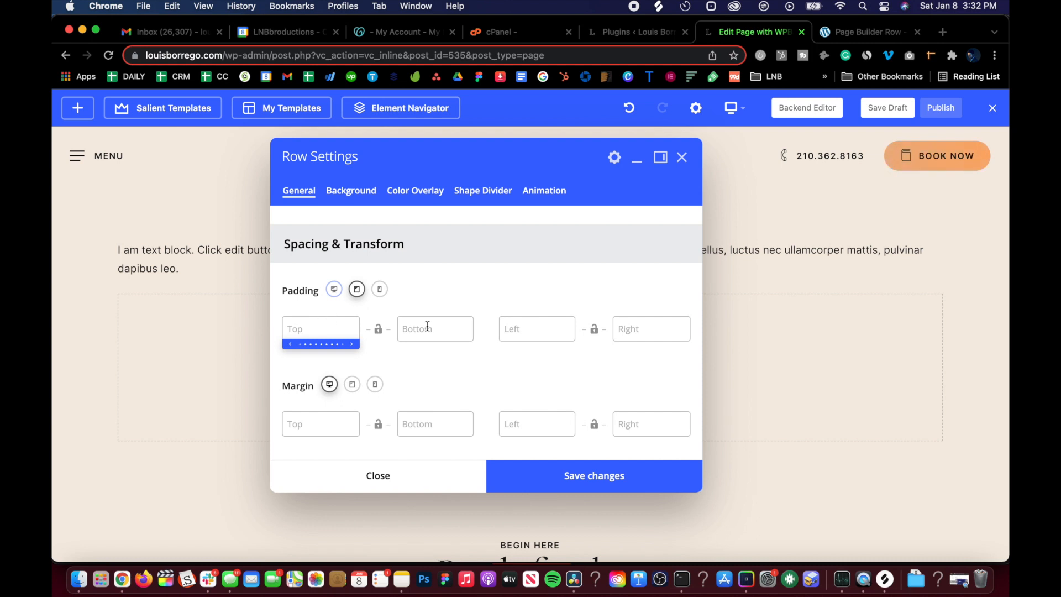
left_click(380, 289)
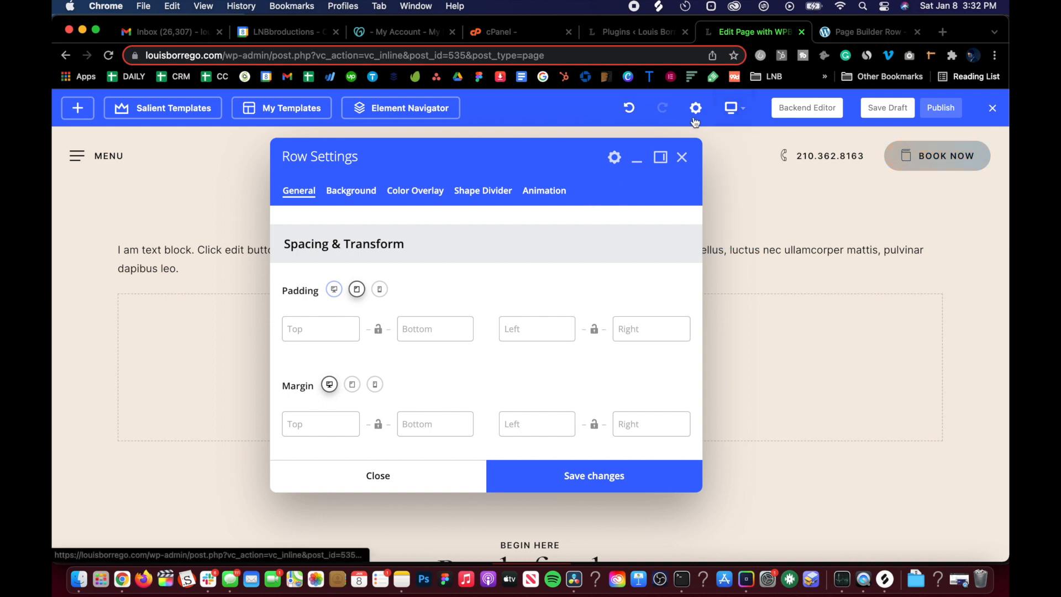
left_click(731, 108)
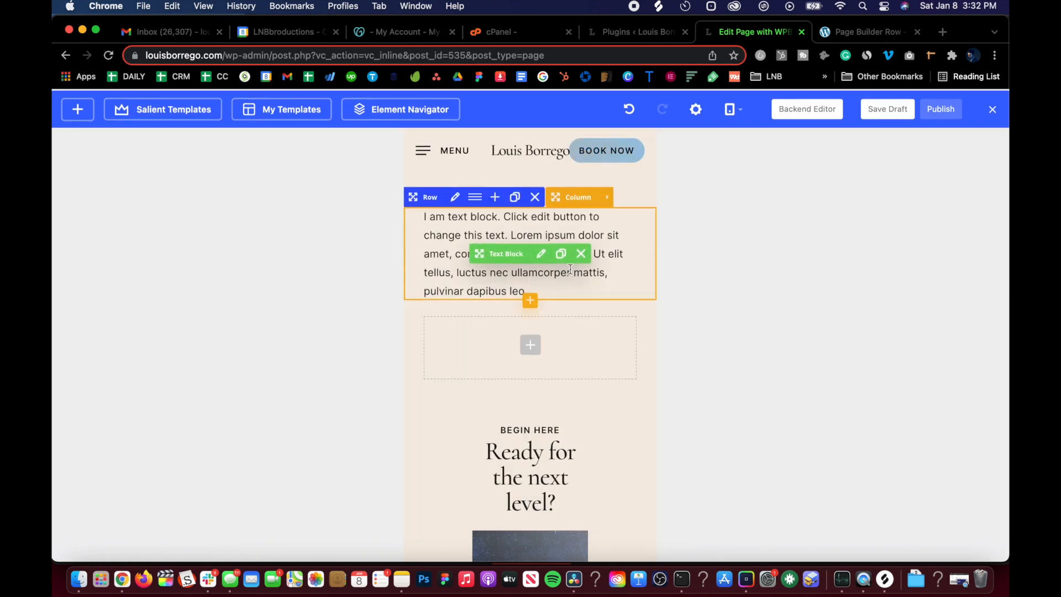
Reopen the row settings and review its Spacing & Transform padding values.
left_click(455, 197)
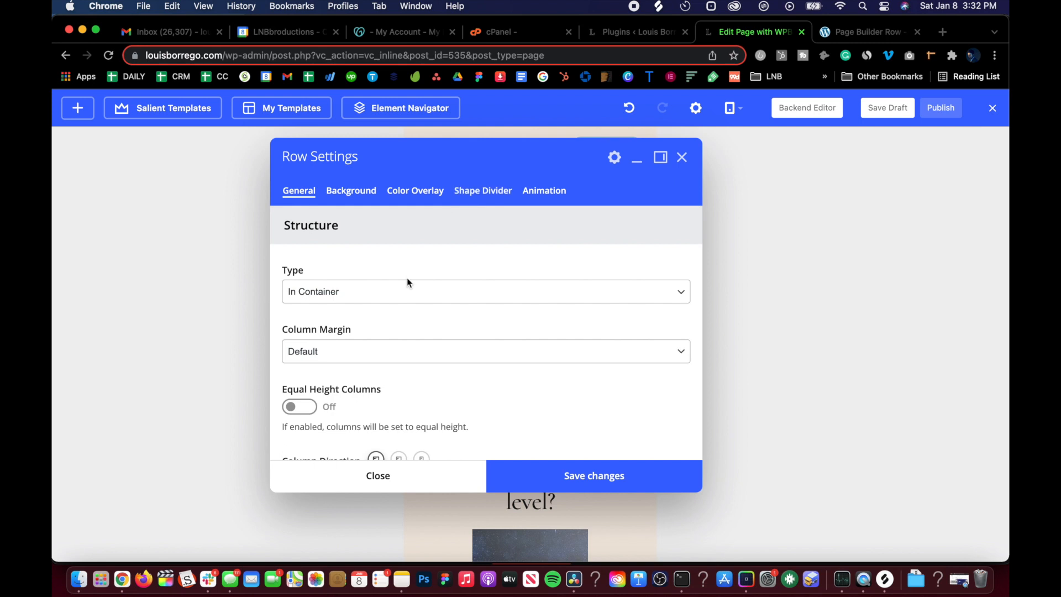
scroll("down", 3)
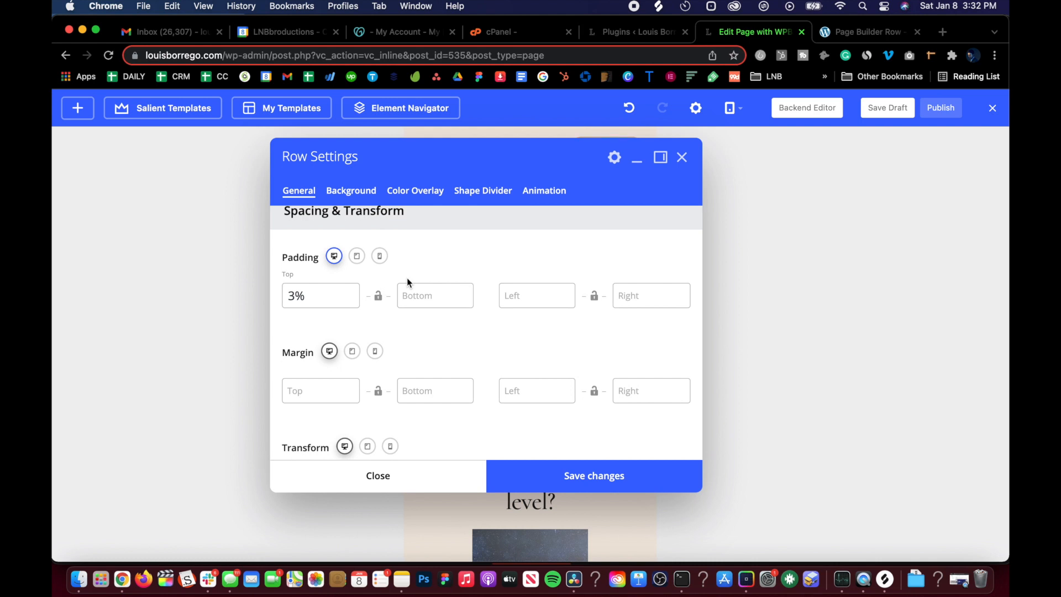
left_click(320, 295)
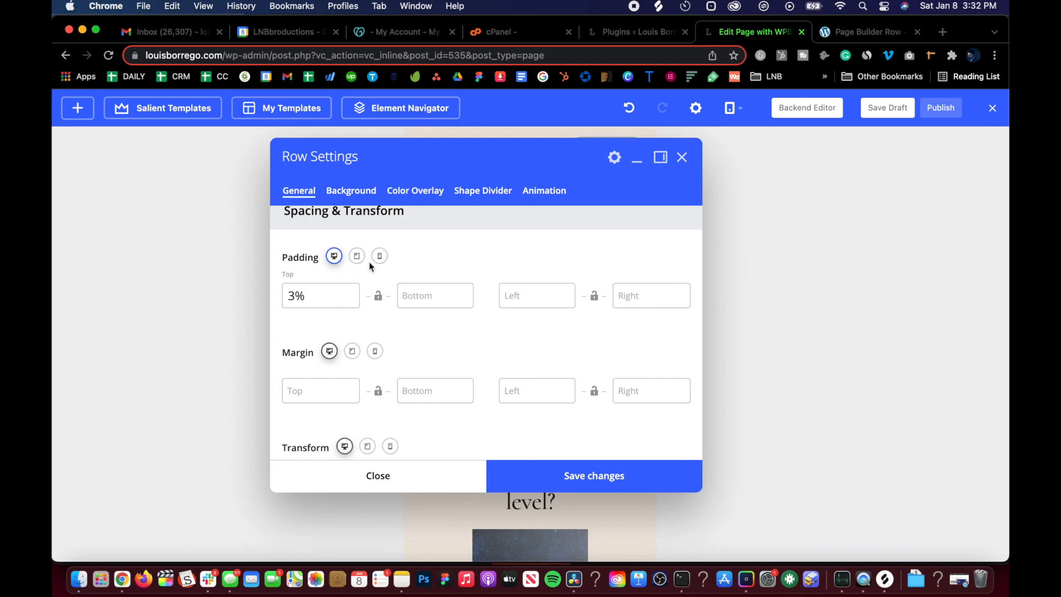
left_click(320, 295)
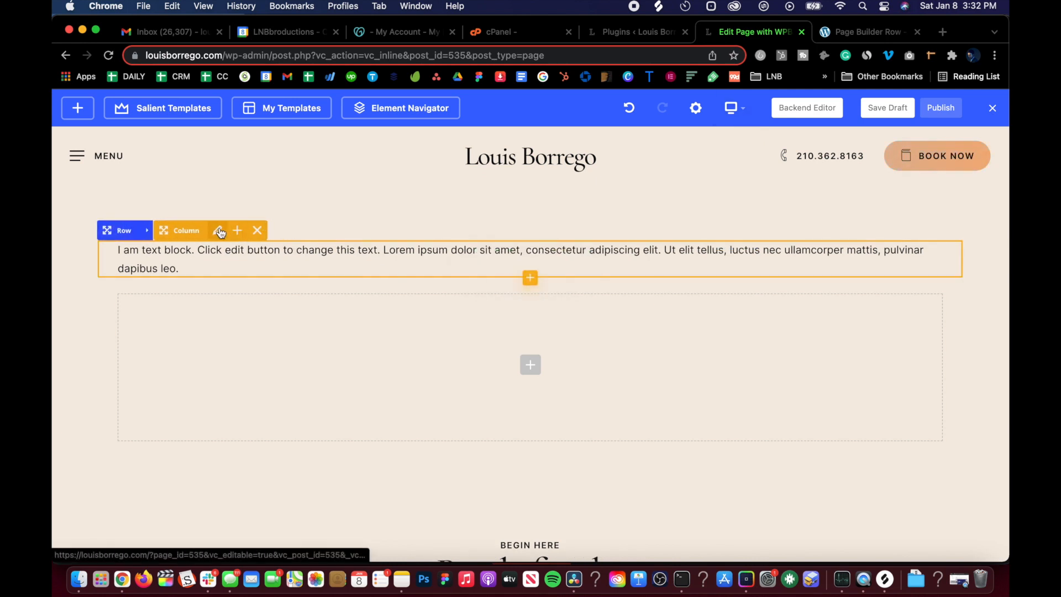
left_click(217, 231)
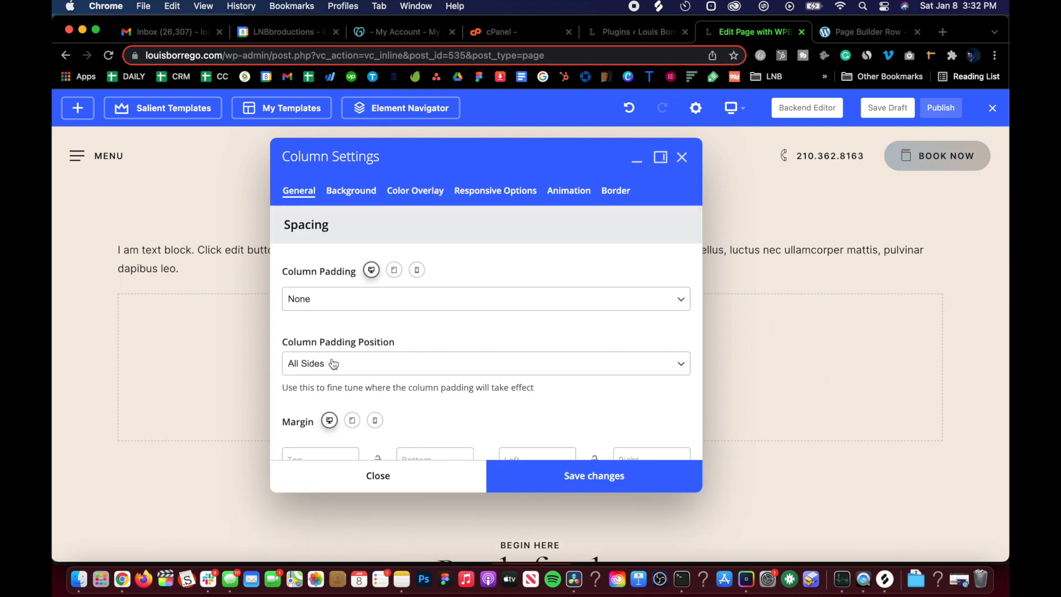
scroll("down", 3)
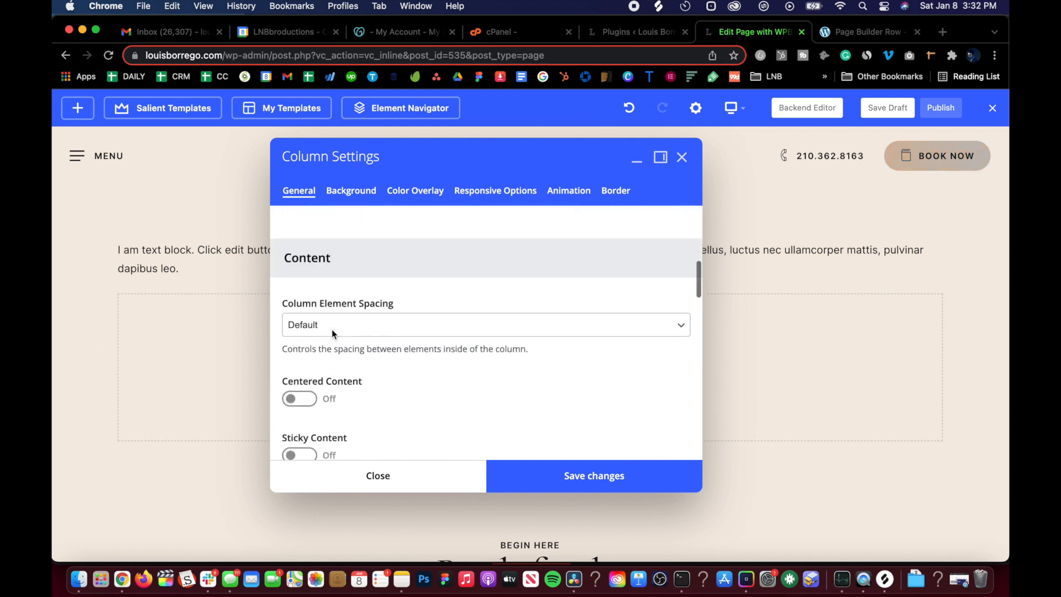
scroll("down", 3)
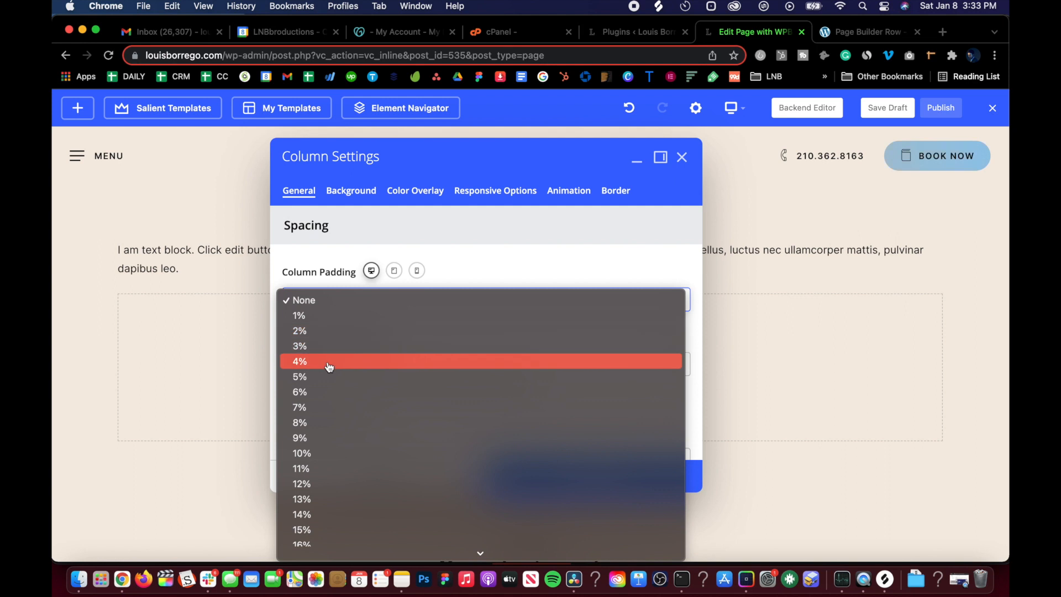
mouse_move(329, 316)
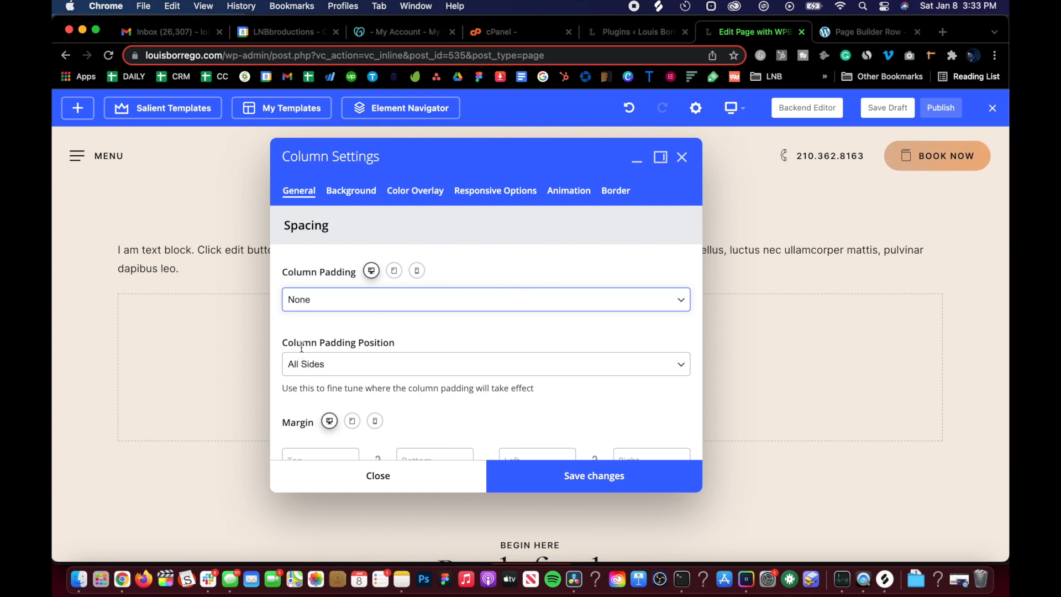
left_click(485, 364)
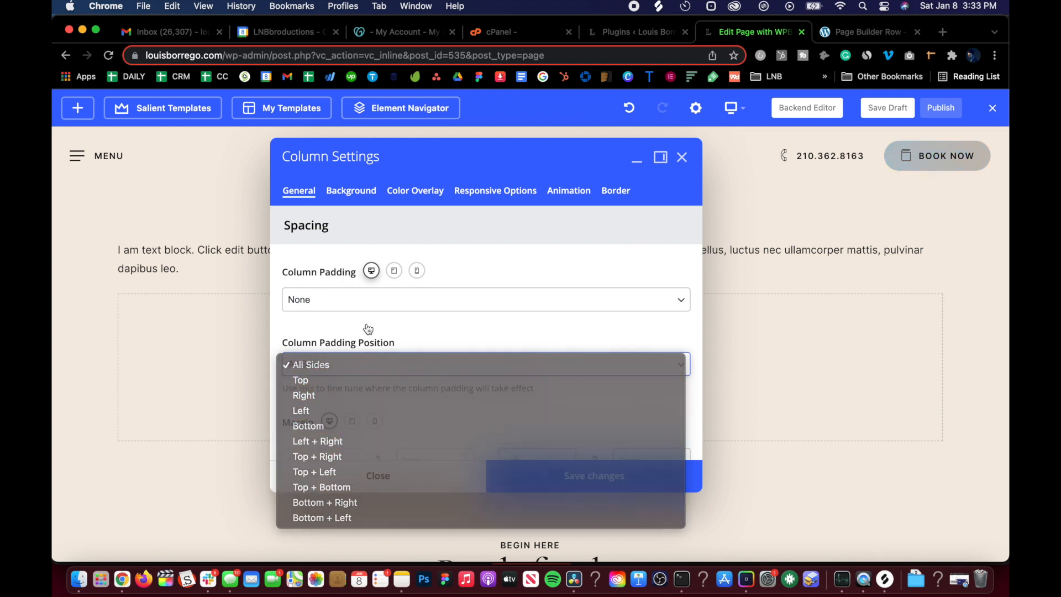
left_click(311, 365)
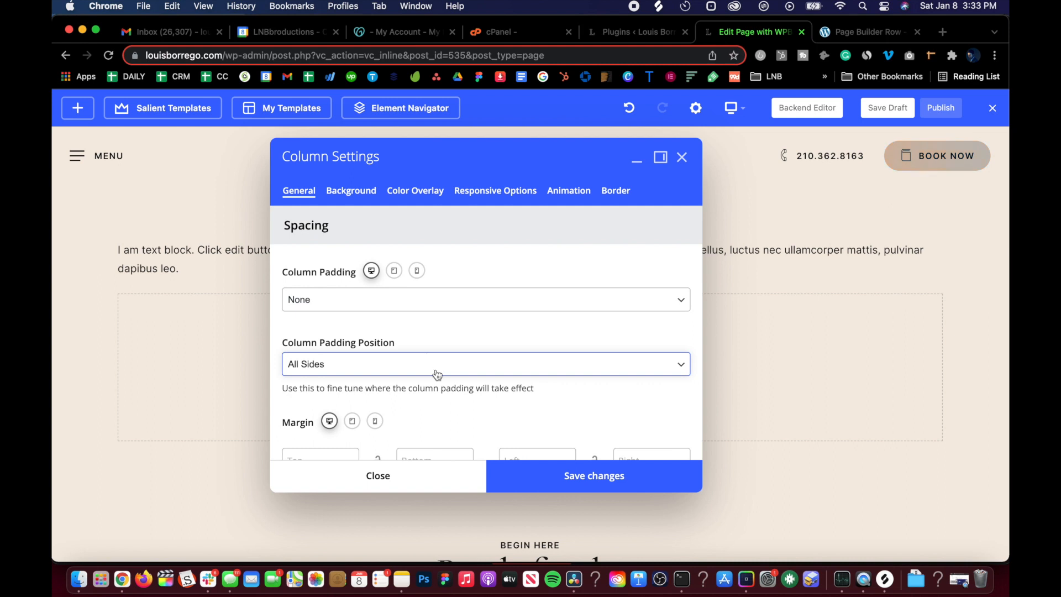
mouse_move(512, 484)
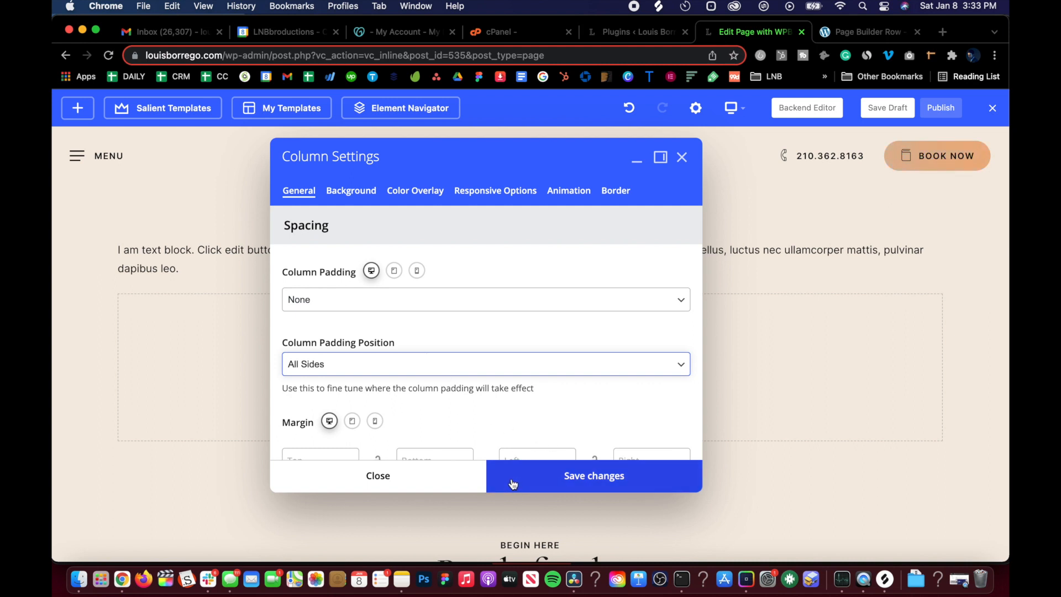
left_click(484, 364)
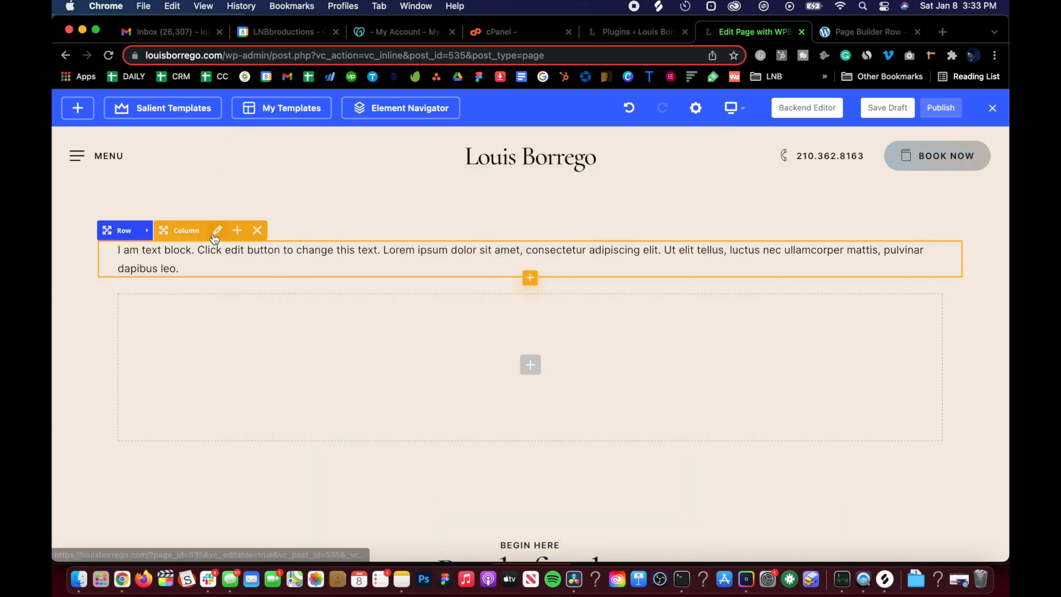
In the text block's Design Options, enter 10px top padding, 3px top border, black border color.
left_click(217, 230)
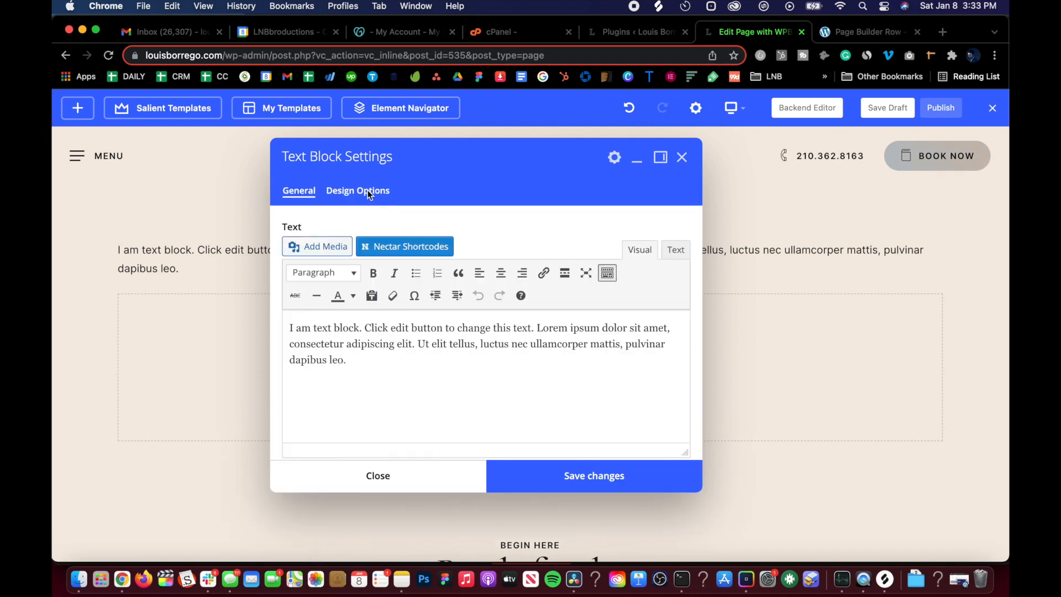
left_click(358, 191)
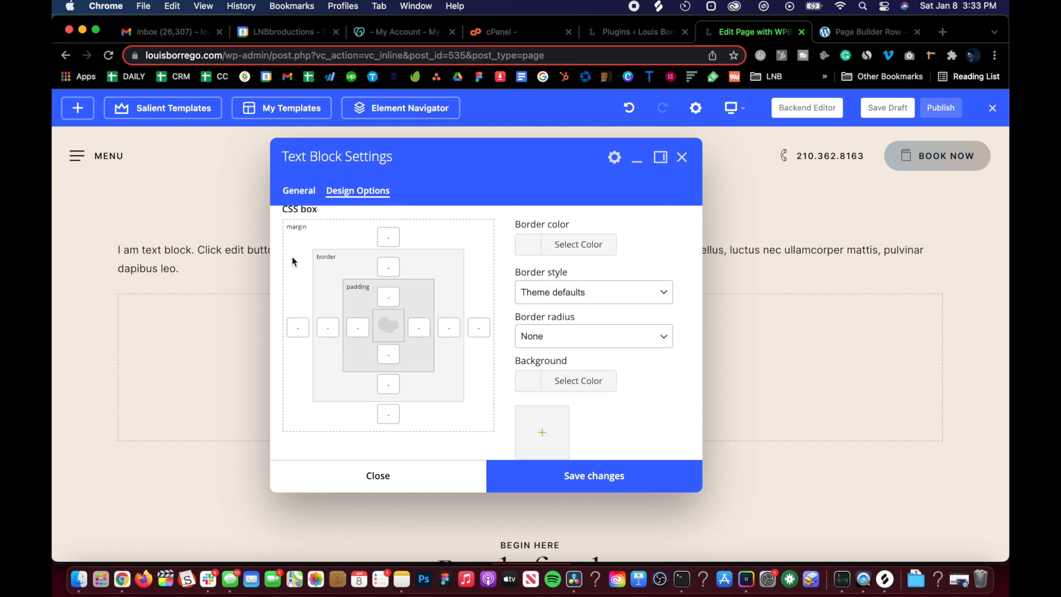
mouse_move(332, 252)
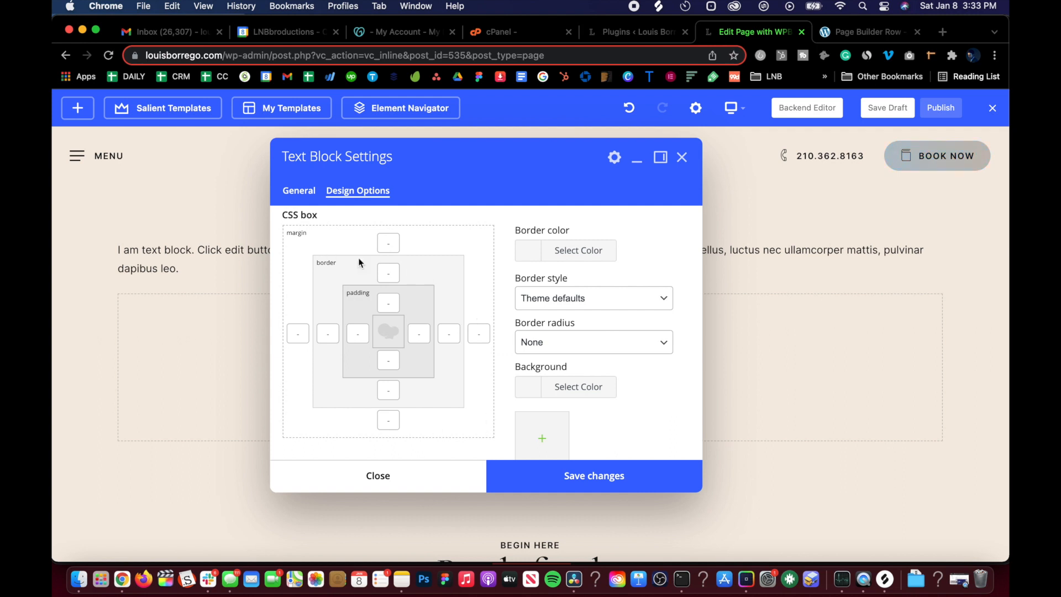
mouse_move(392, 310)
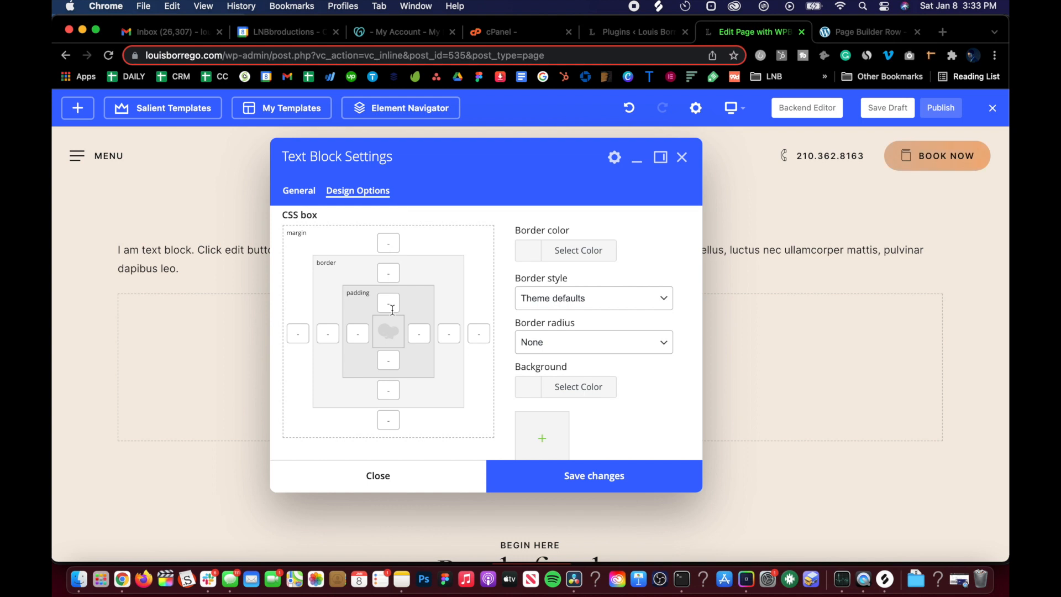
left_click(578, 251)
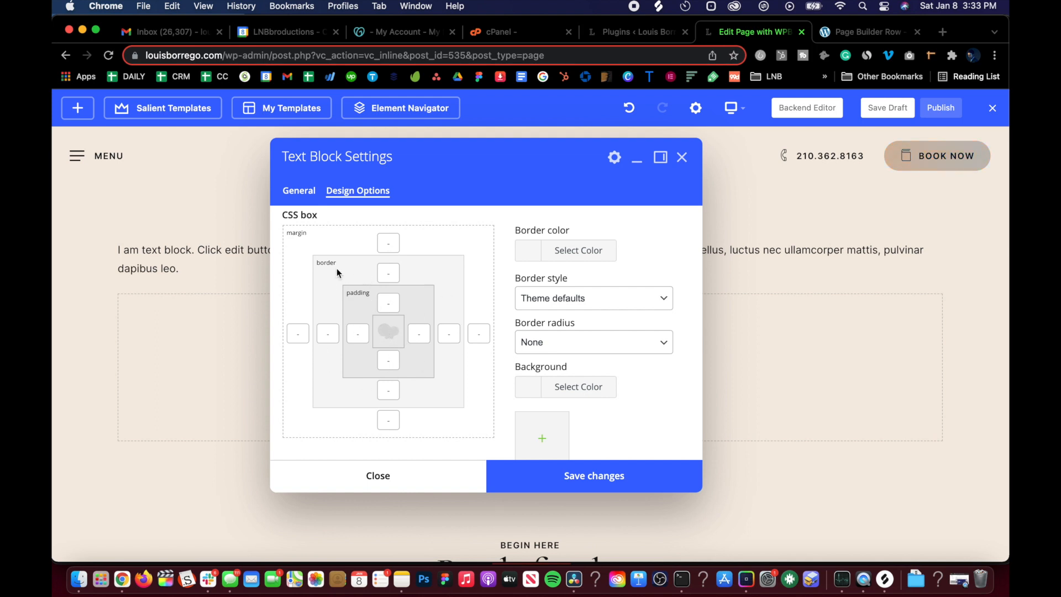
left_click(389, 302)
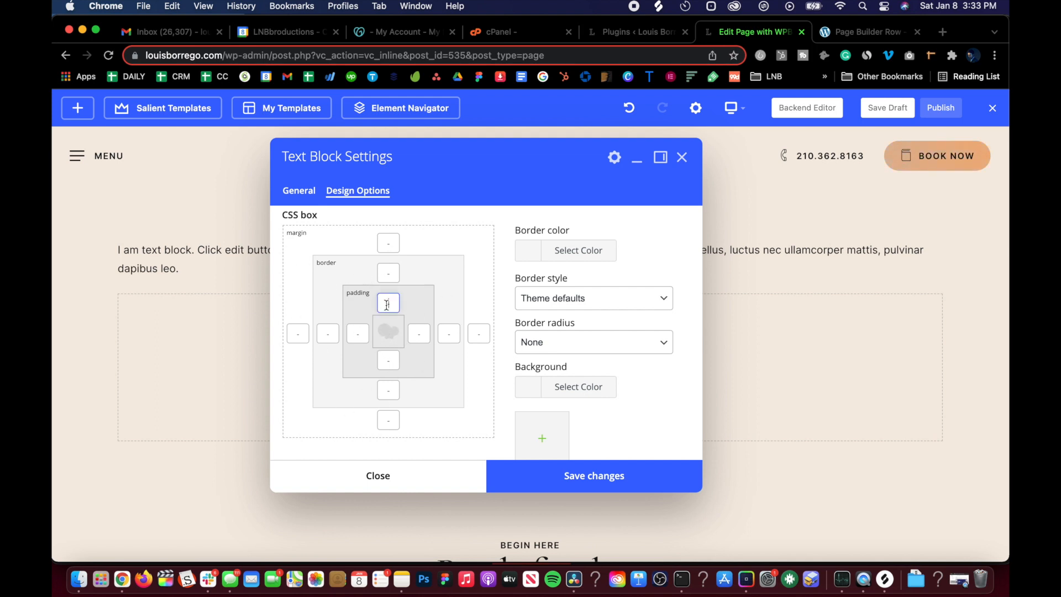
type("10")
left_click(388, 273)
type("3")
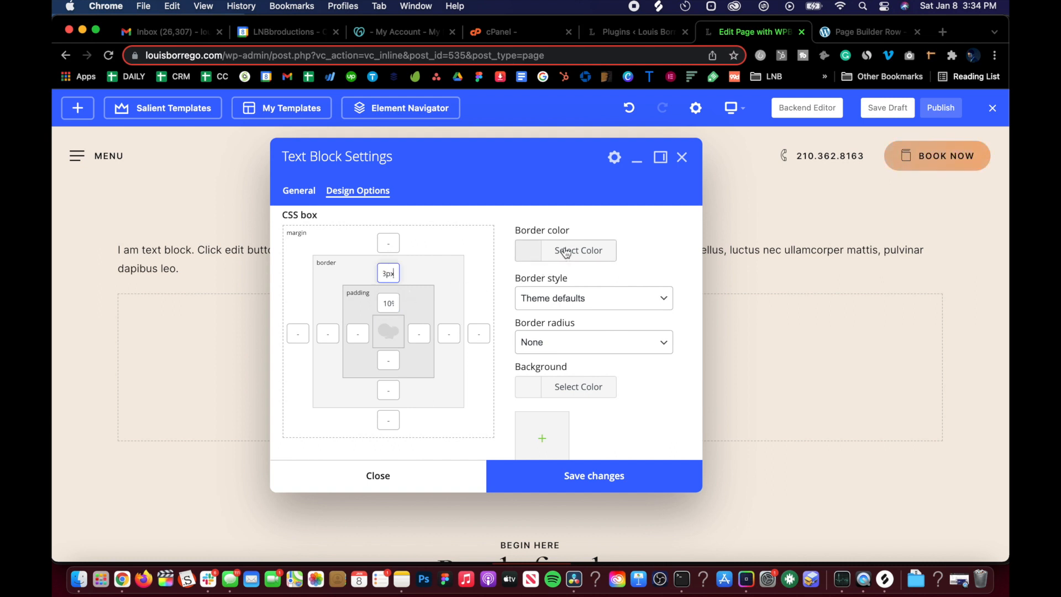
left_click(577, 250)
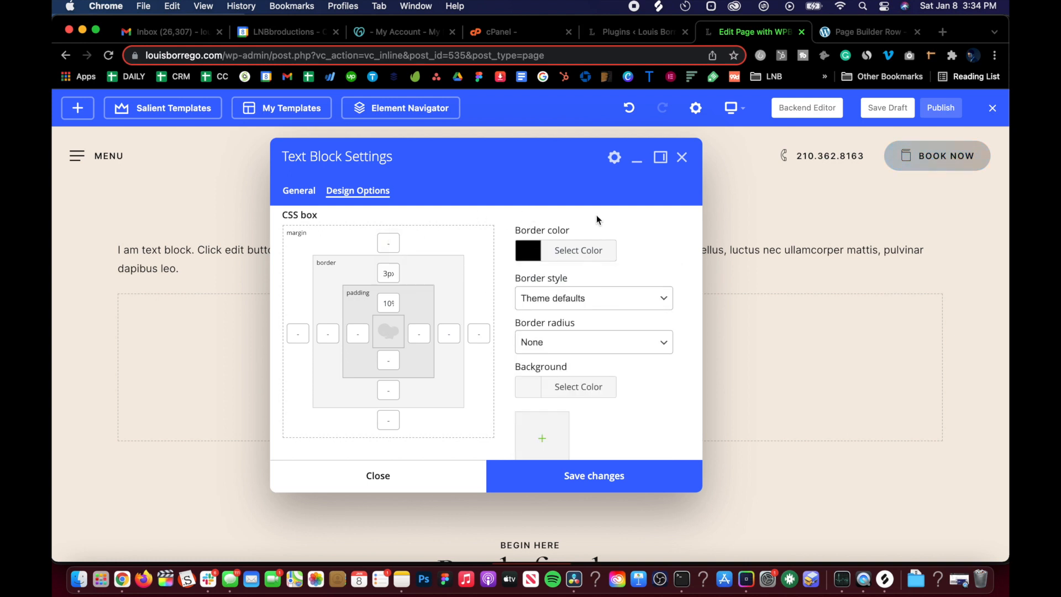
scroll("down", 3)
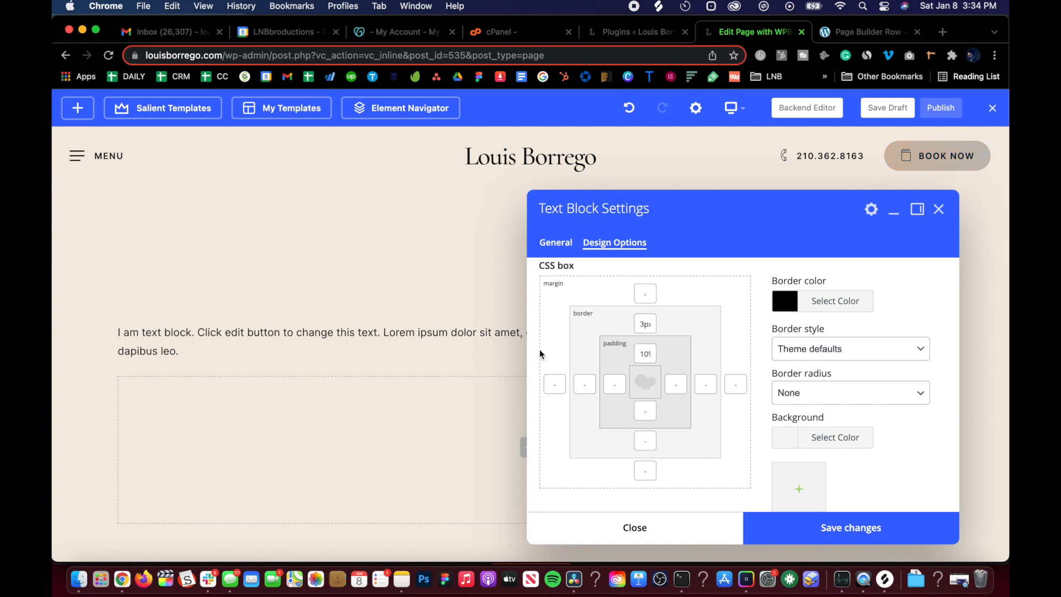
Give the text block border a 3px radius and Solid style, then save and close.
scroll("down", 3)
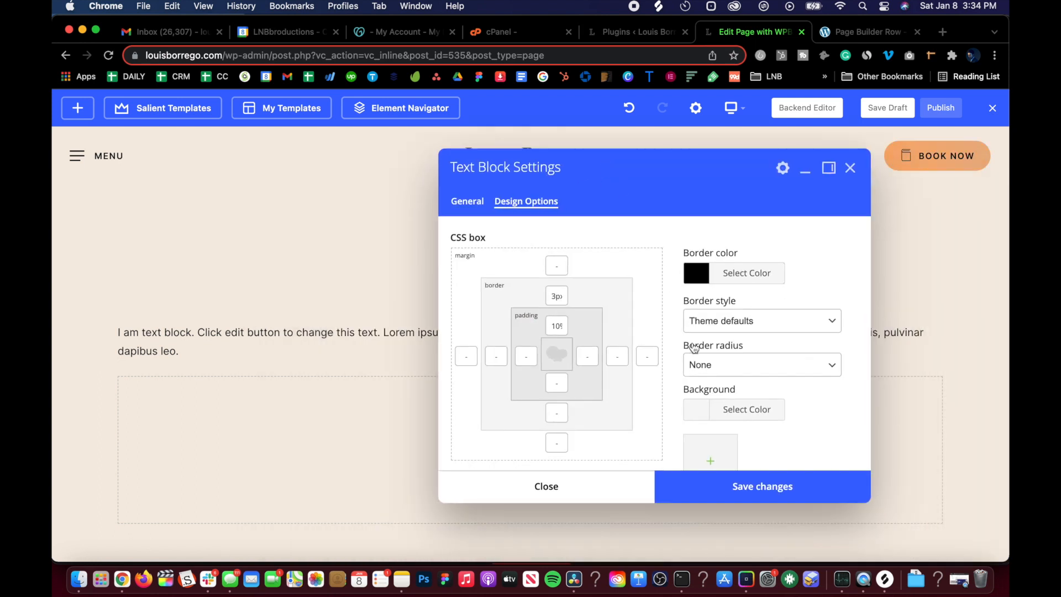
left_click(762, 365)
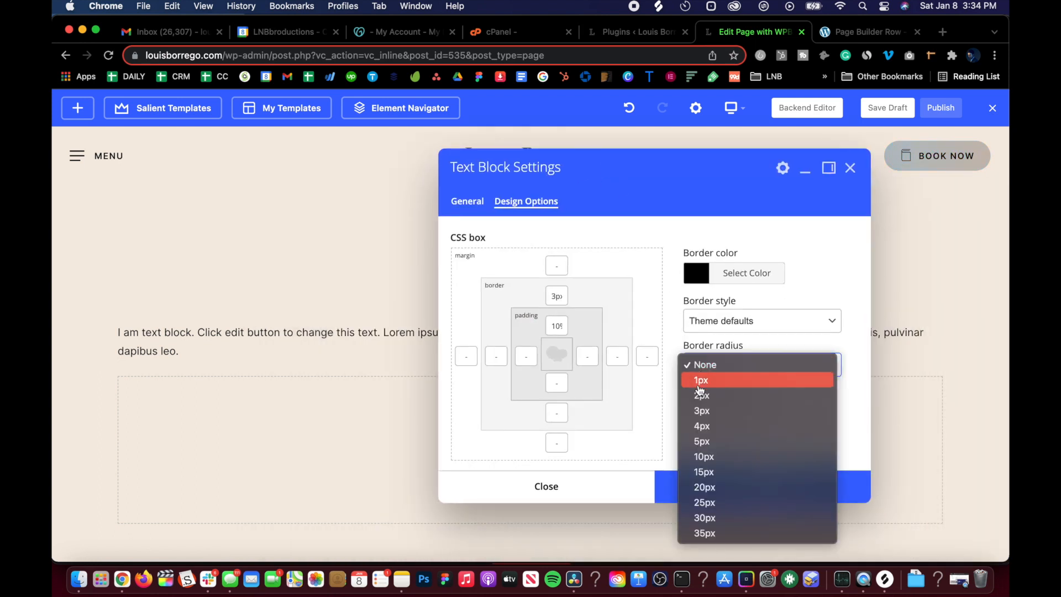
left_click(702, 411)
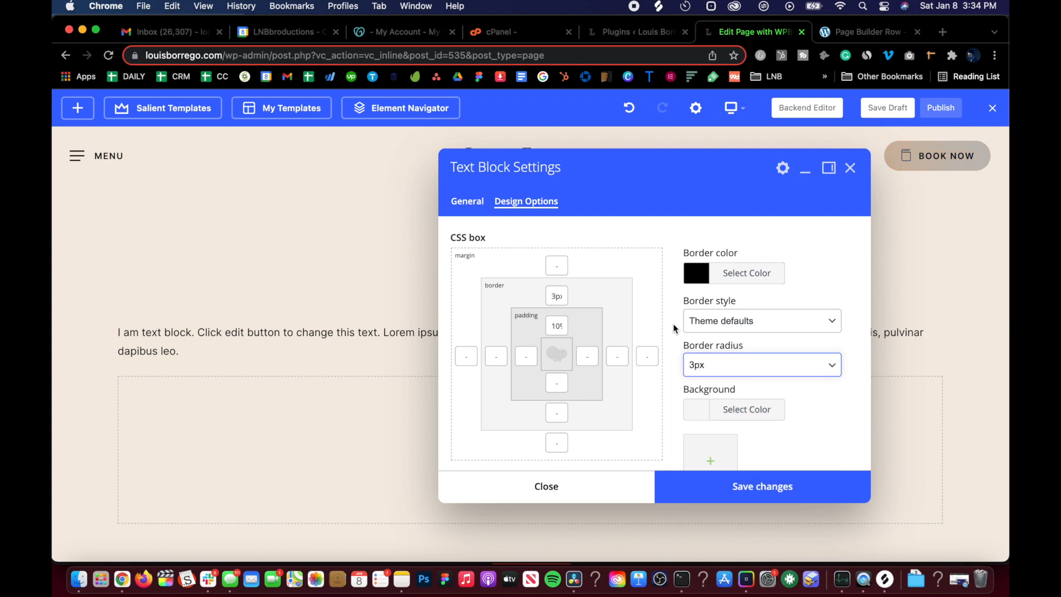
left_click(762, 486)
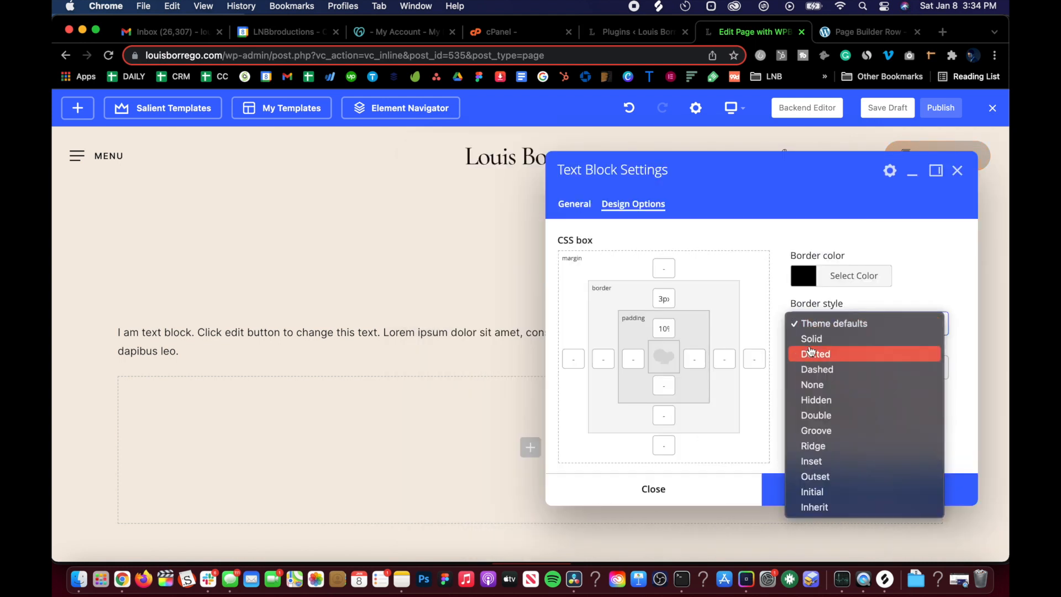
left_click(810, 338)
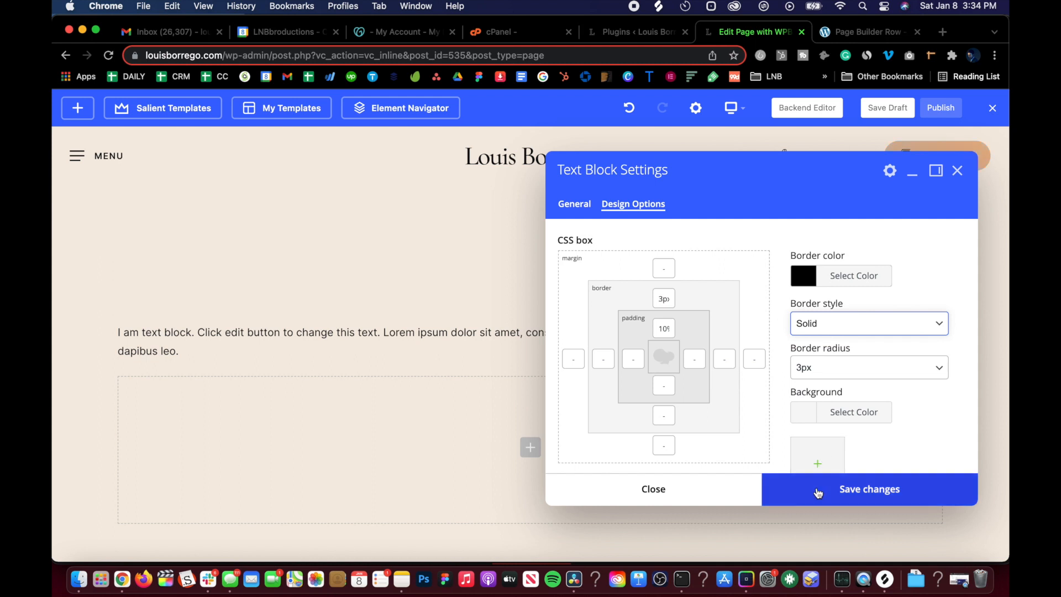
left_click(870, 489)
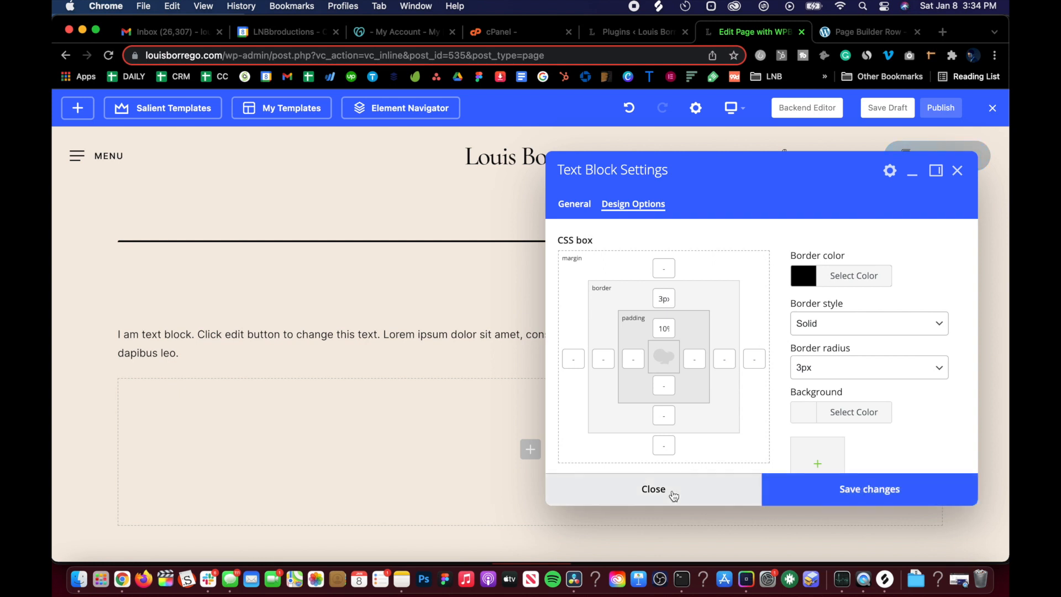
left_click(653, 489)
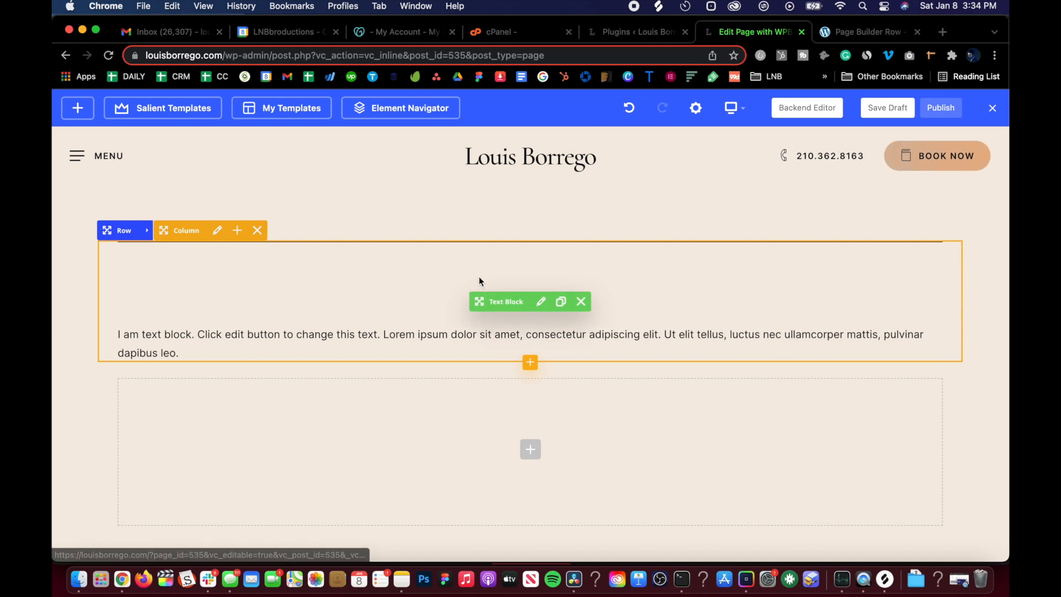
Reopen the text block settings, adjust the border colour, keep Solid style, and save.
left_click(541, 301)
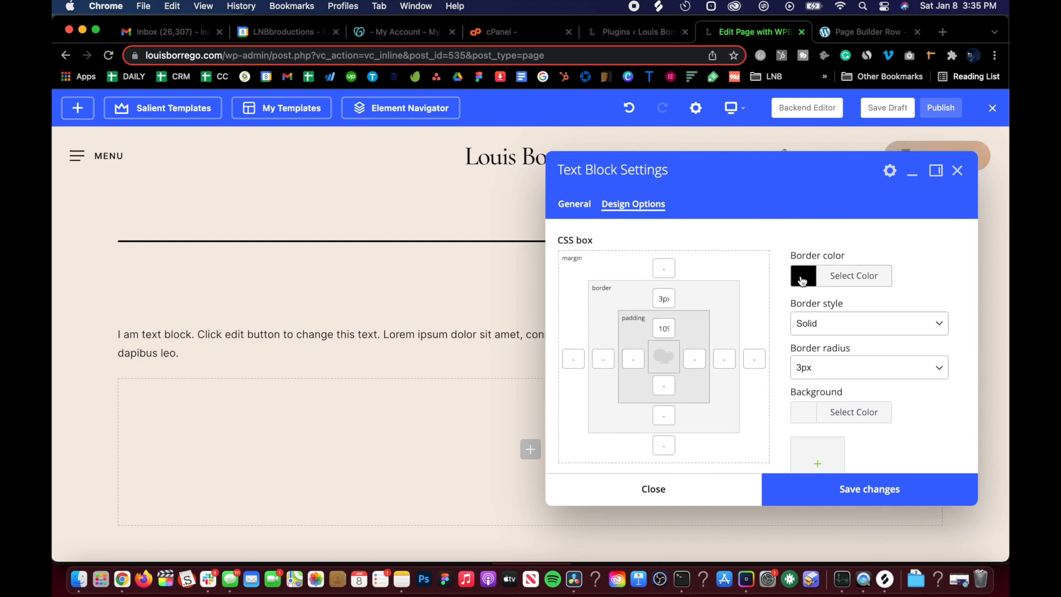
left_click(803, 275)
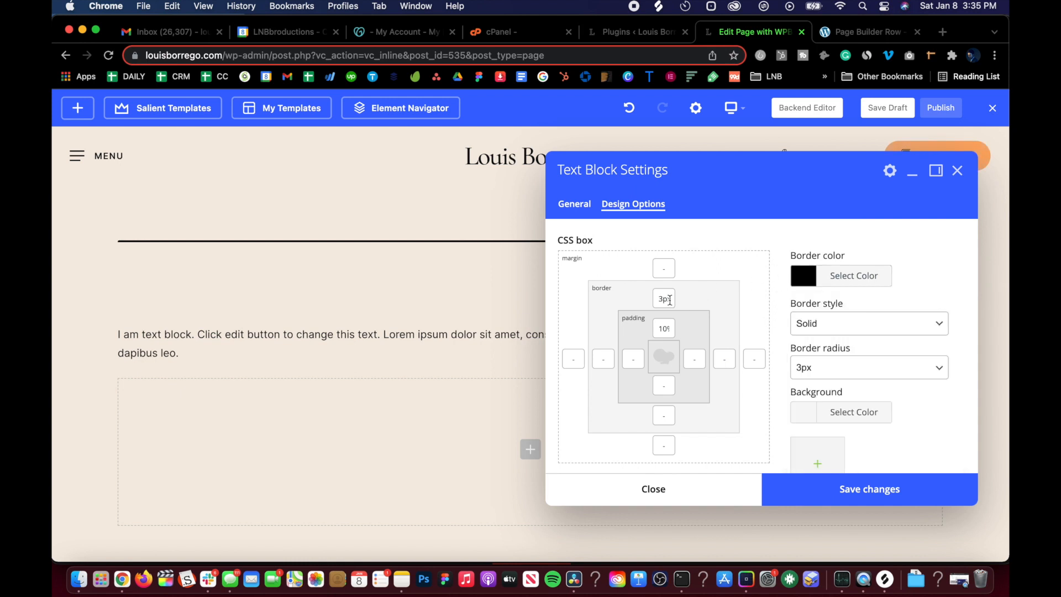
left_click(868, 323)
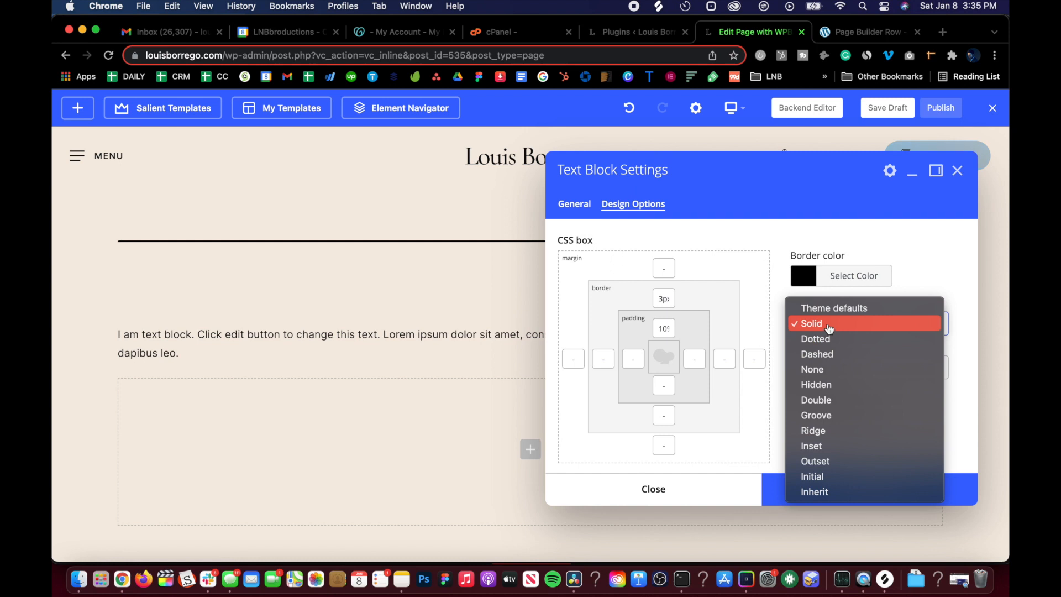
left_click(811, 323)
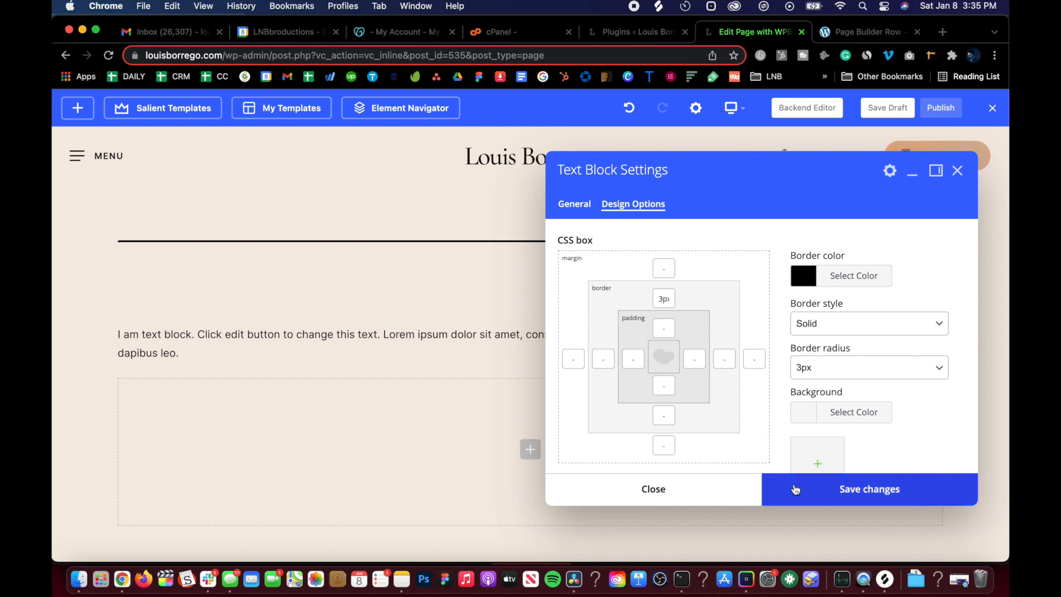
left_click(869, 489)
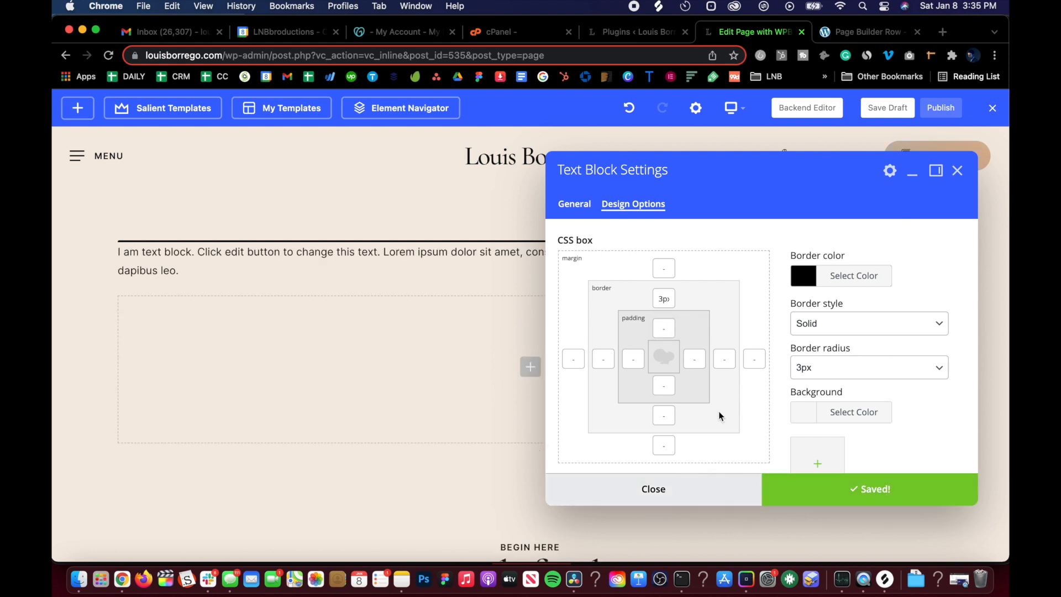
Set the text block's top padding to 3%, then reduce it to 2%.
left_click(663, 328)
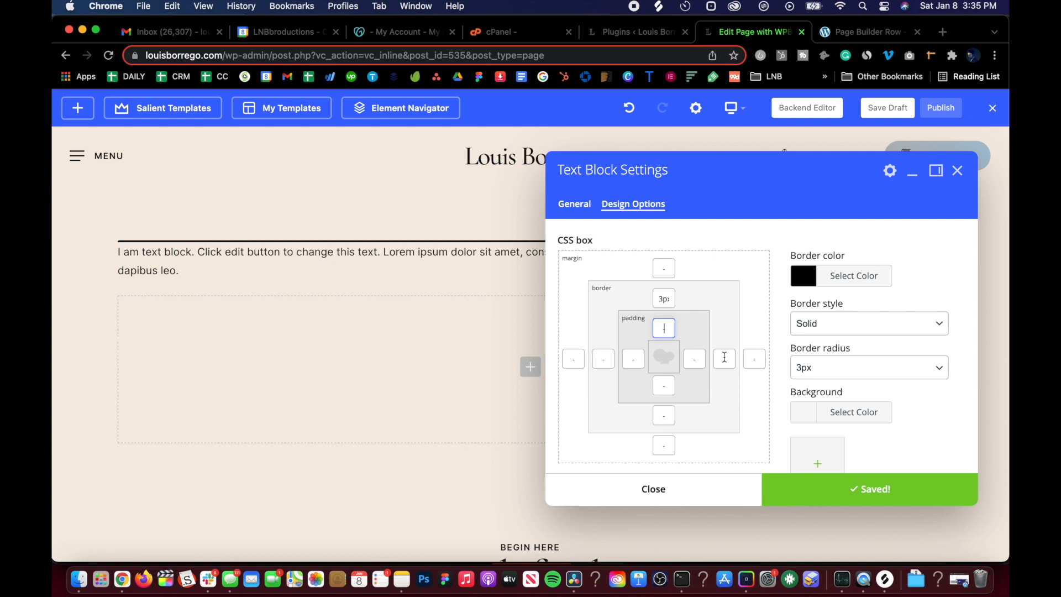
type("3%")
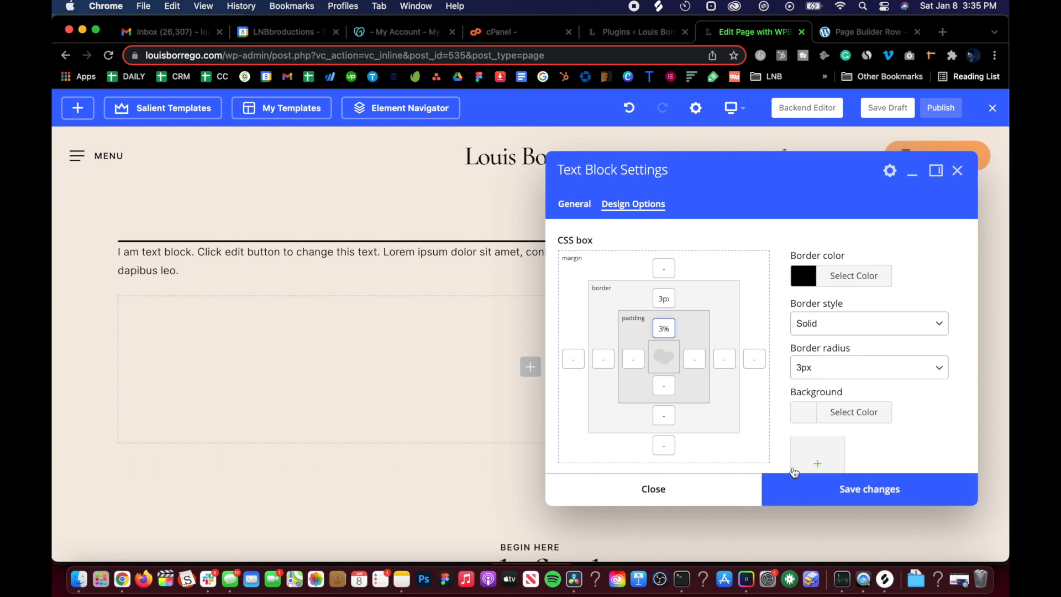
left_click(869, 489)
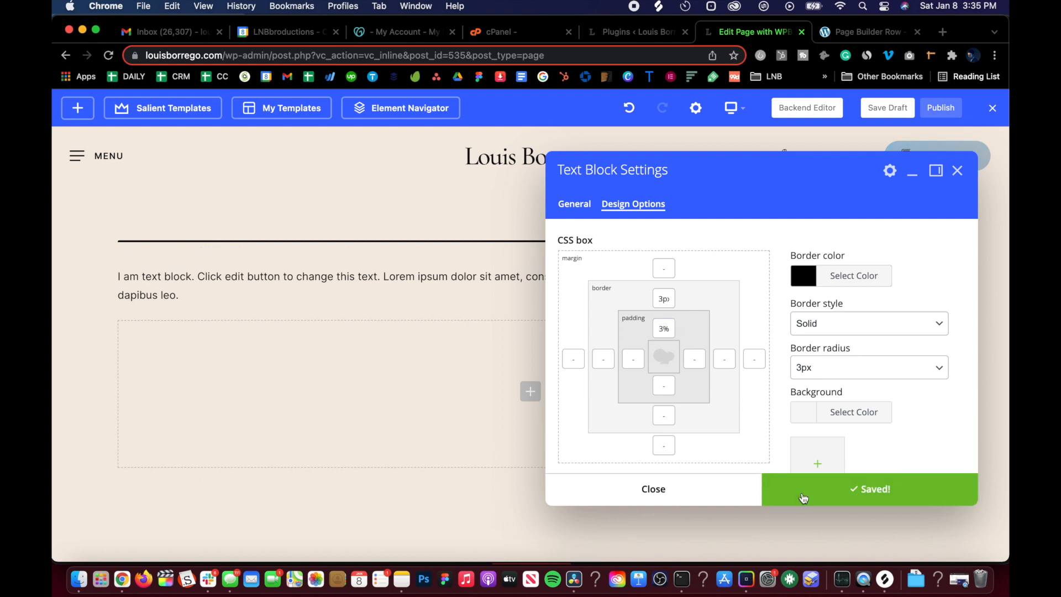
left_click(663, 329)
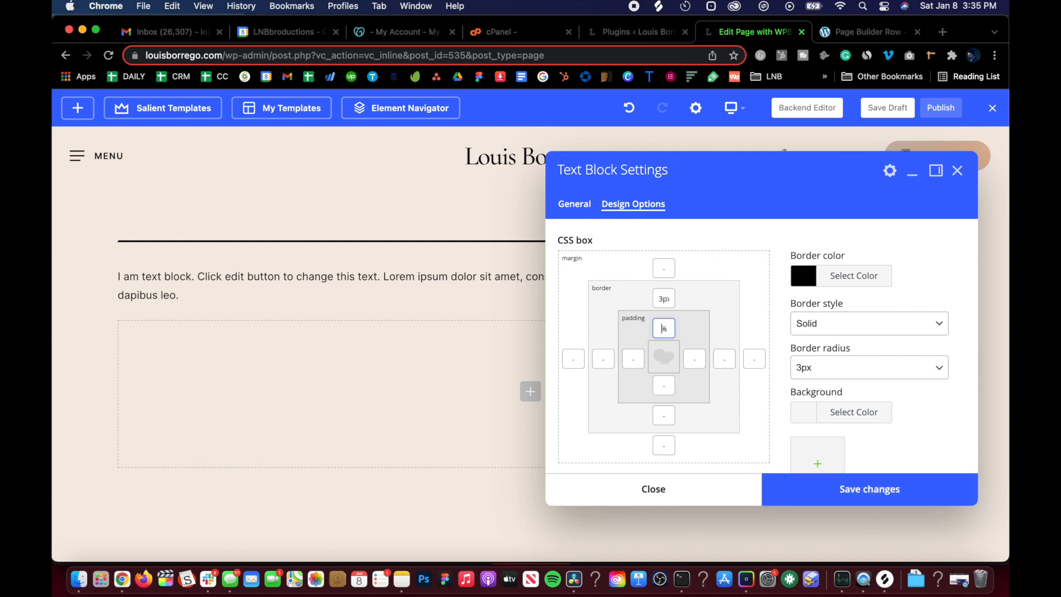
left_click(869, 488)
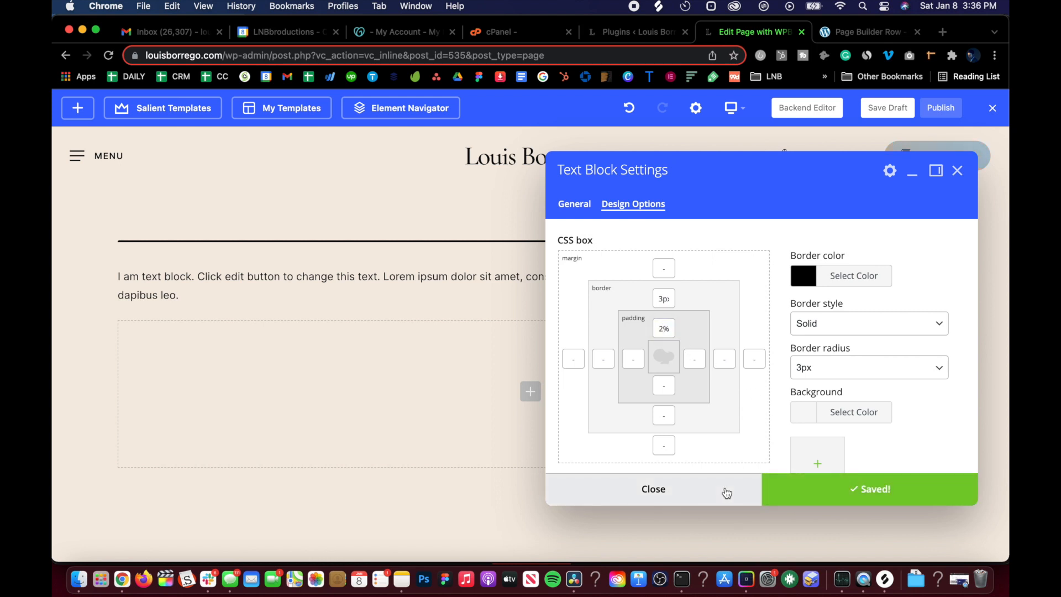
left_click(652, 488)
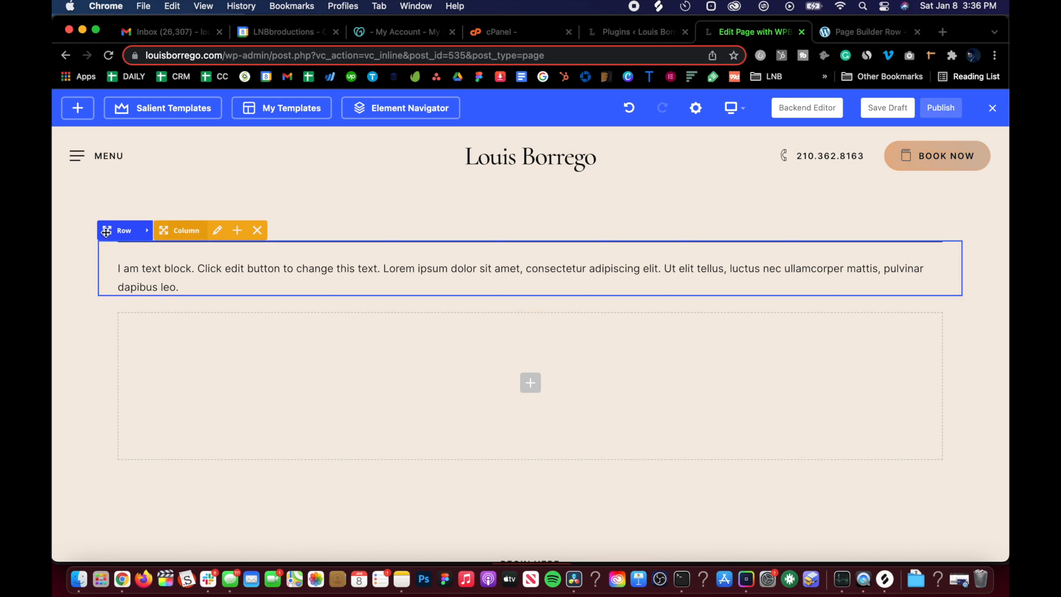
mouse_move(531, 268)
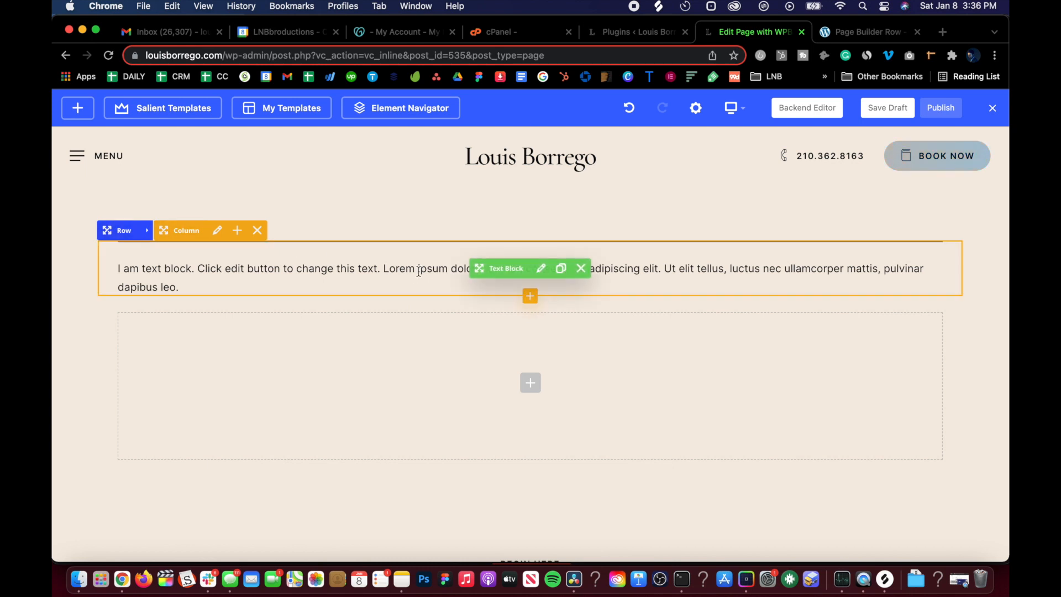
Scroll the Salient row docs to the Transform section on X/Y translation per viewport.
left_click(866, 32)
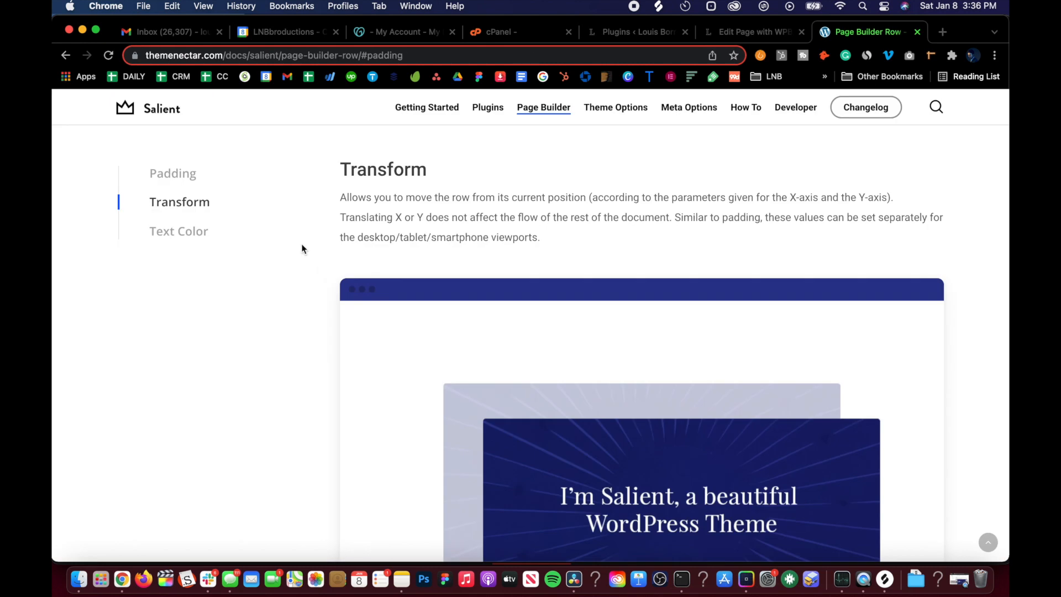
mouse_move(404, 259)
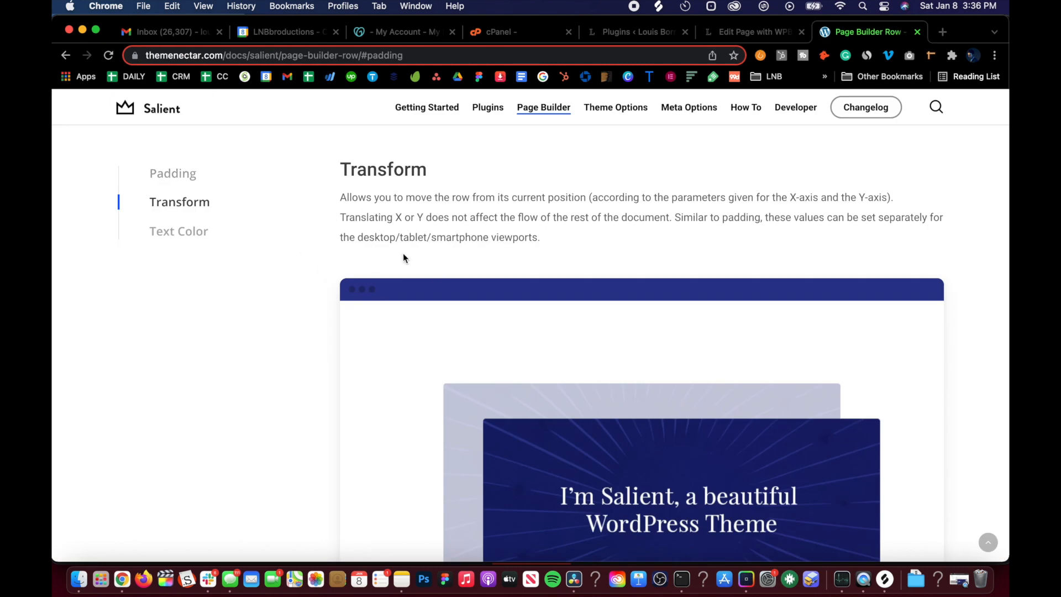
scroll("down", 3)
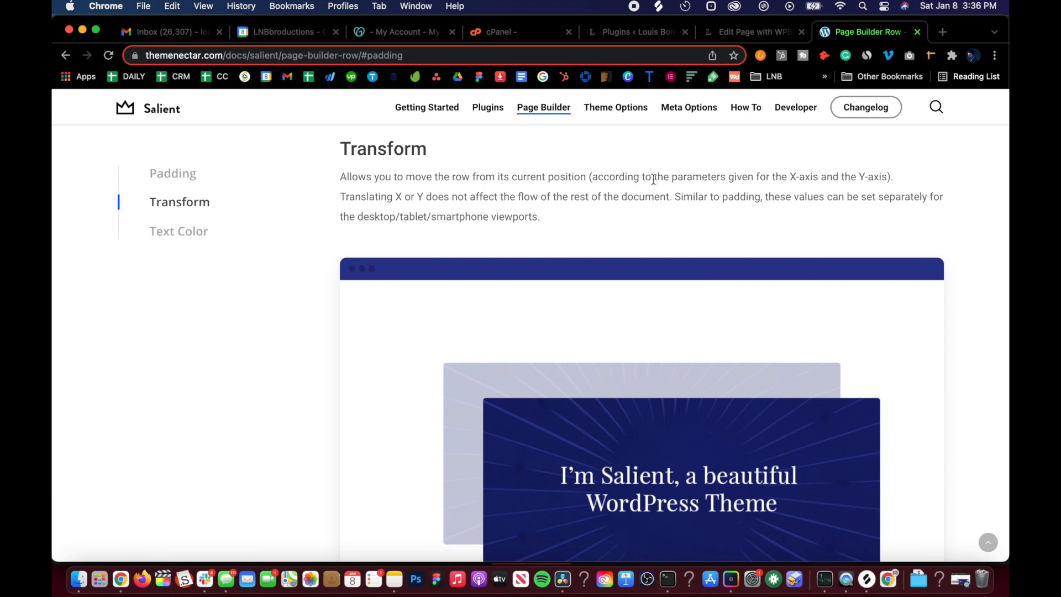
mouse_move(805, 177)
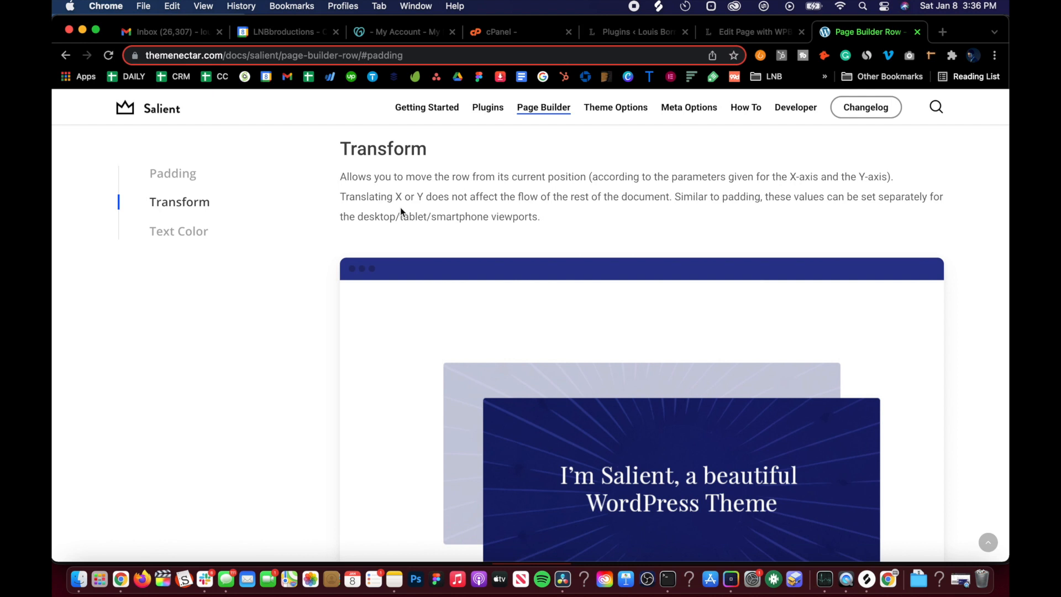
mouse_move(483, 197)
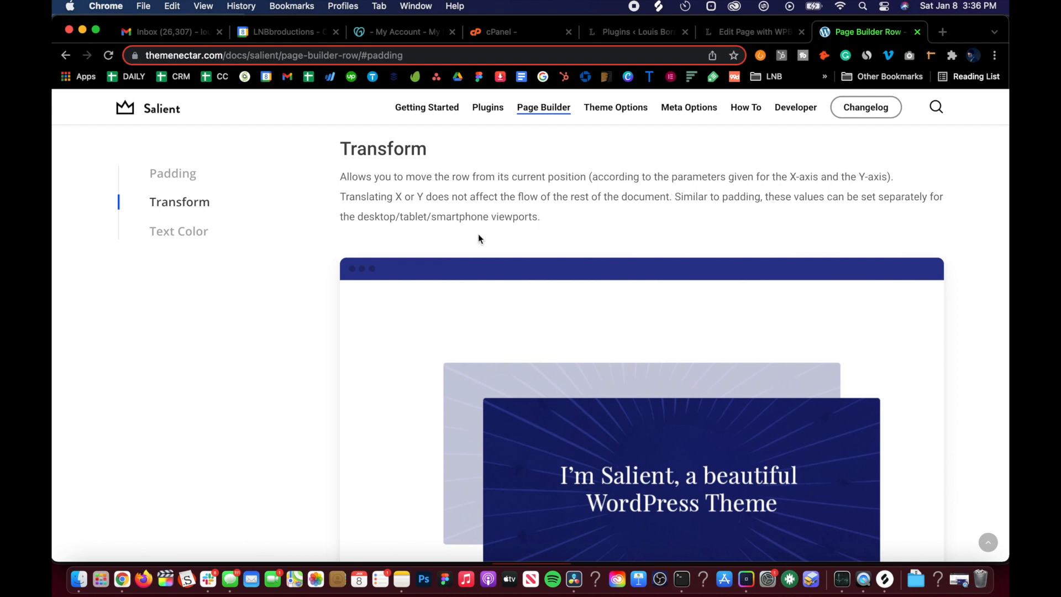
mouse_move(426, 219)
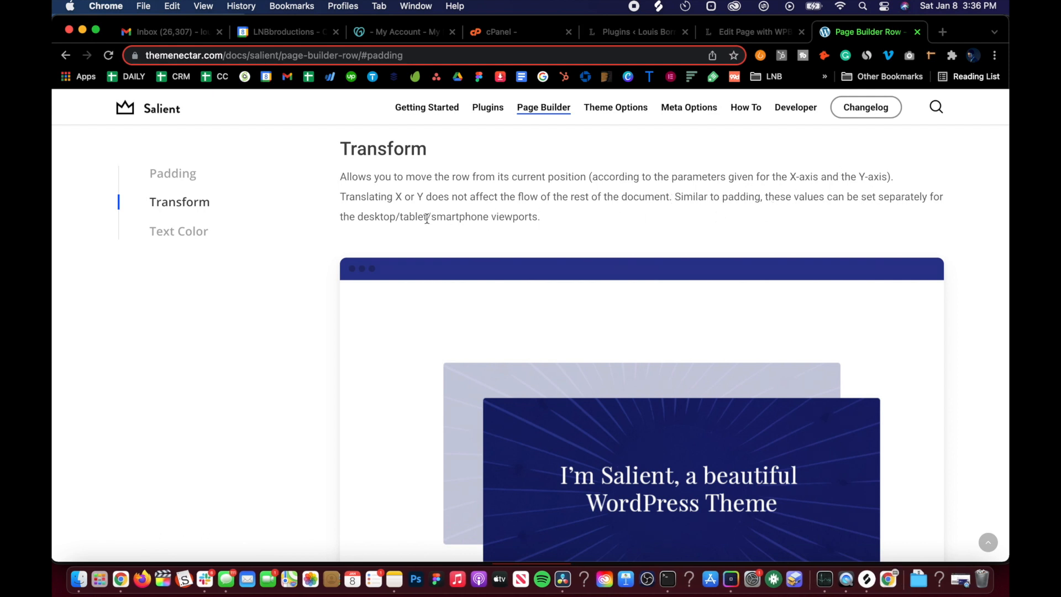
mouse_move(453, 217)
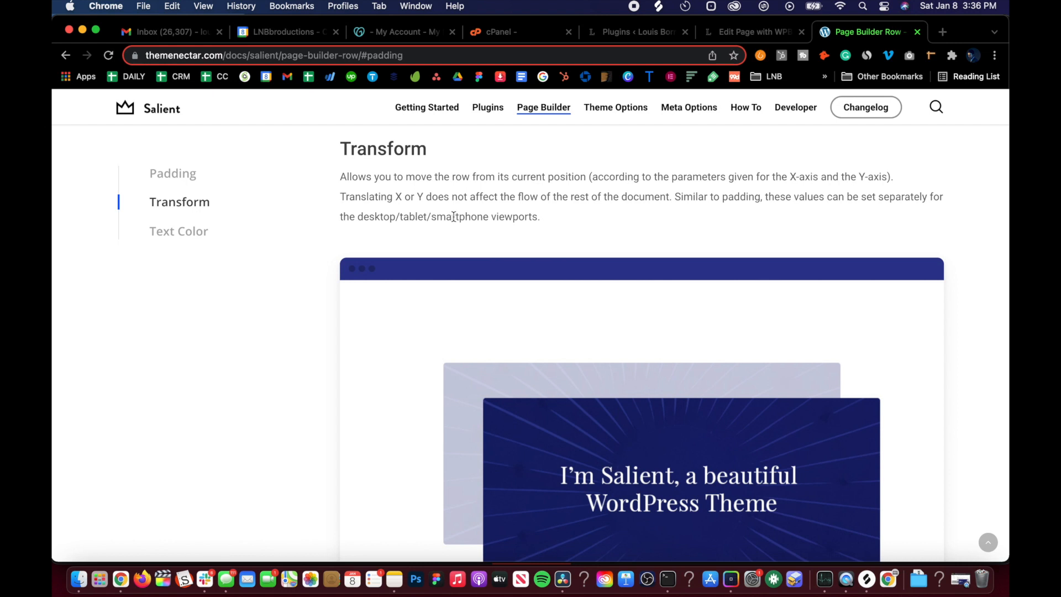
scroll("down", 3)
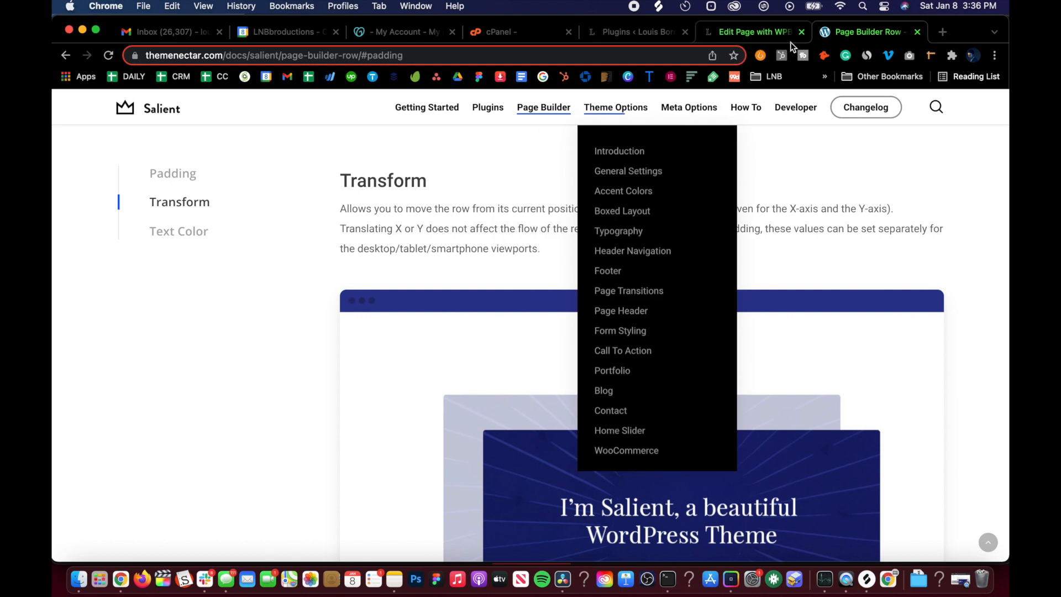
Set the empty row's background to black with Full Width Background type and save.
left_click(751, 33)
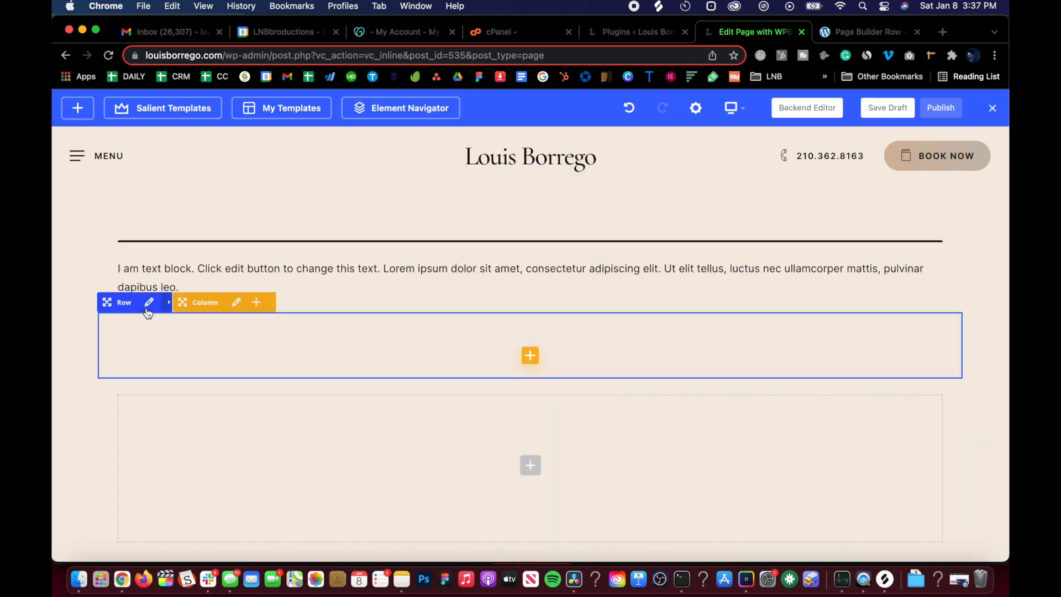
left_click(149, 301)
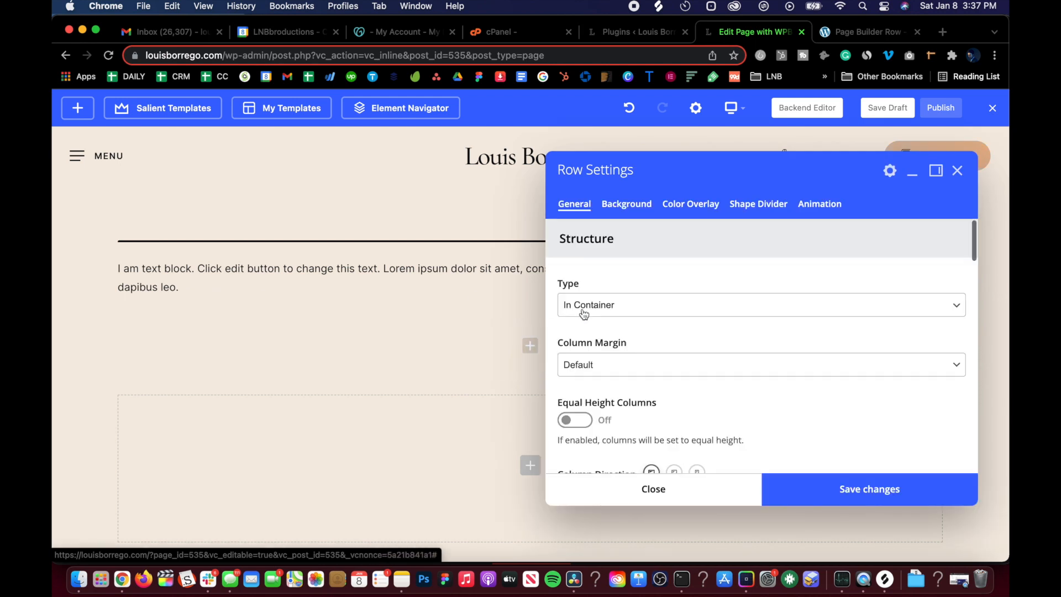
left_click(626, 204)
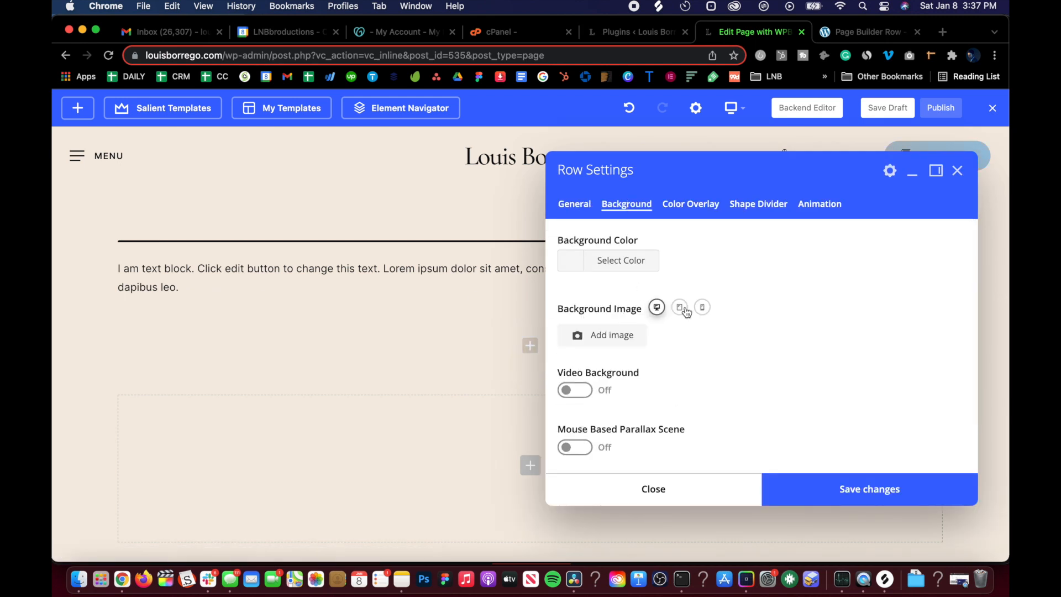
left_click(570, 260)
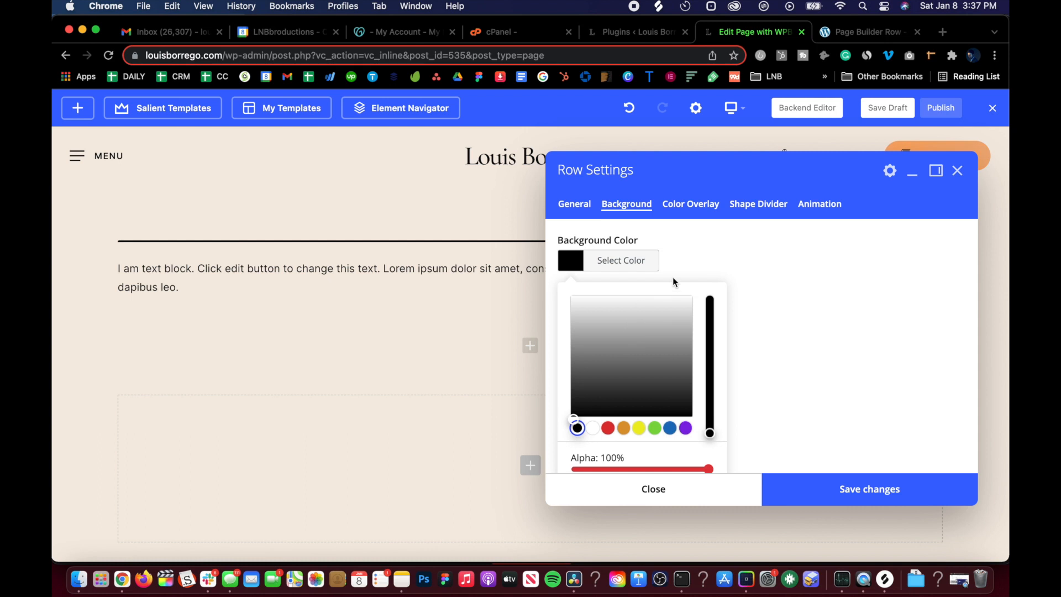
left_click(574, 204)
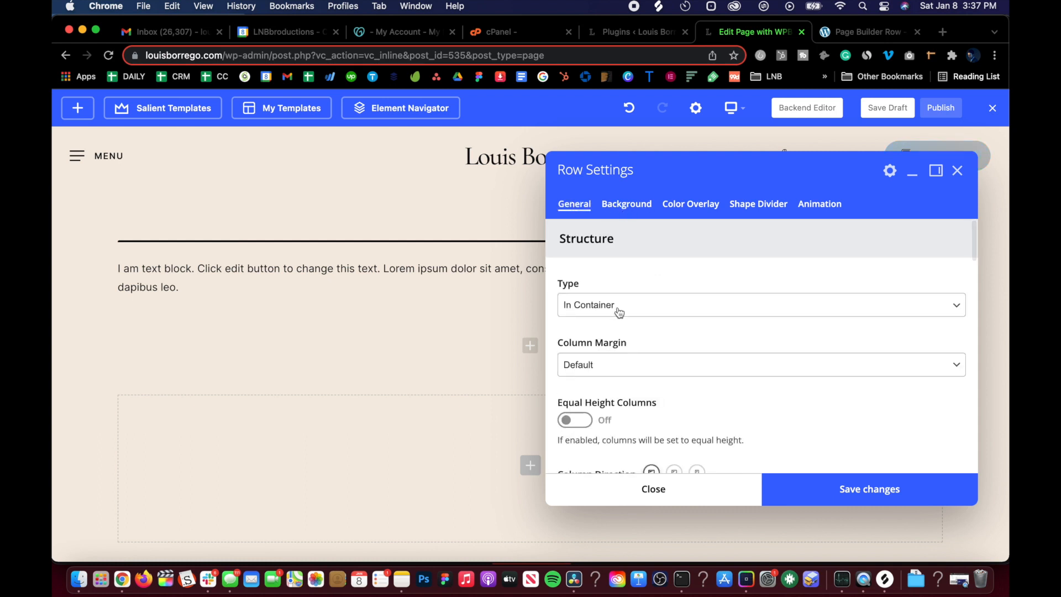
left_click(760, 305)
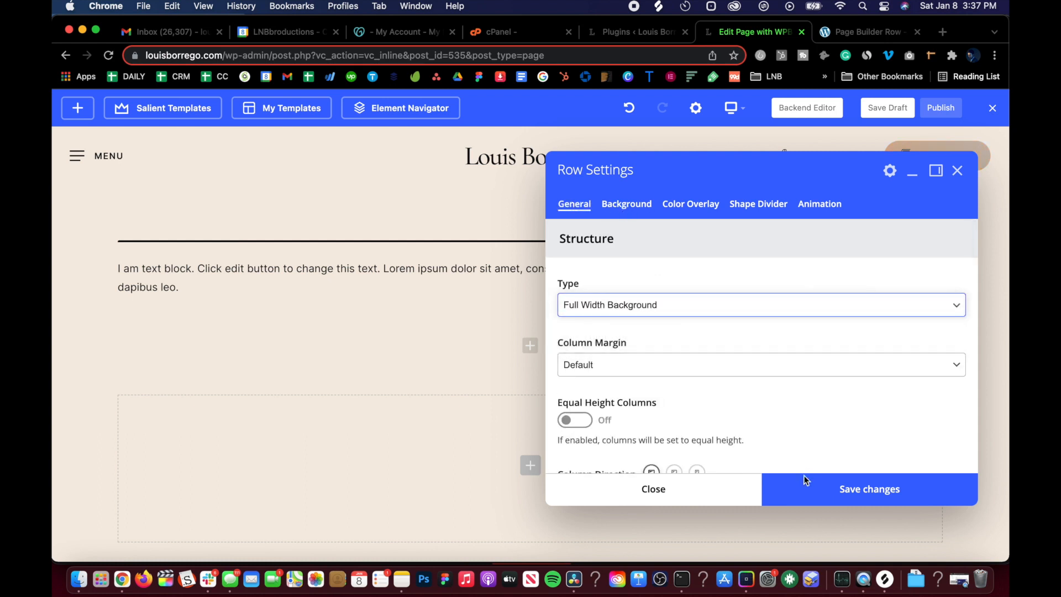
left_click(869, 489)
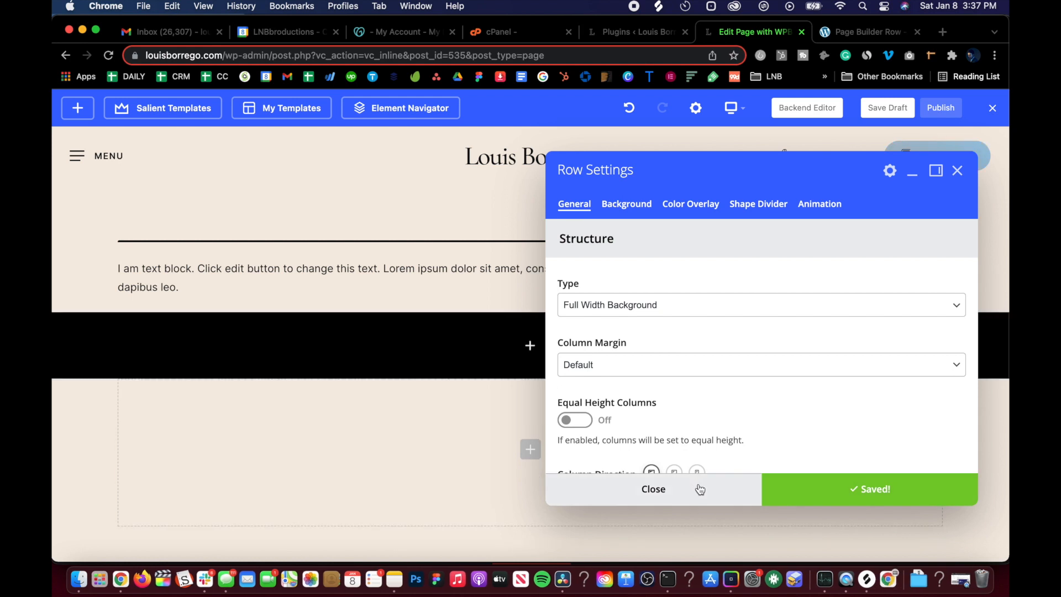
left_click(652, 488)
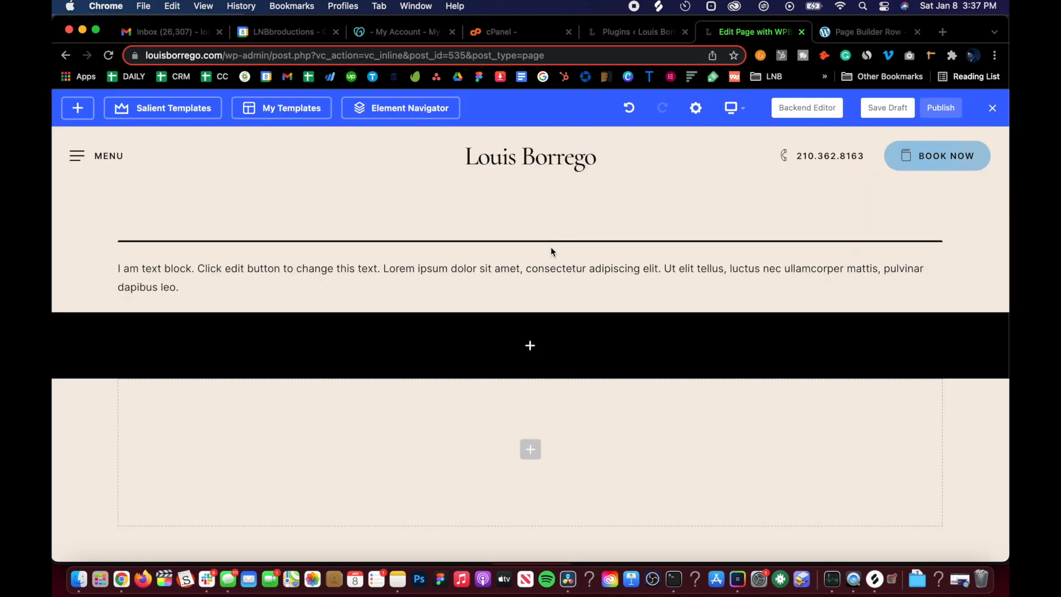
Add a Single Image element to the black row and browse the Media Library for a picture.
left_click(530, 344)
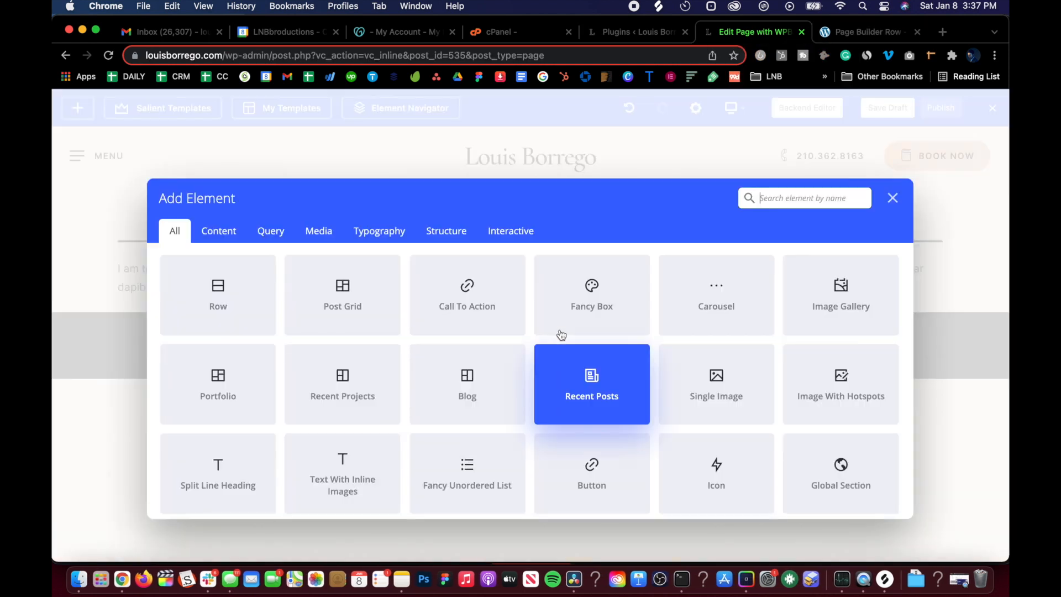
type("image")
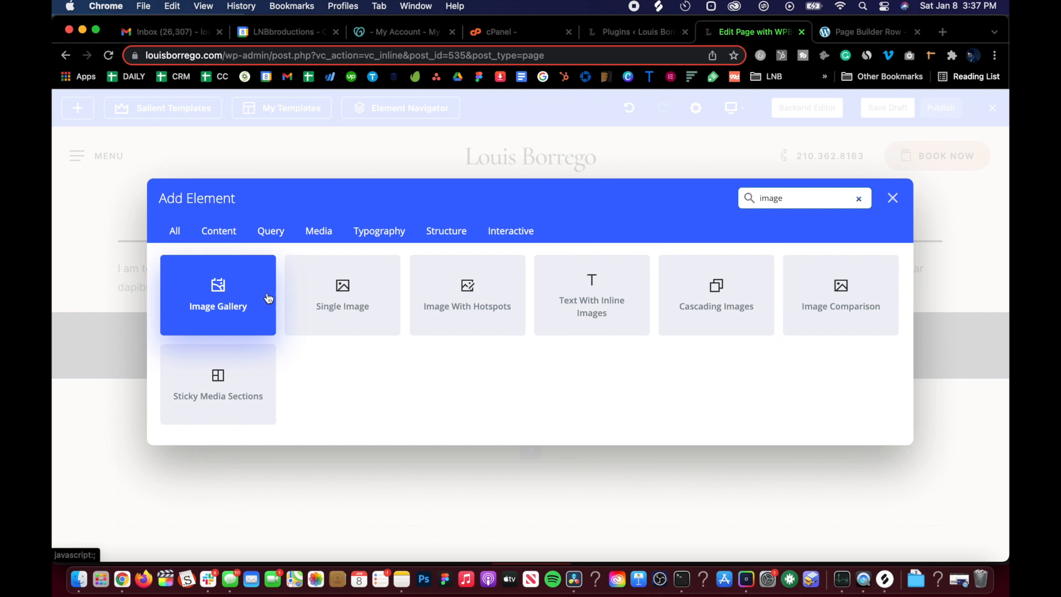
left_click(341, 294)
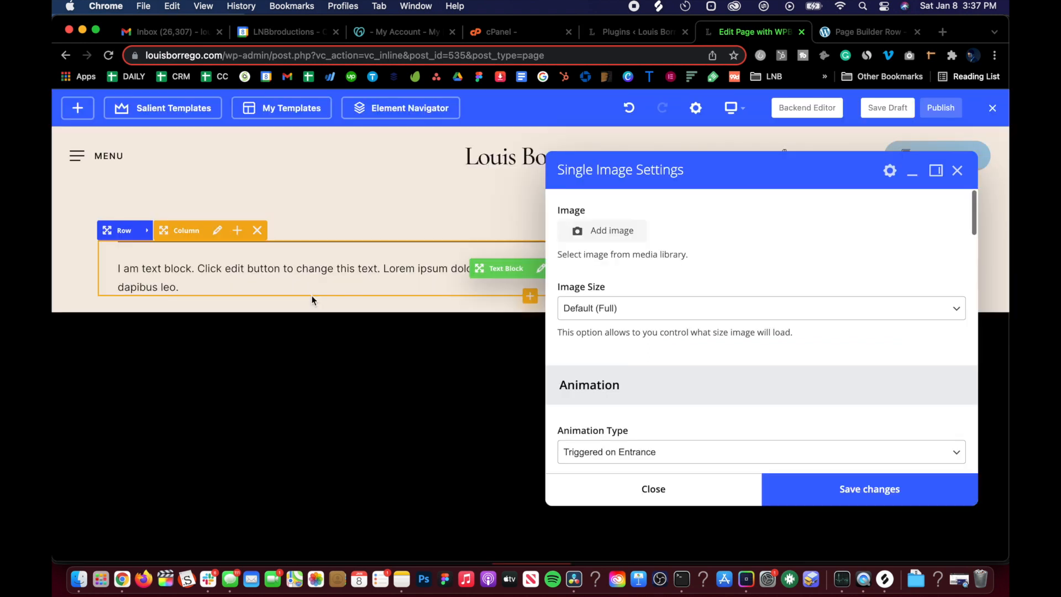
left_click(601, 230)
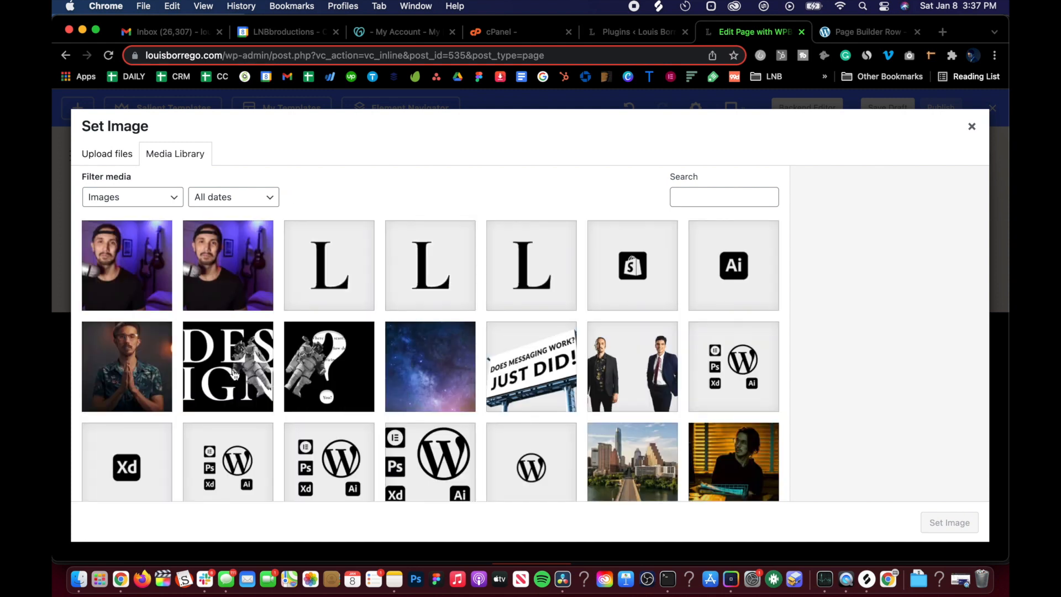
scroll("down", 3)
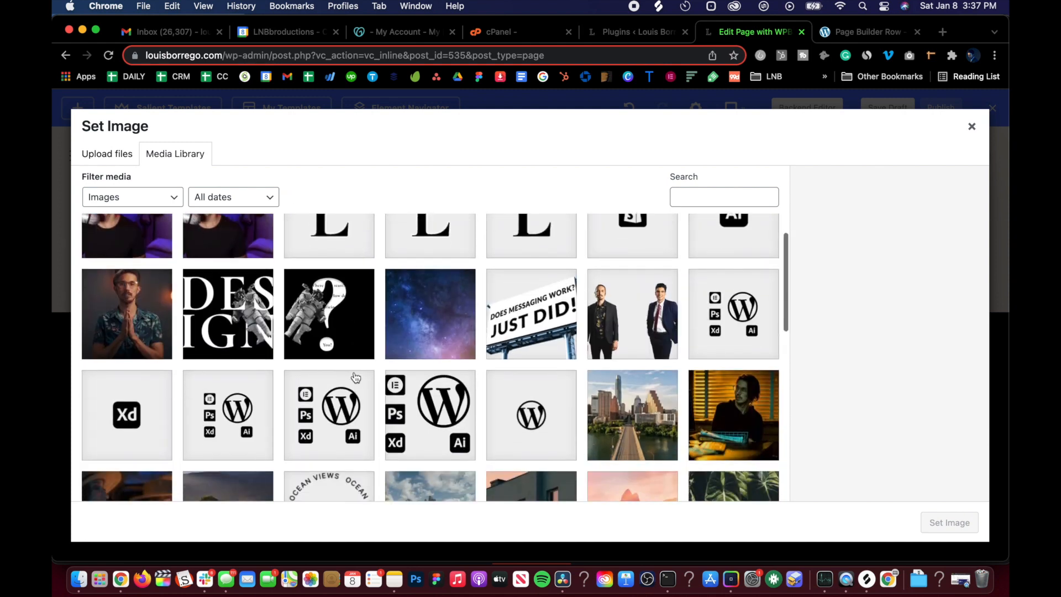
scroll("down", 3)
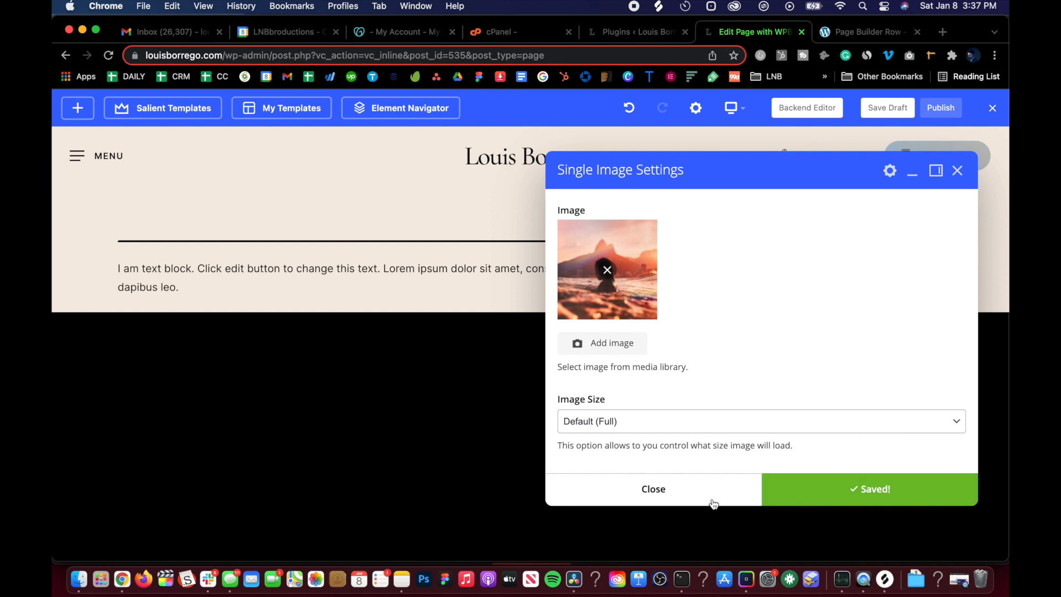
Switch the black row to a three-column layout with the sunset photo in a wide centre column.
left_click(653, 489)
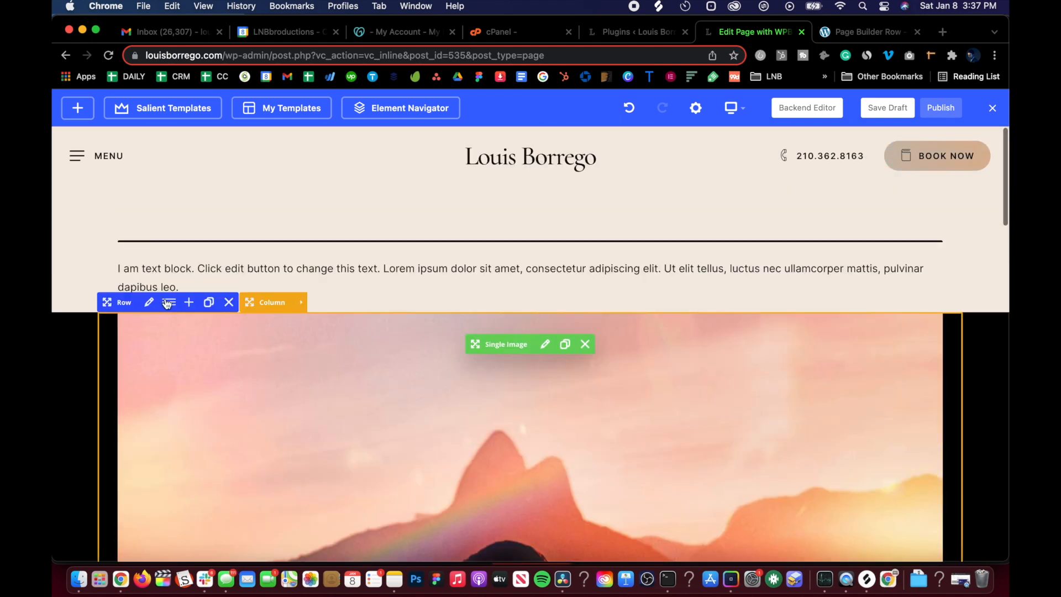
left_click(169, 301)
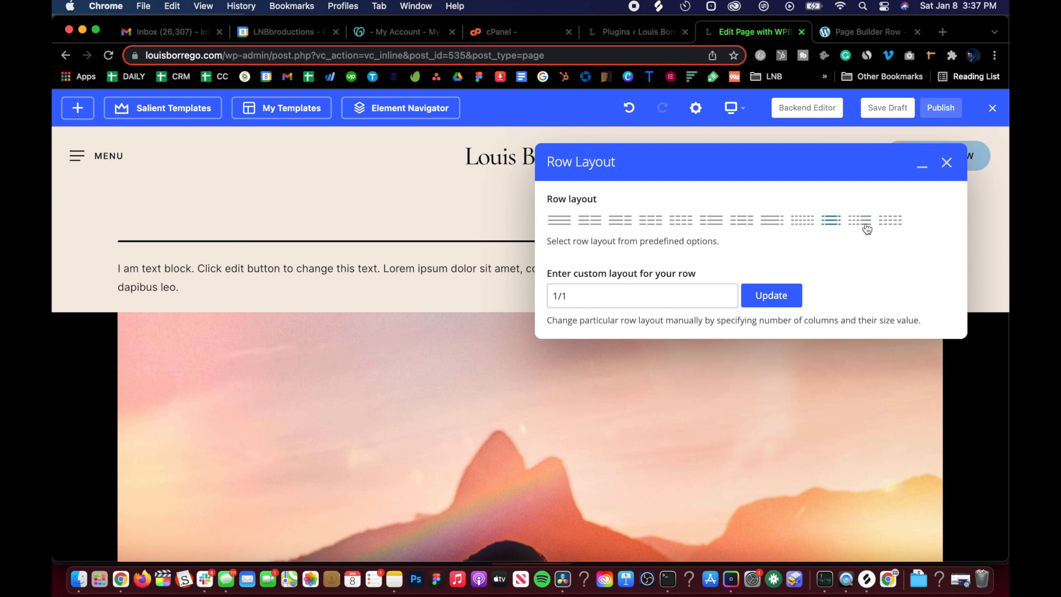
left_click(771, 296)
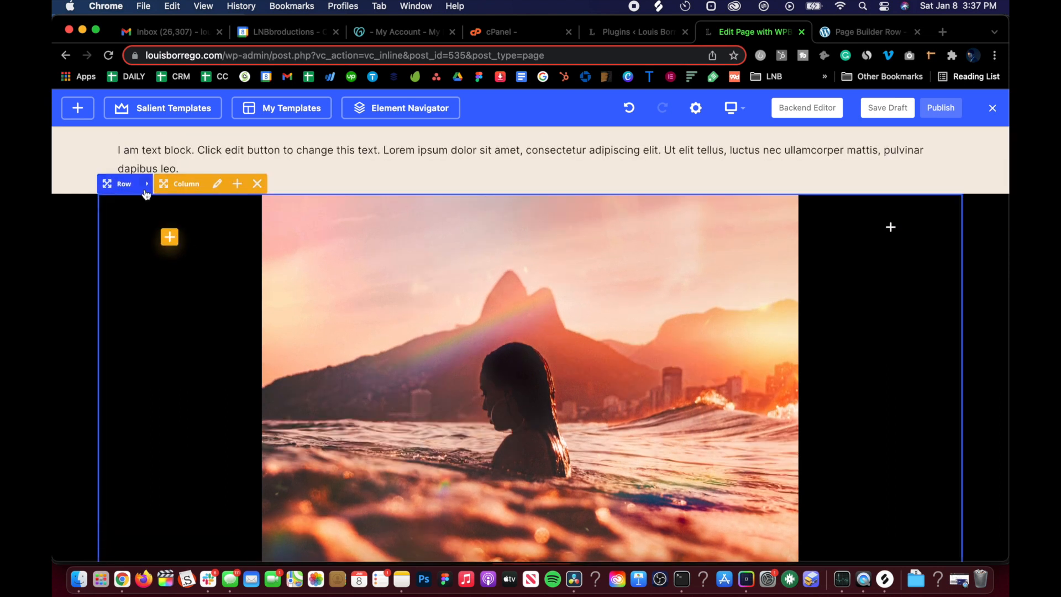
Set the image row's top and bottom padding to a linked 3% and save.
left_click(150, 184)
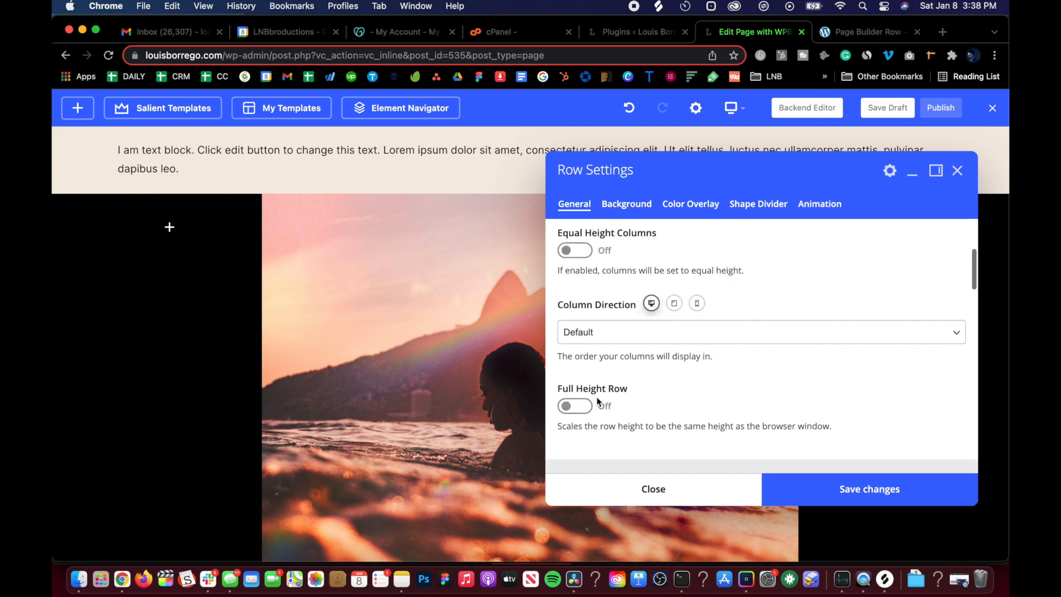
scroll("down", 3)
type("3")
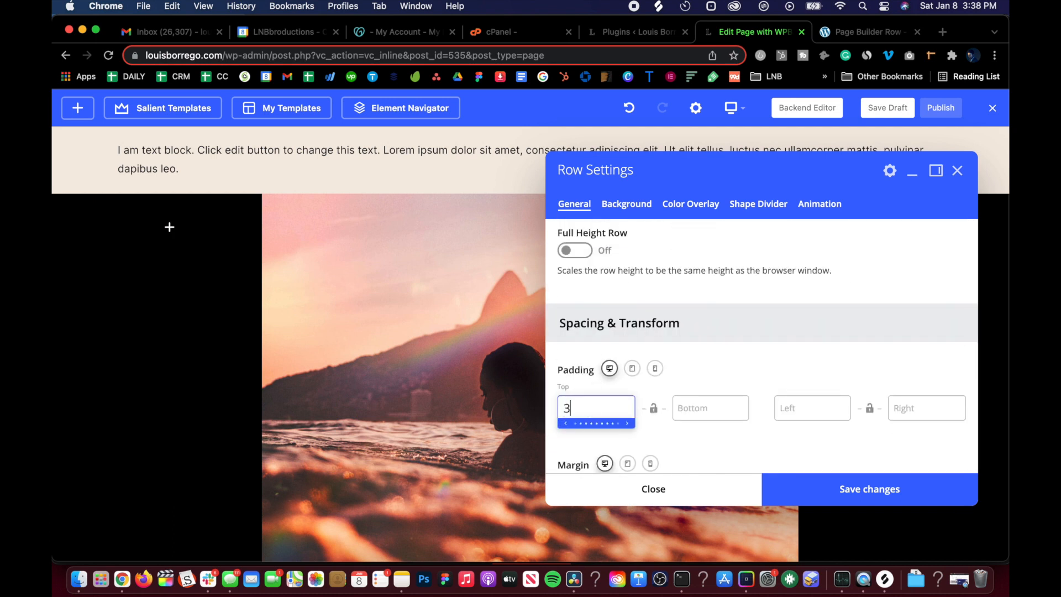
type("%")
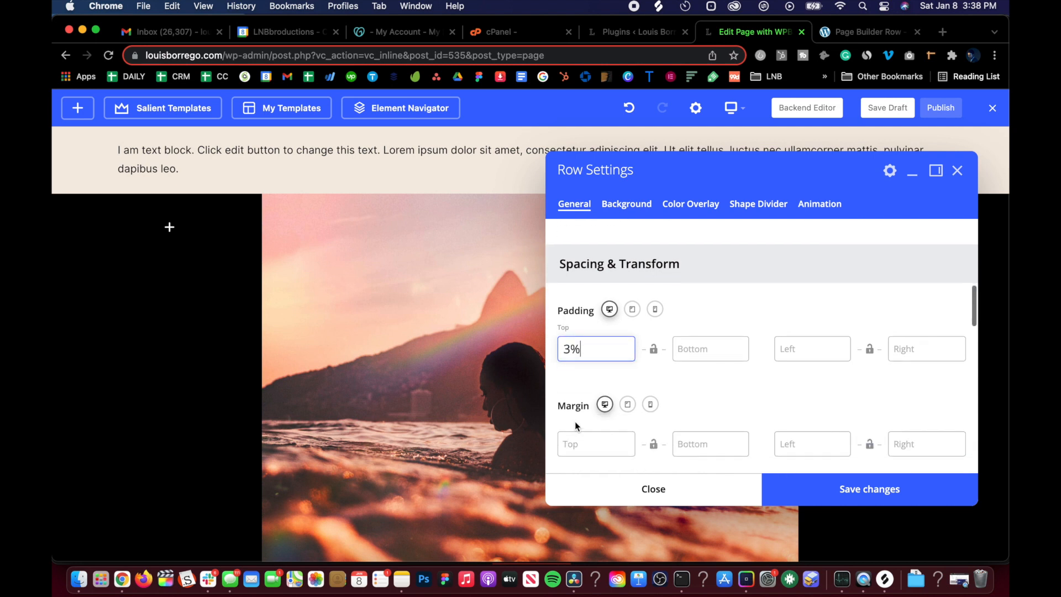
type("2")
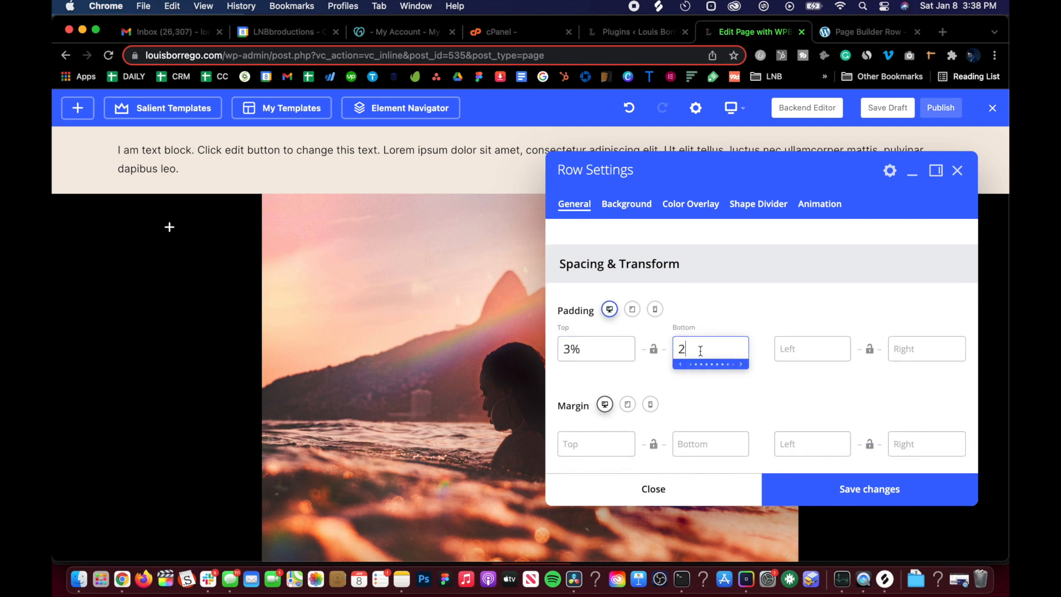
type("%")
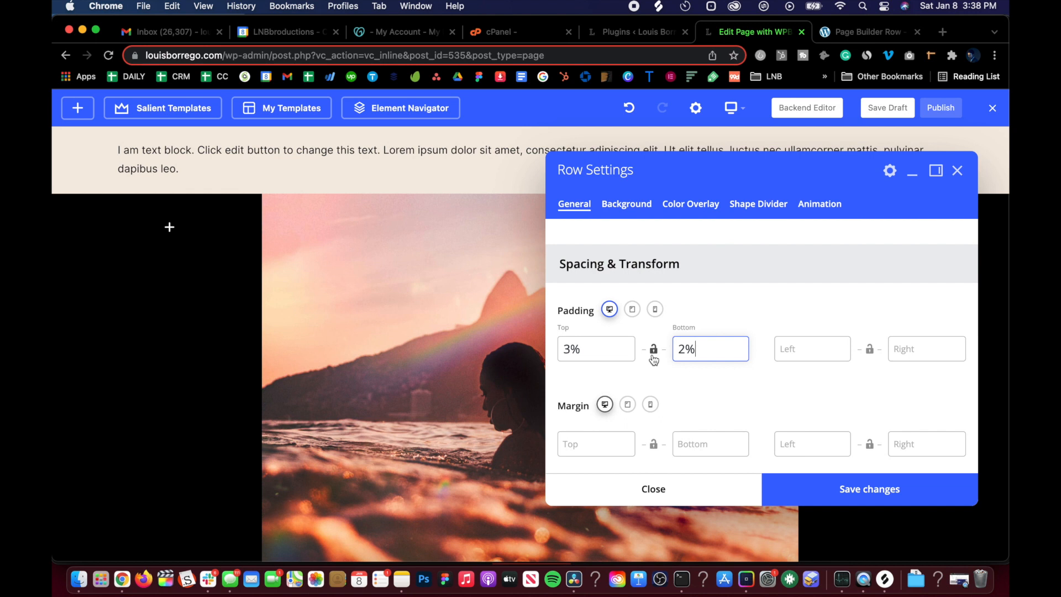
left_click(654, 350)
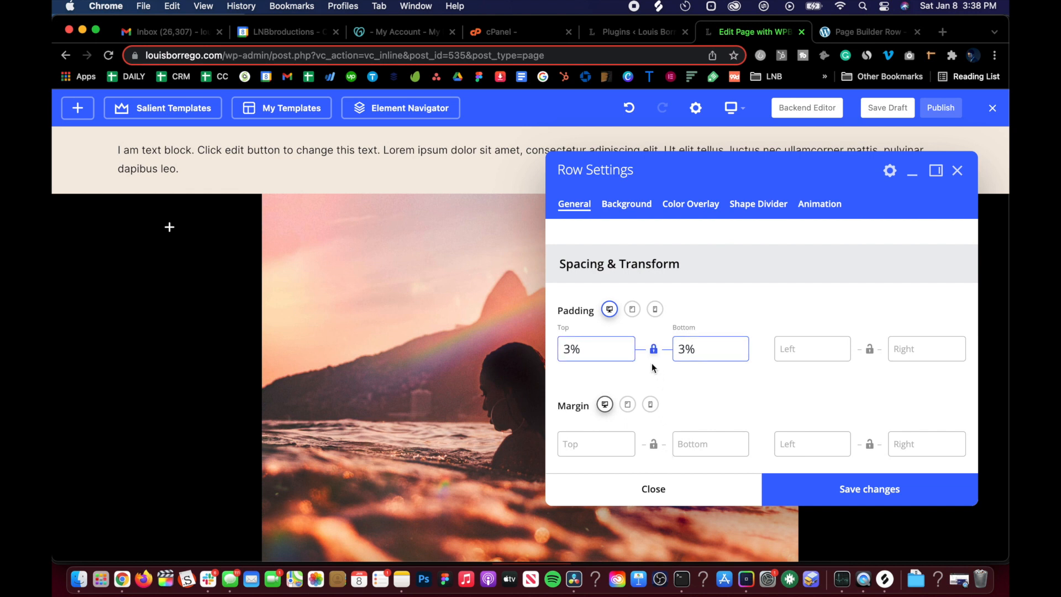
left_click(869, 489)
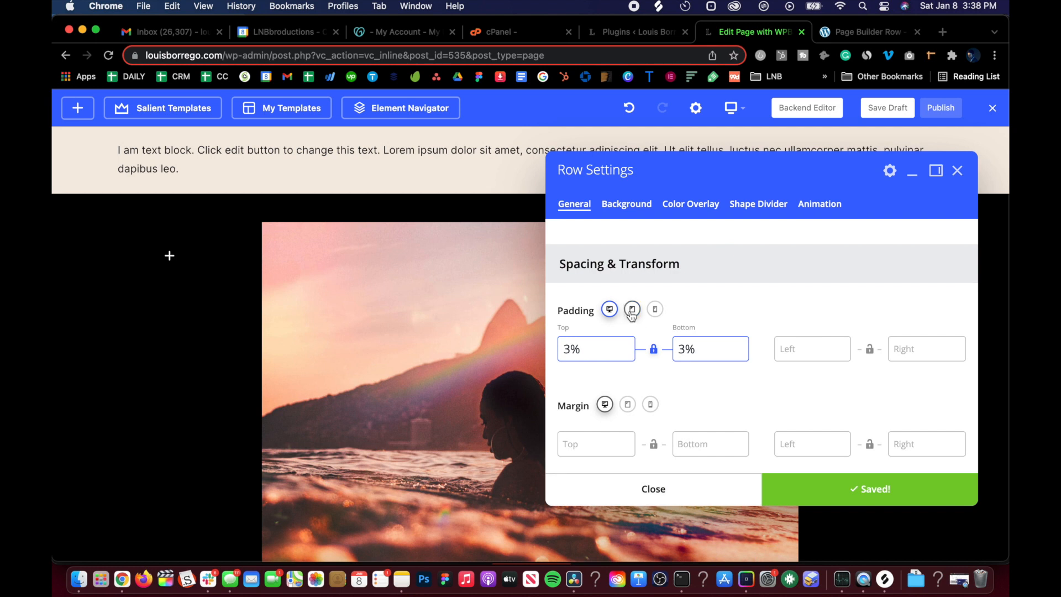
mouse_move(654, 309)
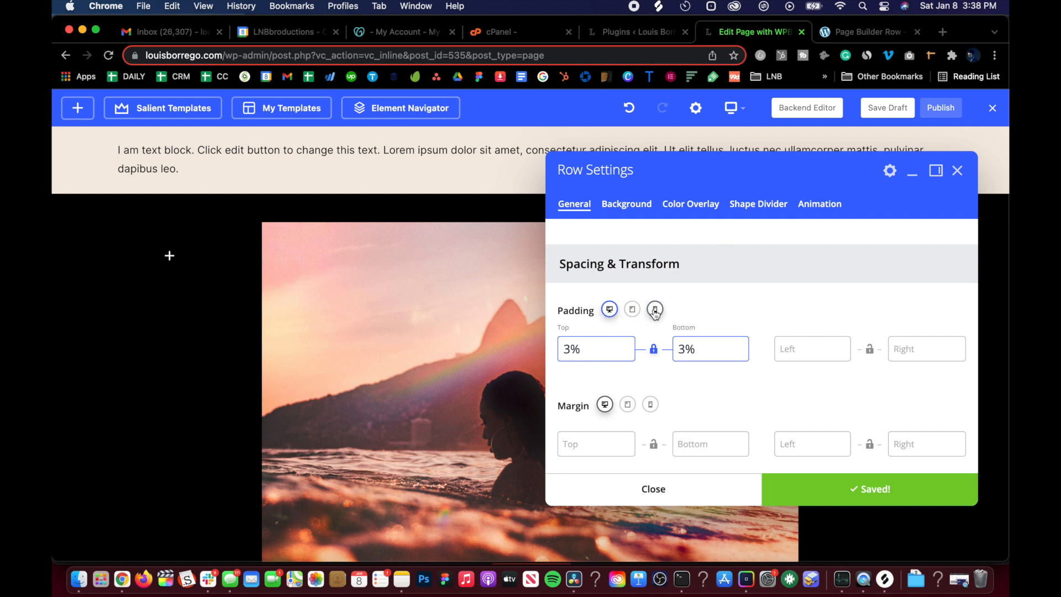
left_click(654, 310)
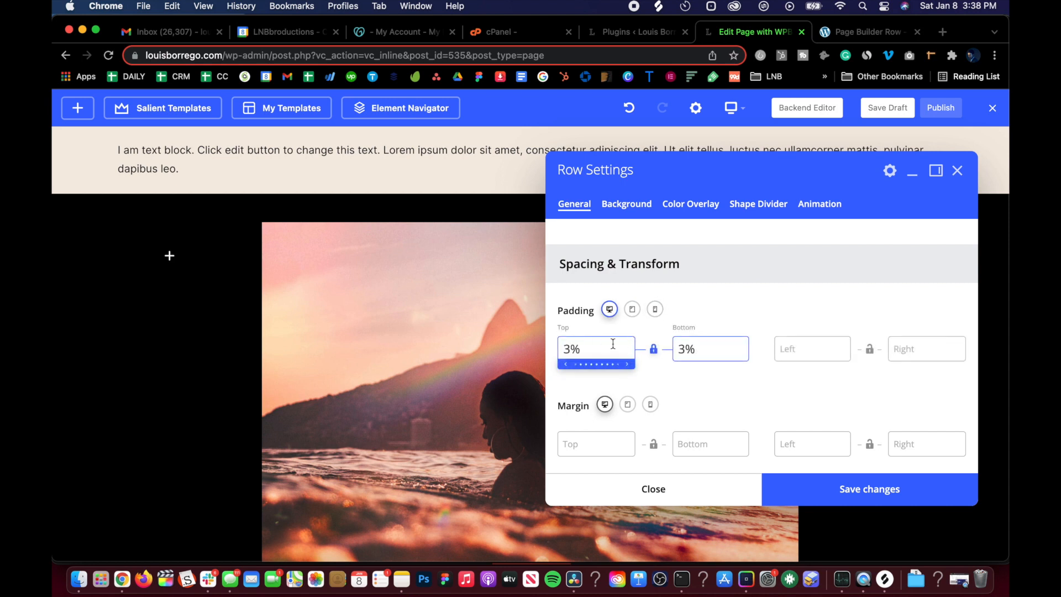
left_click(652, 489)
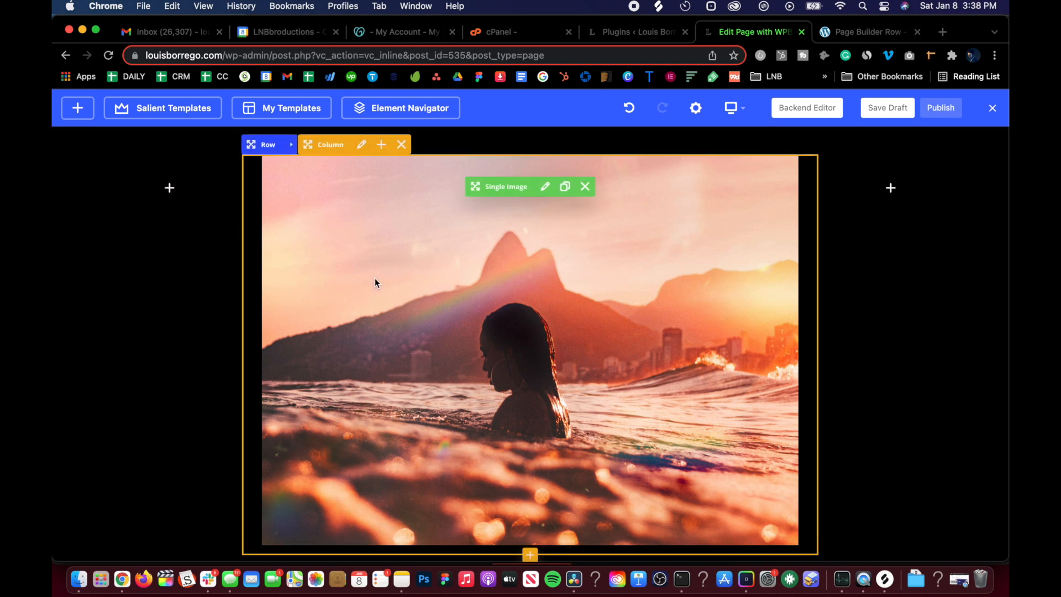
Insert a Text Block reading 'VERY COOL' as Heading 1 into the image row.
scroll("down", 3)
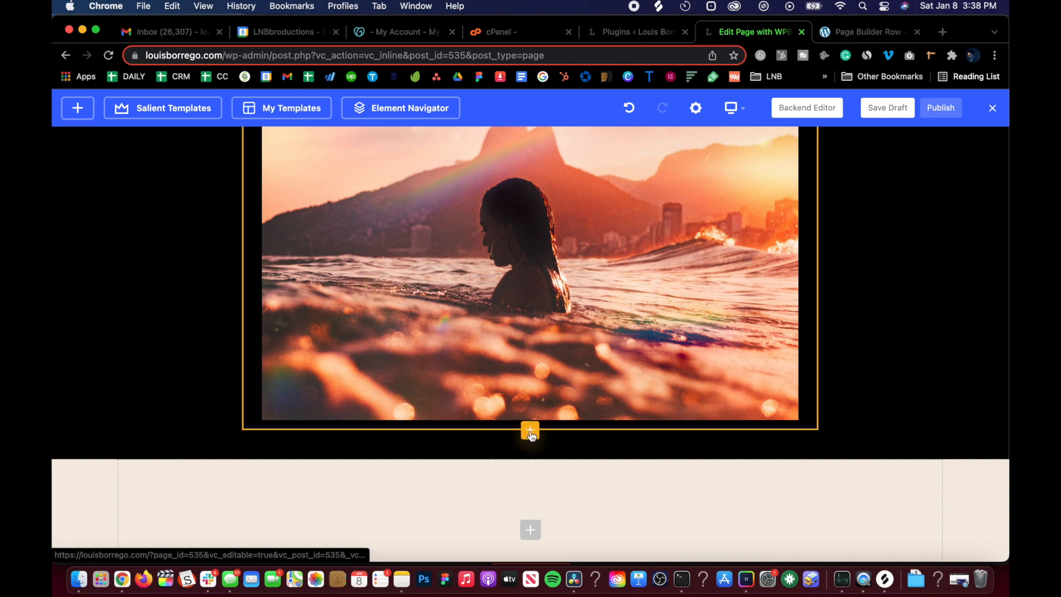
left_click(530, 432)
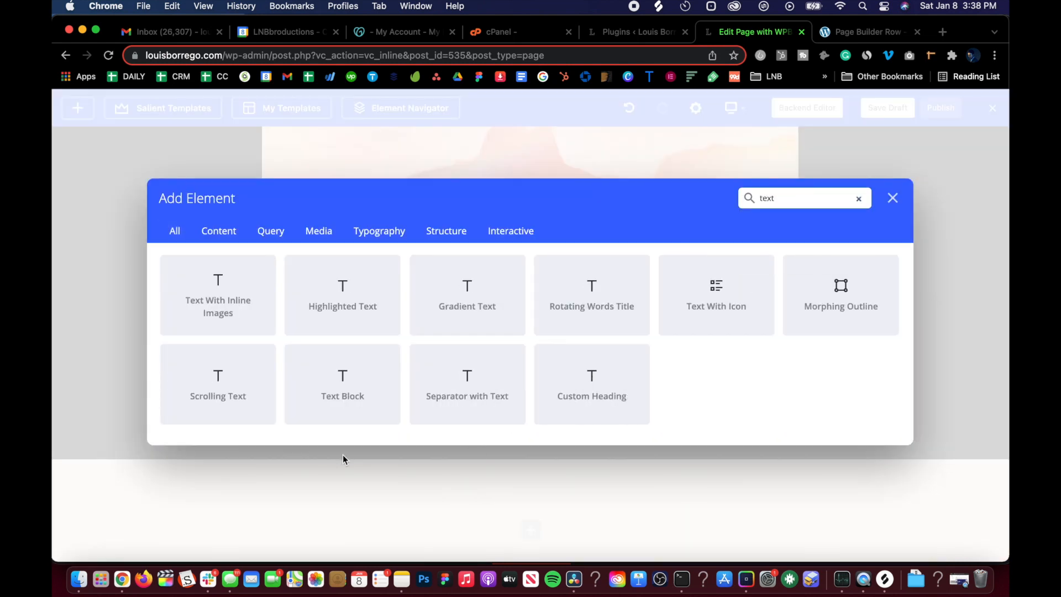
left_click(342, 384)
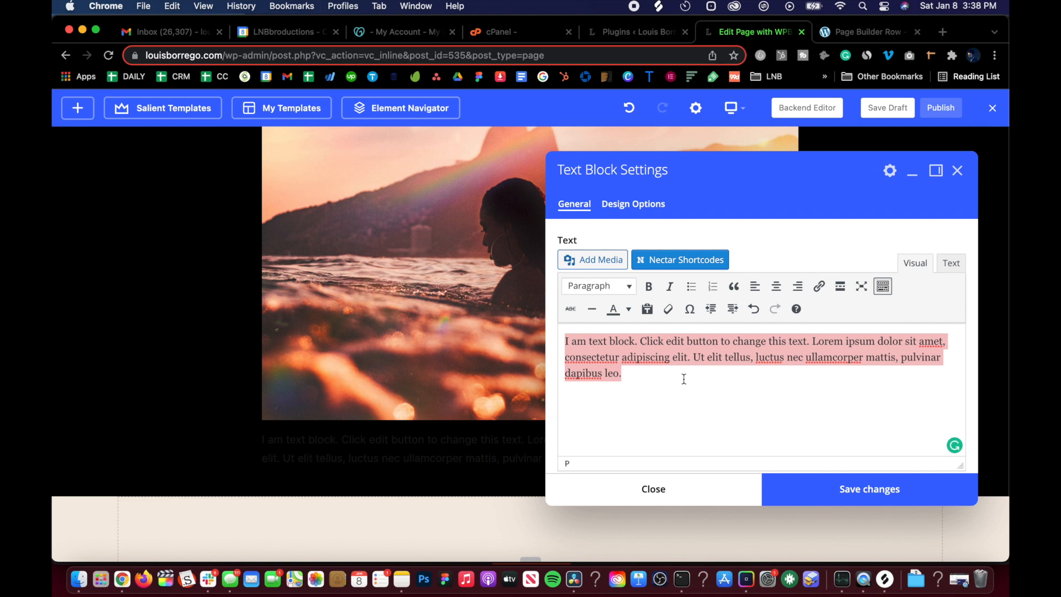
type("VERY")
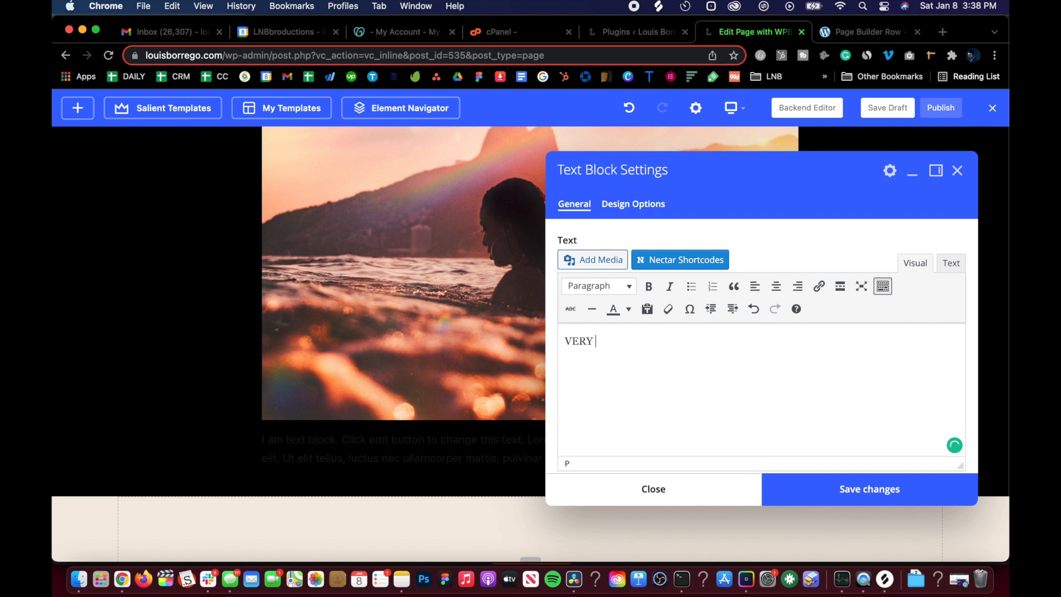
type("COOL")
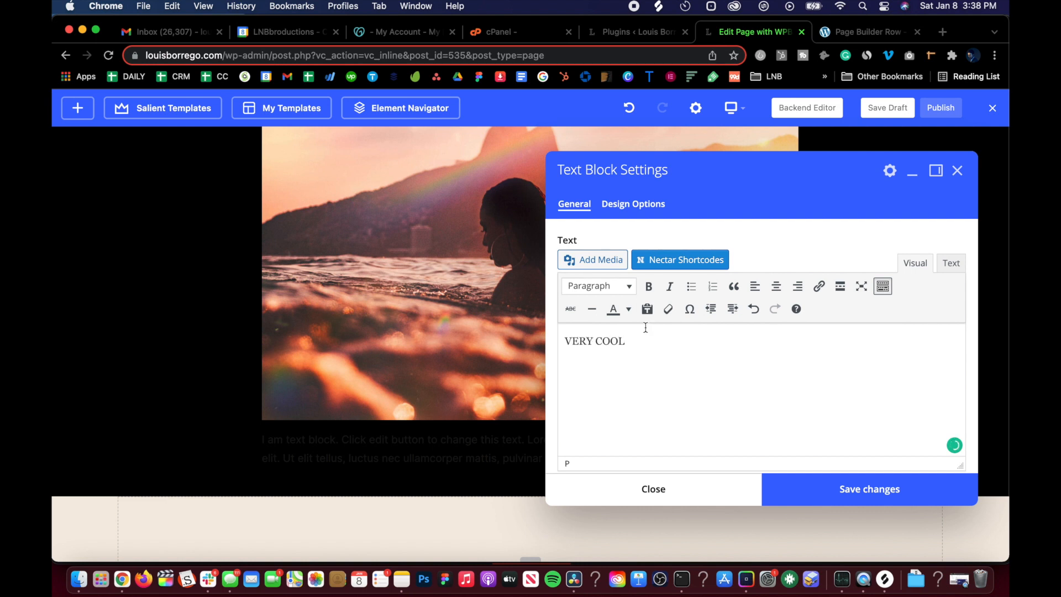
left_click(597, 285)
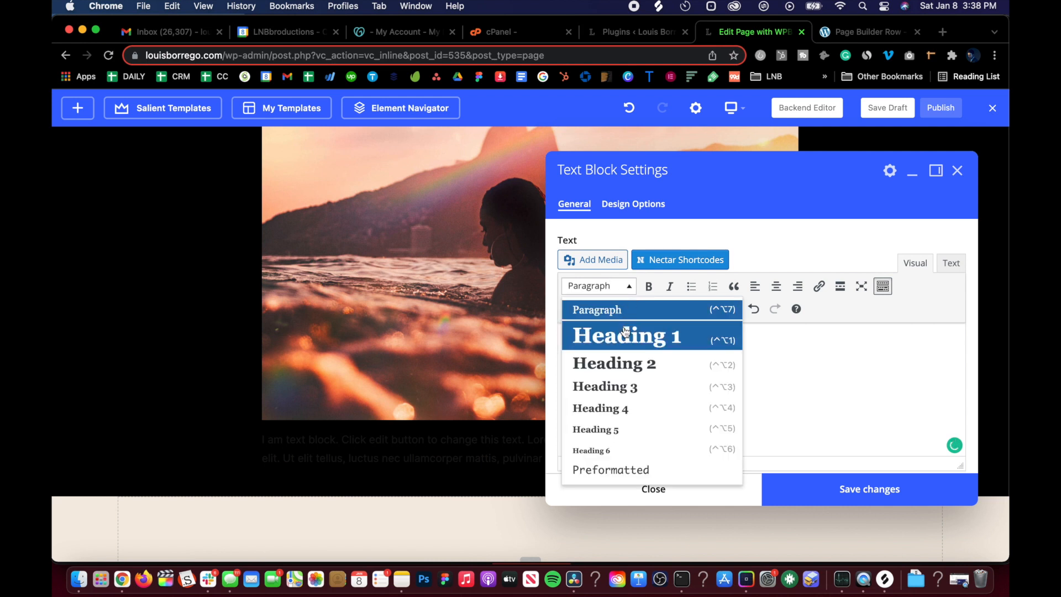
left_click(625, 335)
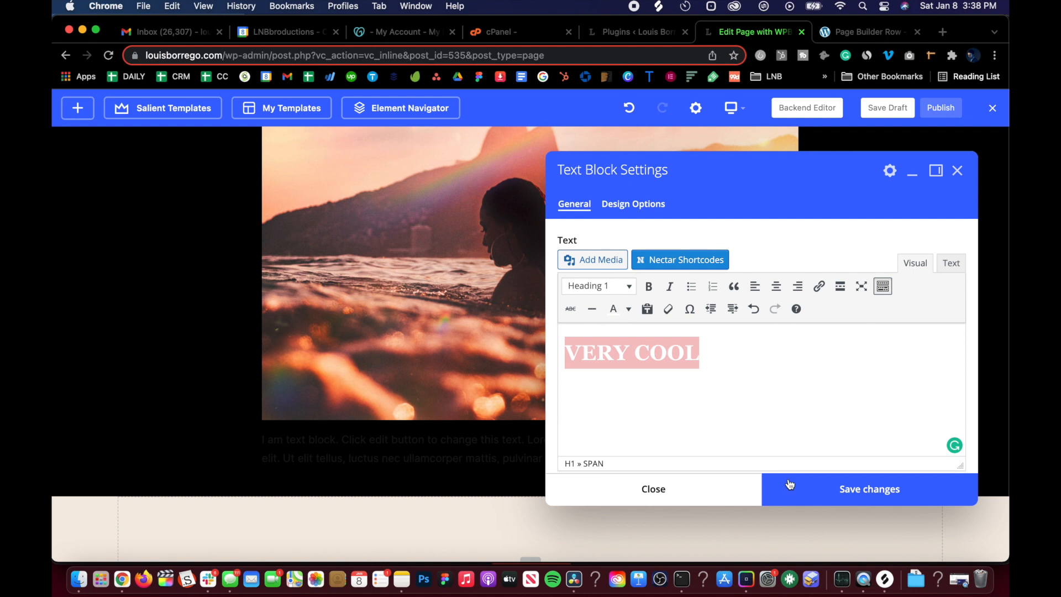
left_click(869, 489)
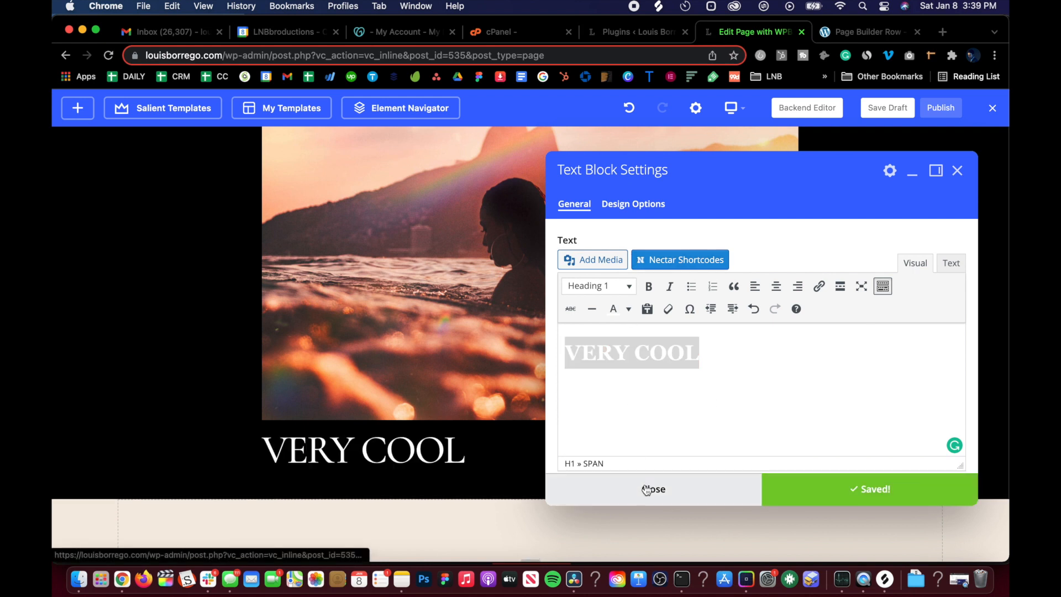
left_click(654, 489)
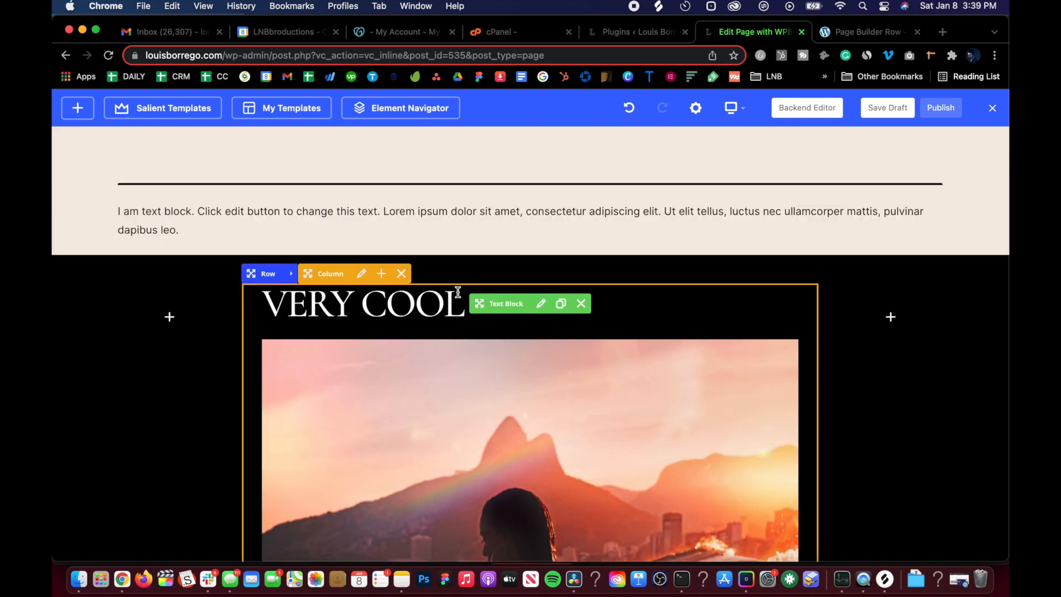
Centre-align the VERY COOL heading and save the text block.
left_click(540, 304)
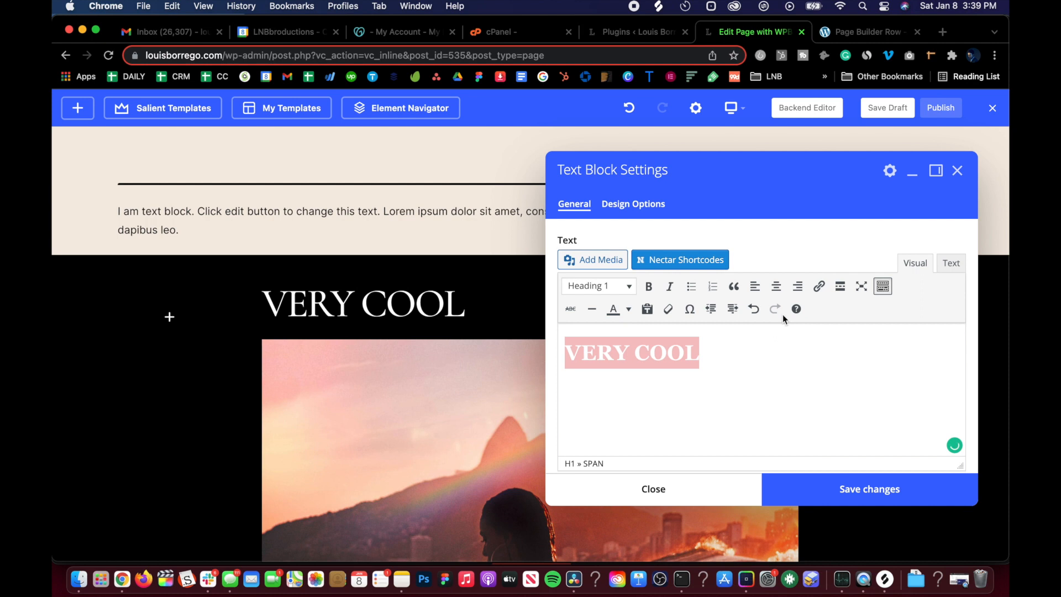
left_click(777, 286)
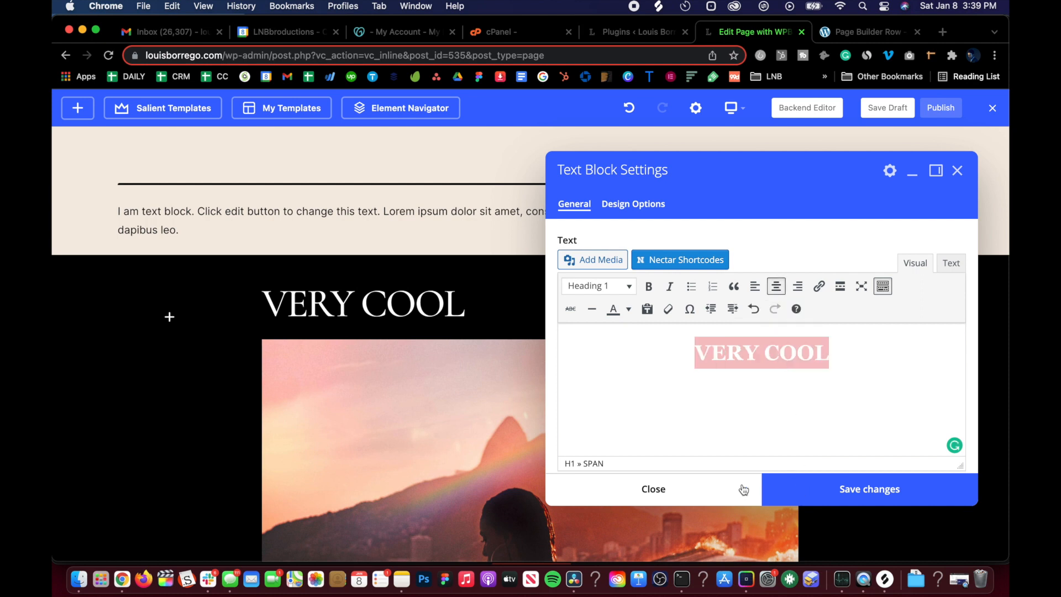
left_click(653, 489)
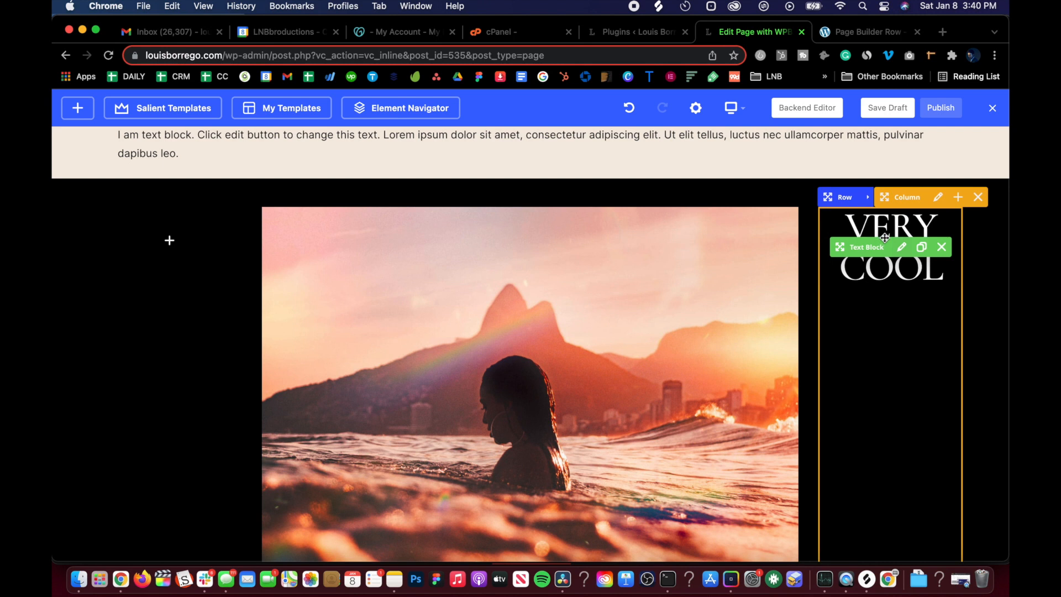
mouse_move(901, 247)
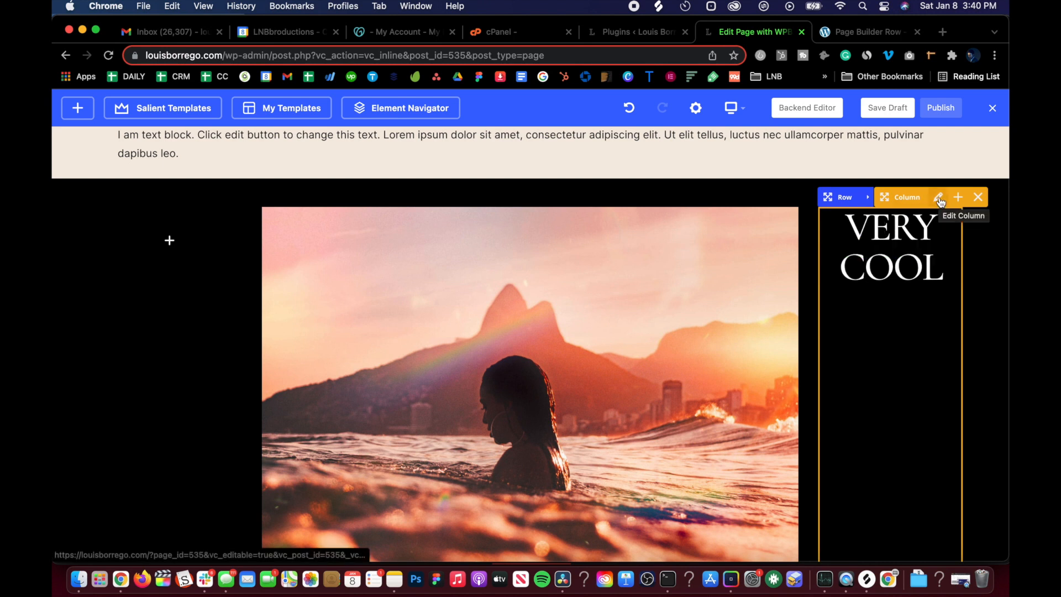
Set the heading column's Transform Translate X to -150 and save.
left_click(940, 196)
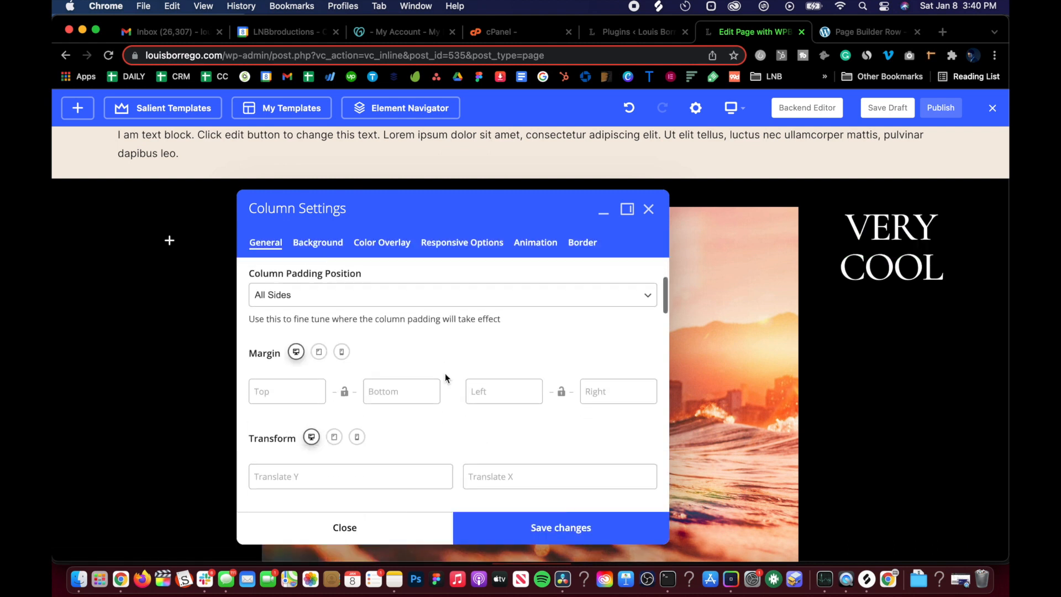
left_click(559, 390)
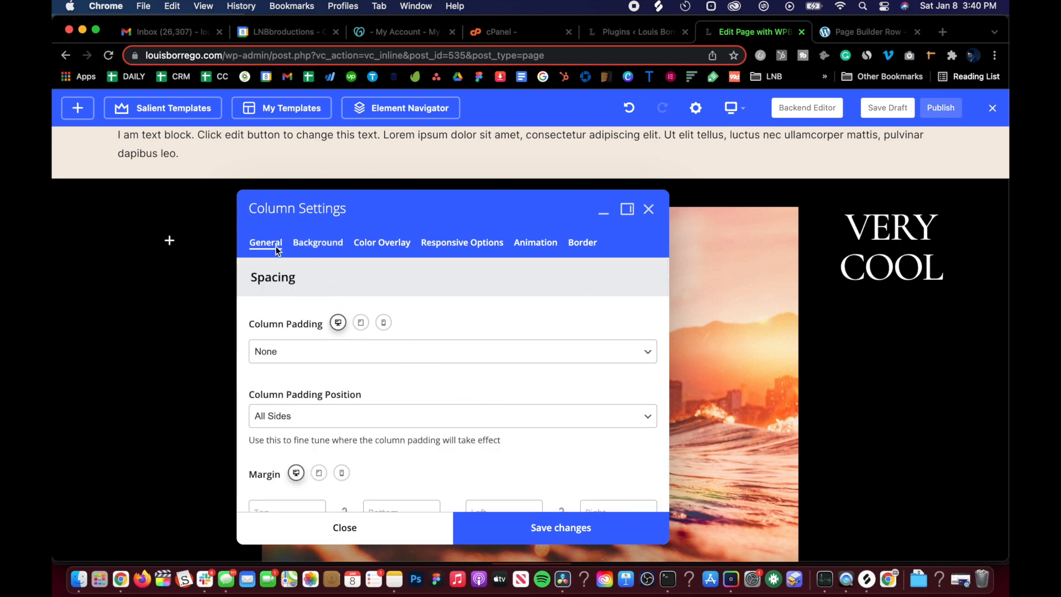
scroll("down", 3)
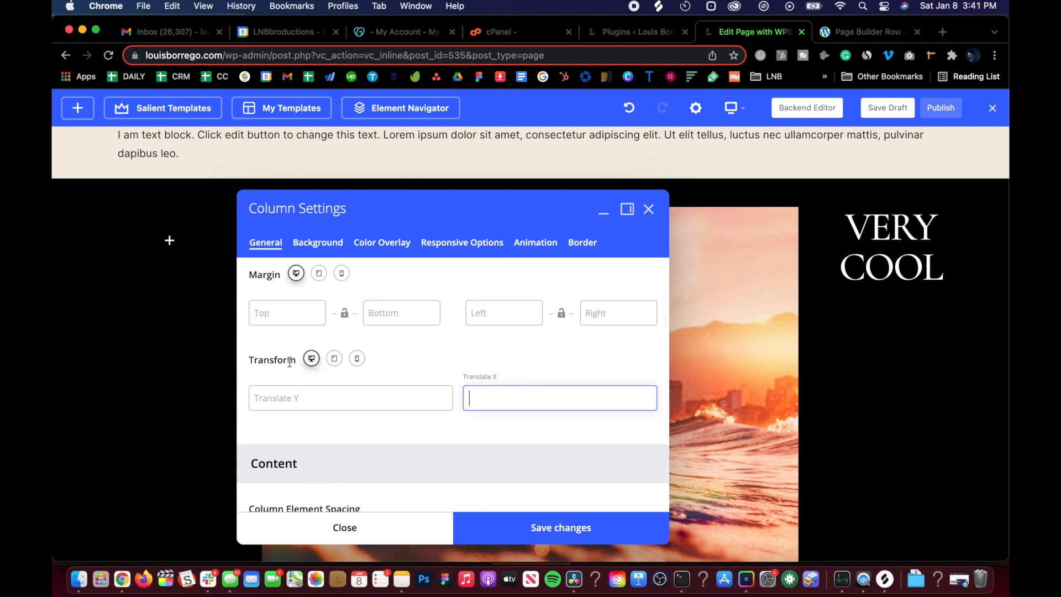
type("-")
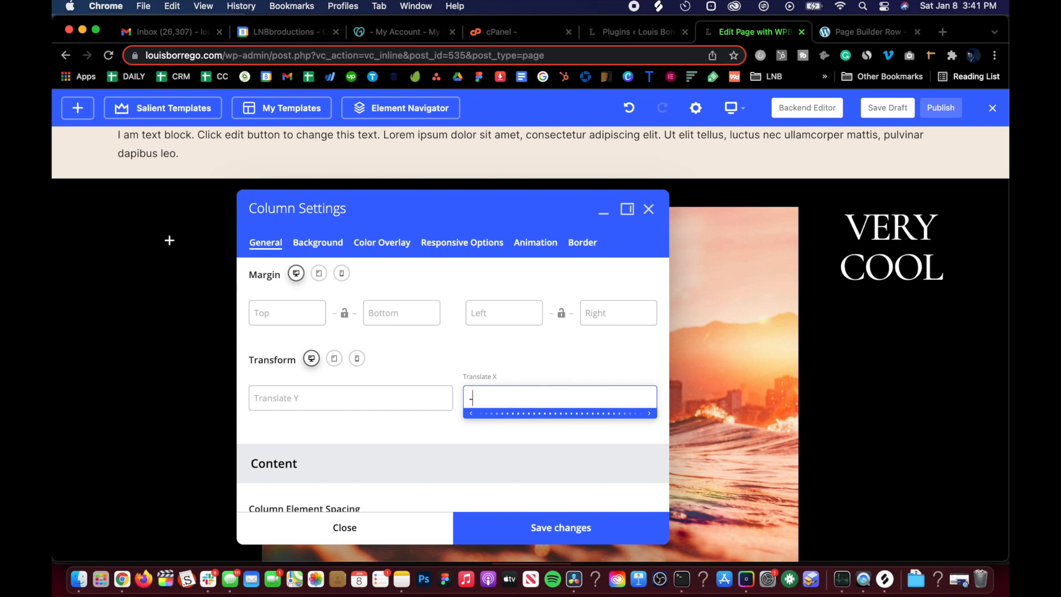
type("100")
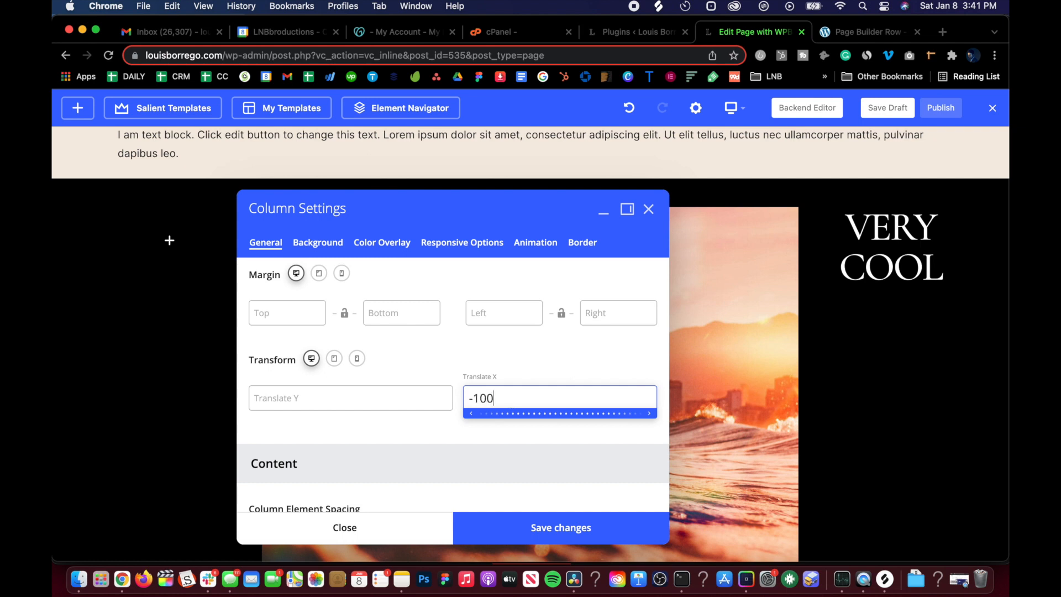
type("150")
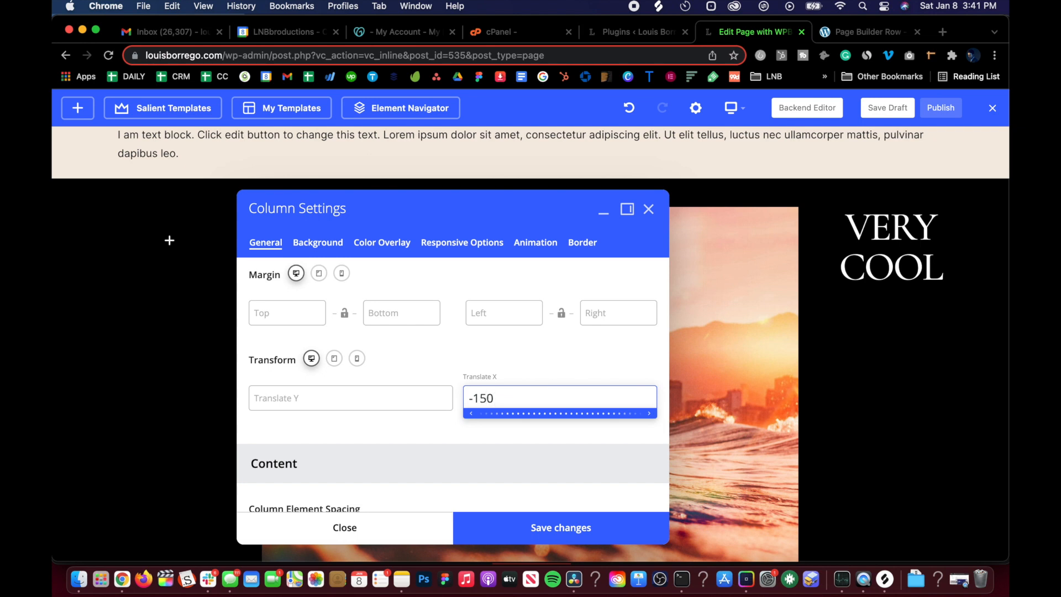
left_click(560, 527)
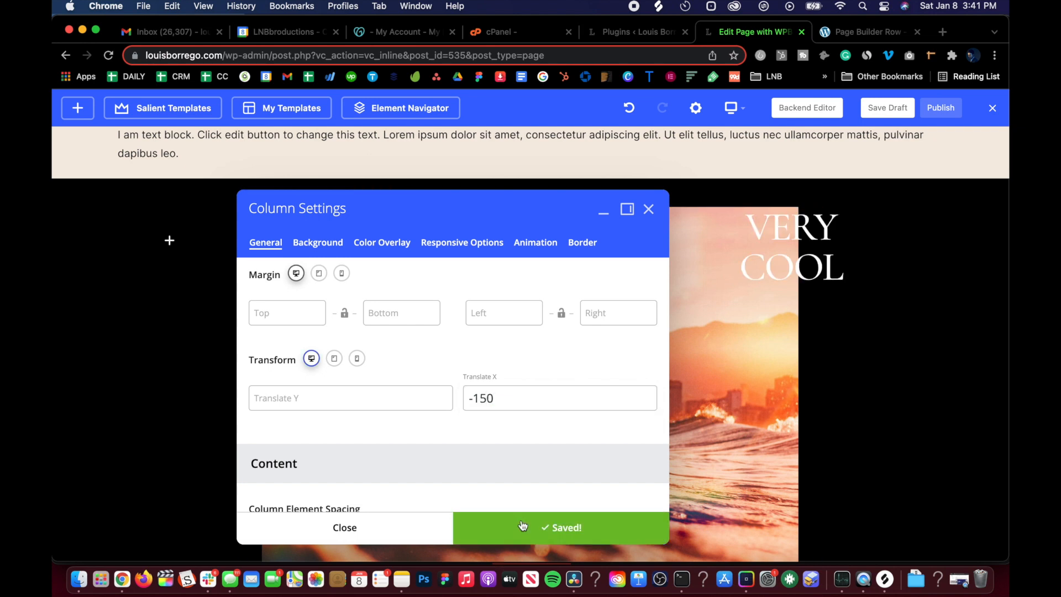
Try a -150 Translate Y offset on the column, then clear it and save.
left_click(344, 527)
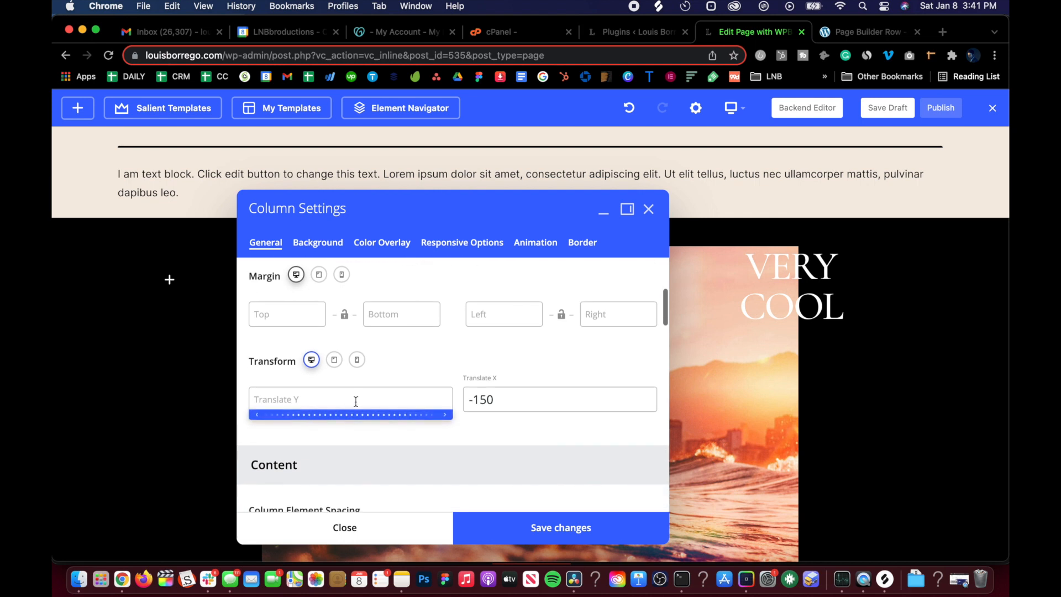
left_click(339, 398)
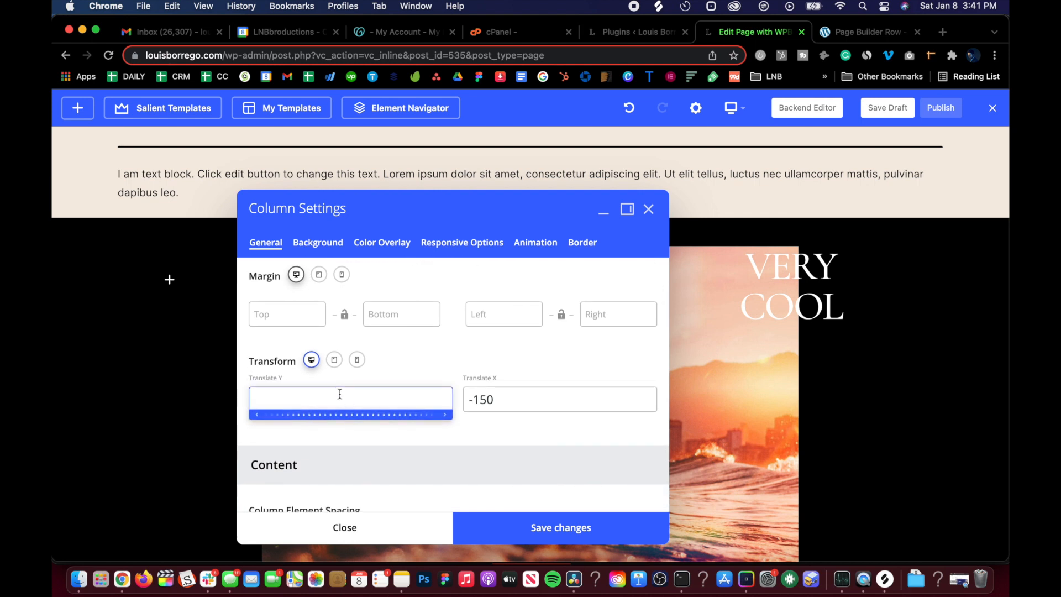
type("-150")
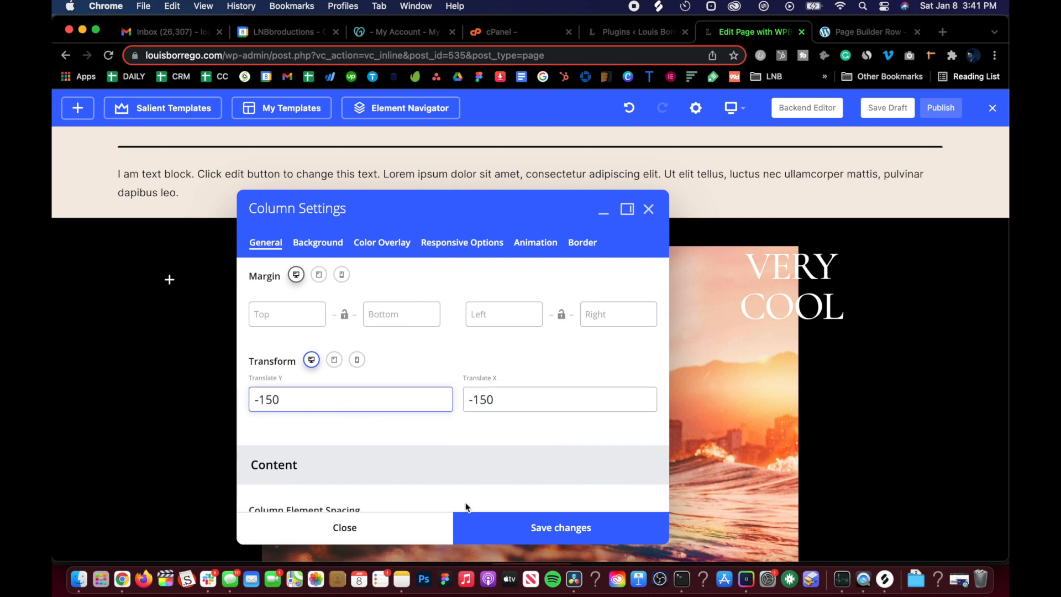
left_click(560, 527)
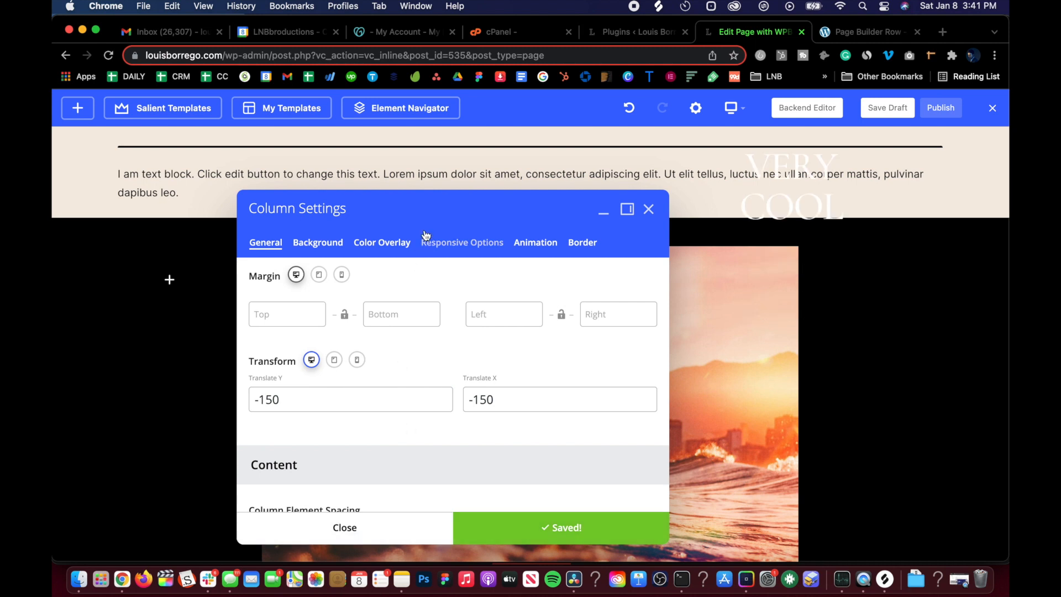
left_click(350, 398)
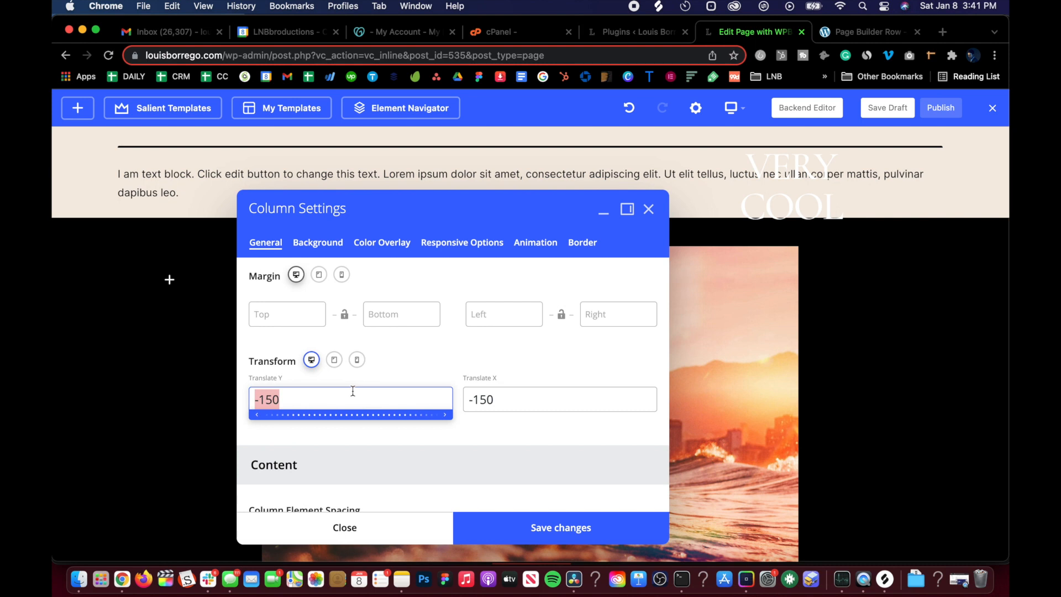
left_click(560, 527)
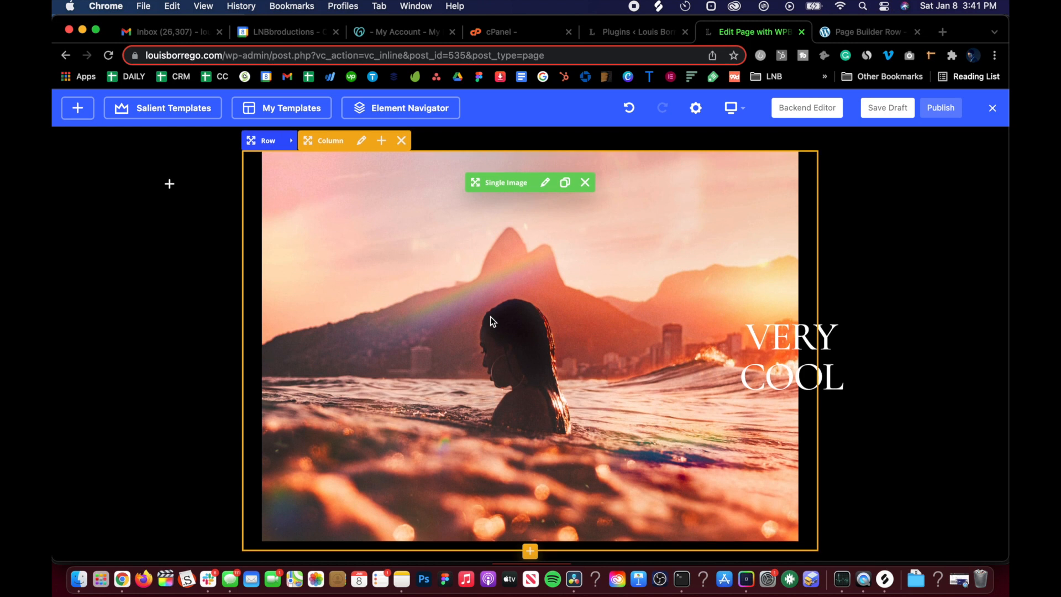
mouse_move(616, 233)
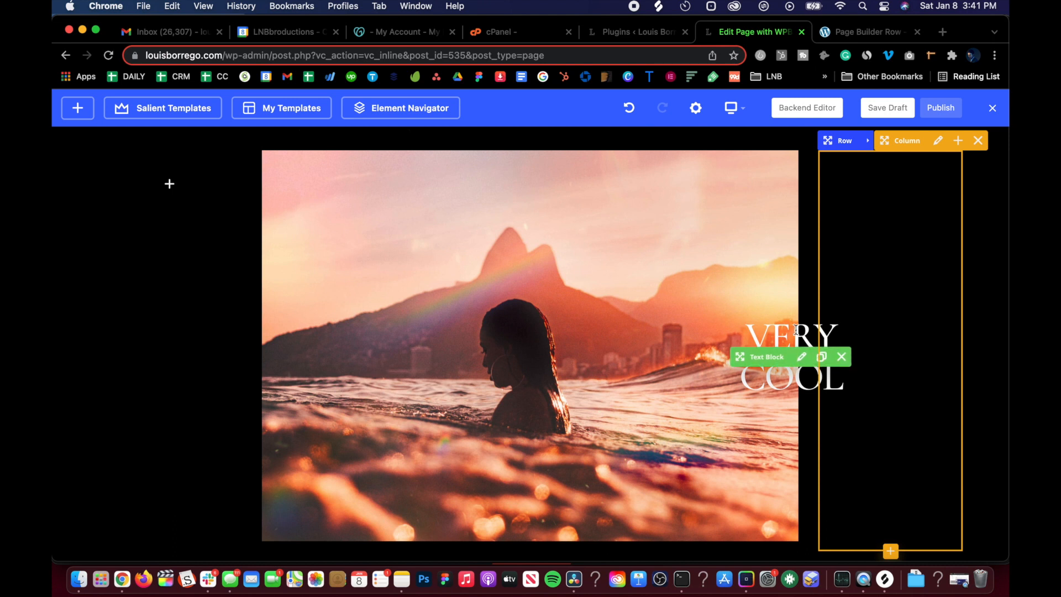
left_click(528, 338)
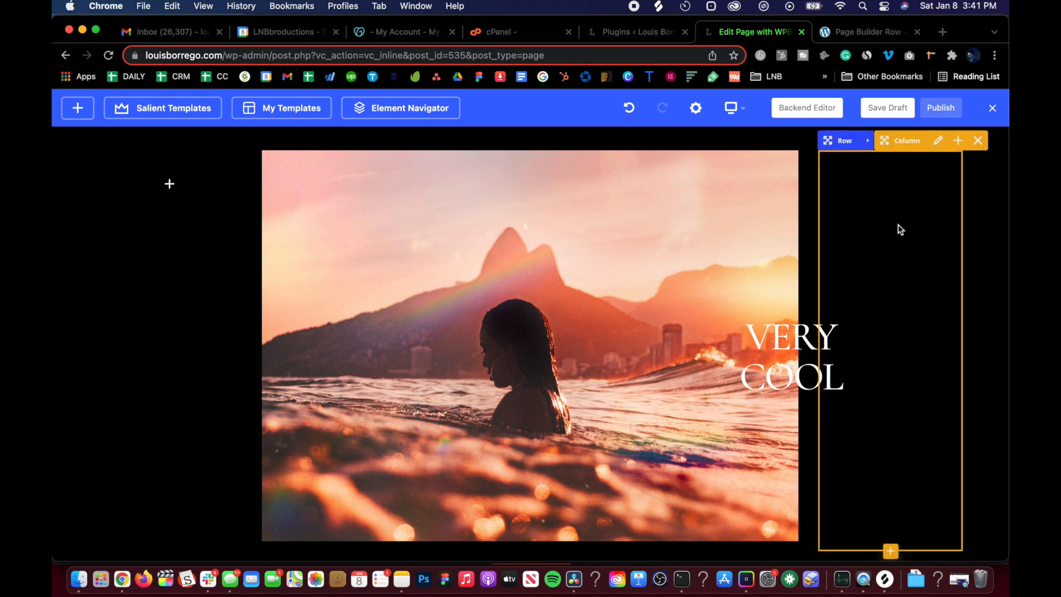
left_click(733, 108)
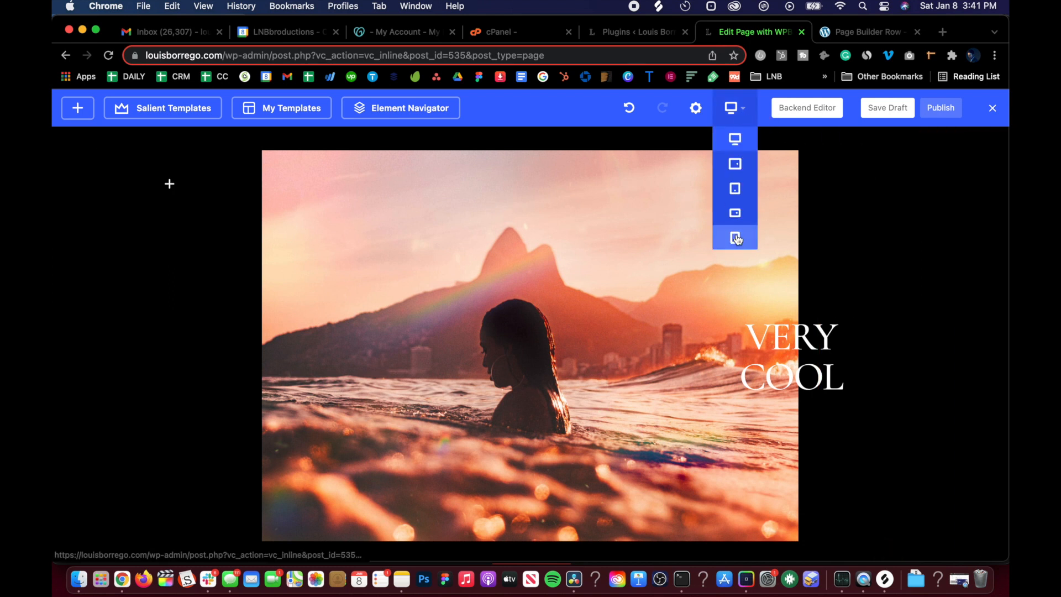
left_click(735, 238)
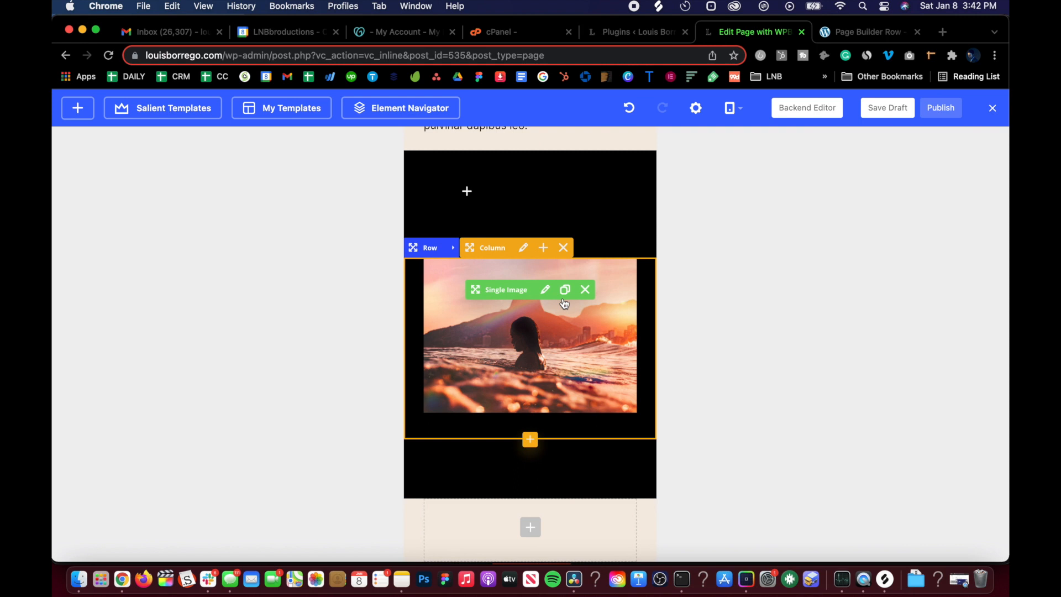
scroll("down", 3)
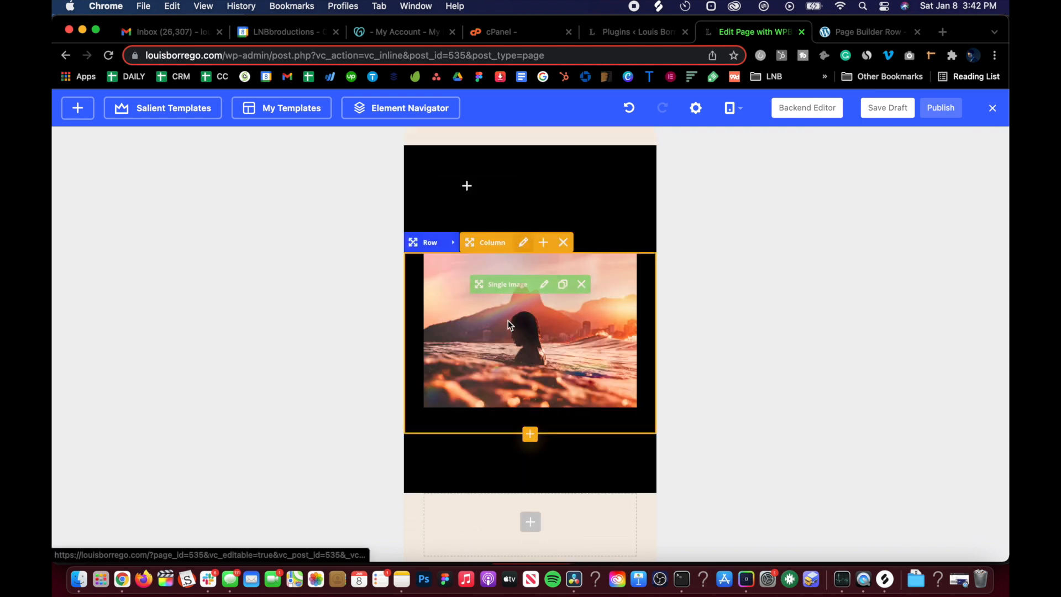
left_click(735, 107)
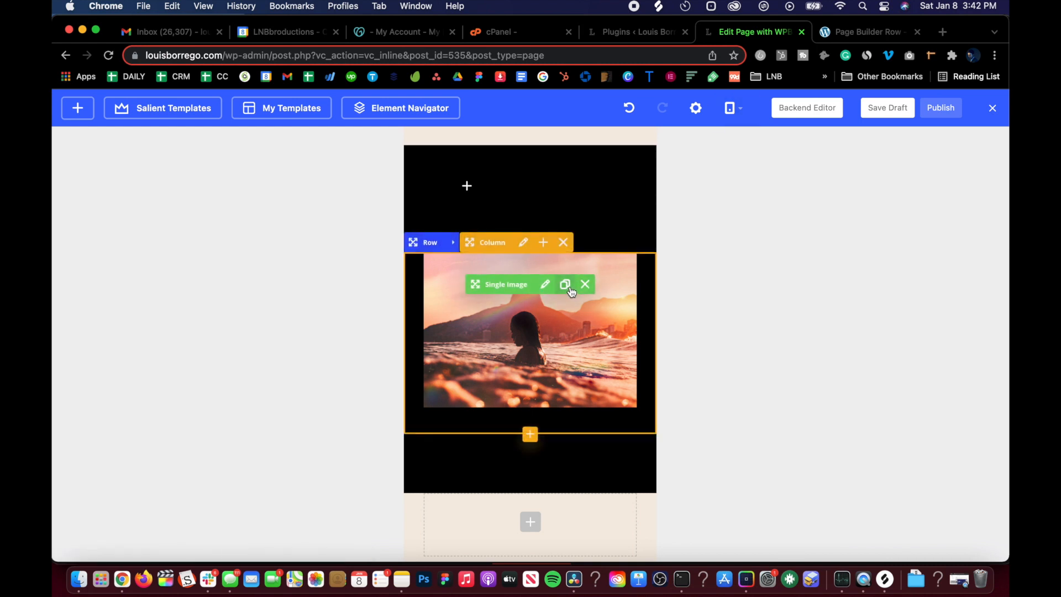
mouse_move(610, 242)
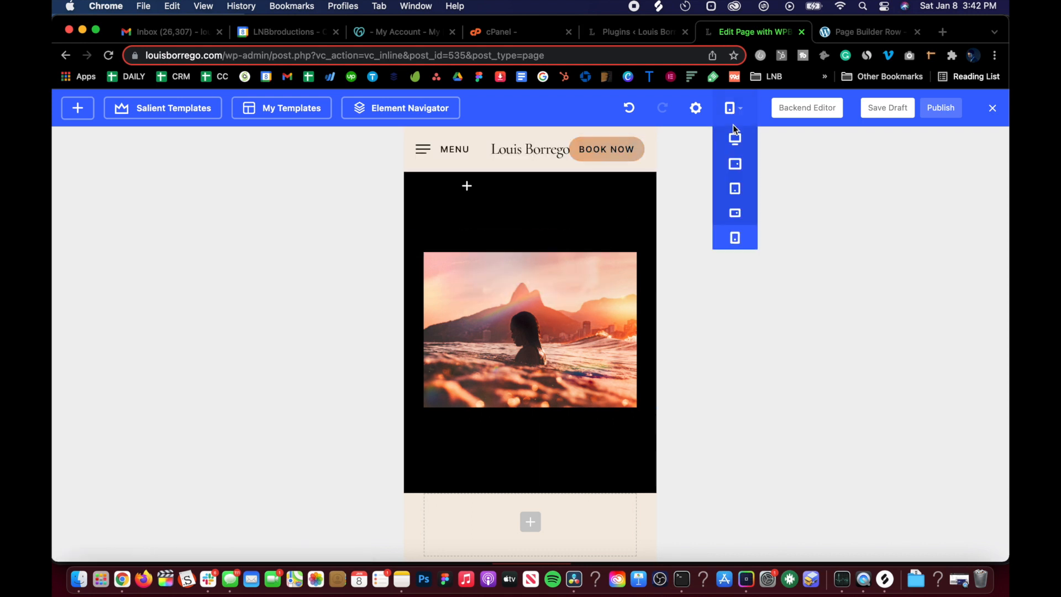
left_click(735, 137)
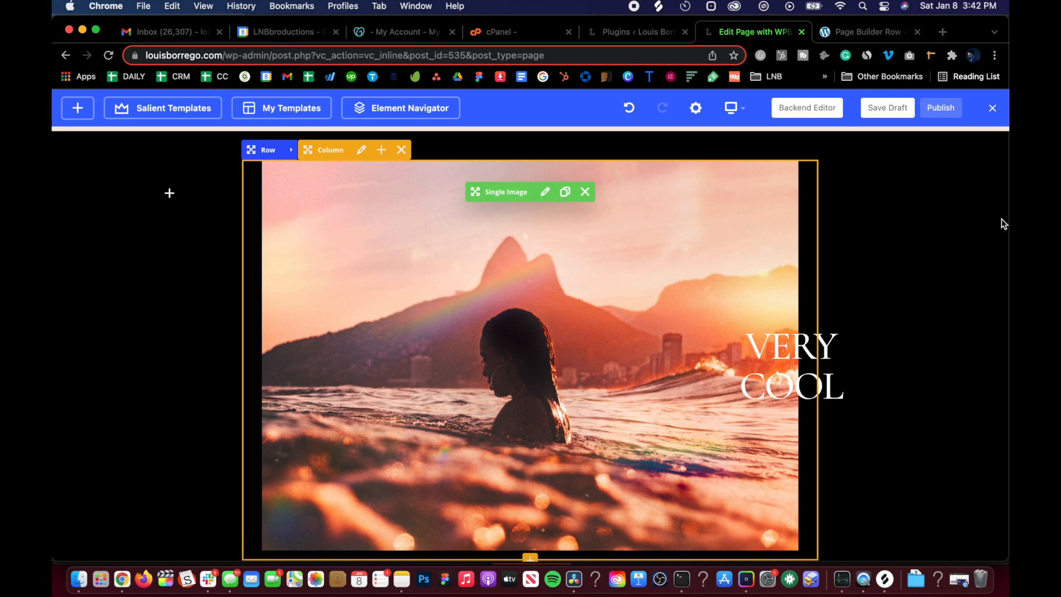
left_click(940, 108)
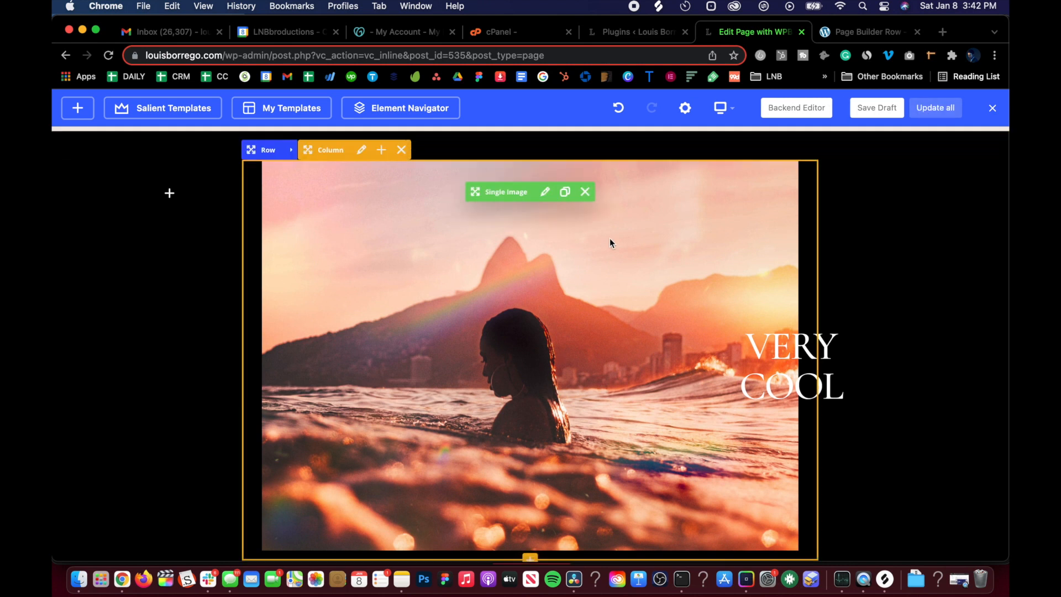
Update all page changes, then return to the Salient Page Builder Row documentation.
left_click(935, 108)
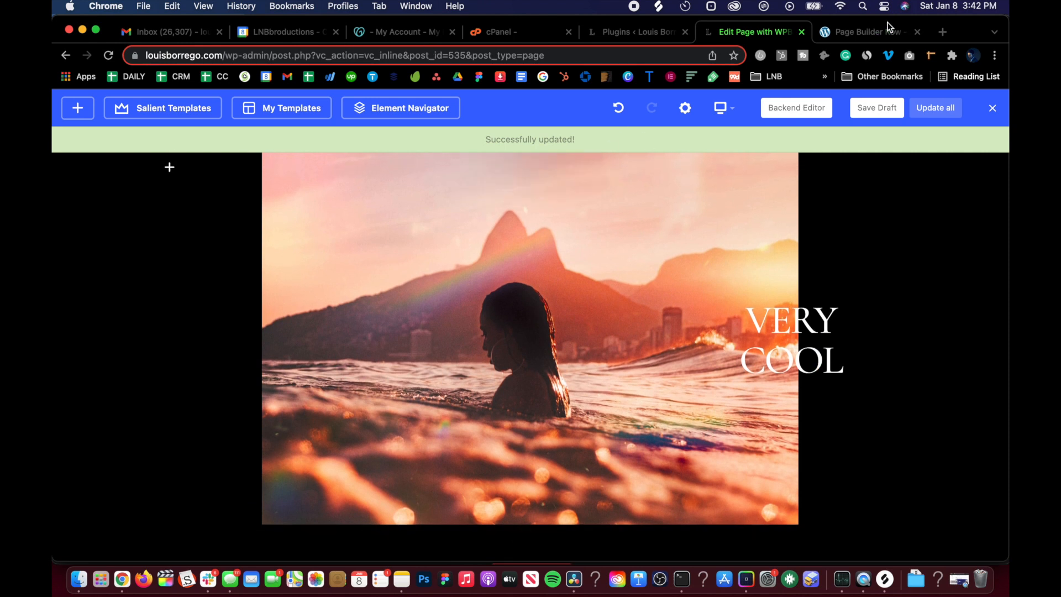
left_click(869, 32)
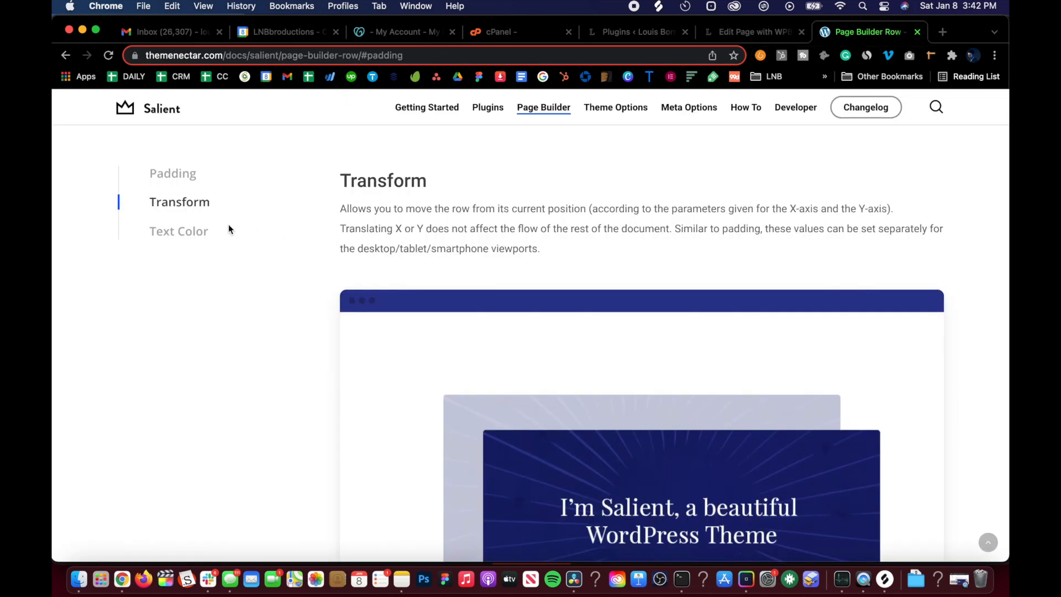
Jump to the Text Color section and scroll through its light and dark examples.
left_click(179, 231)
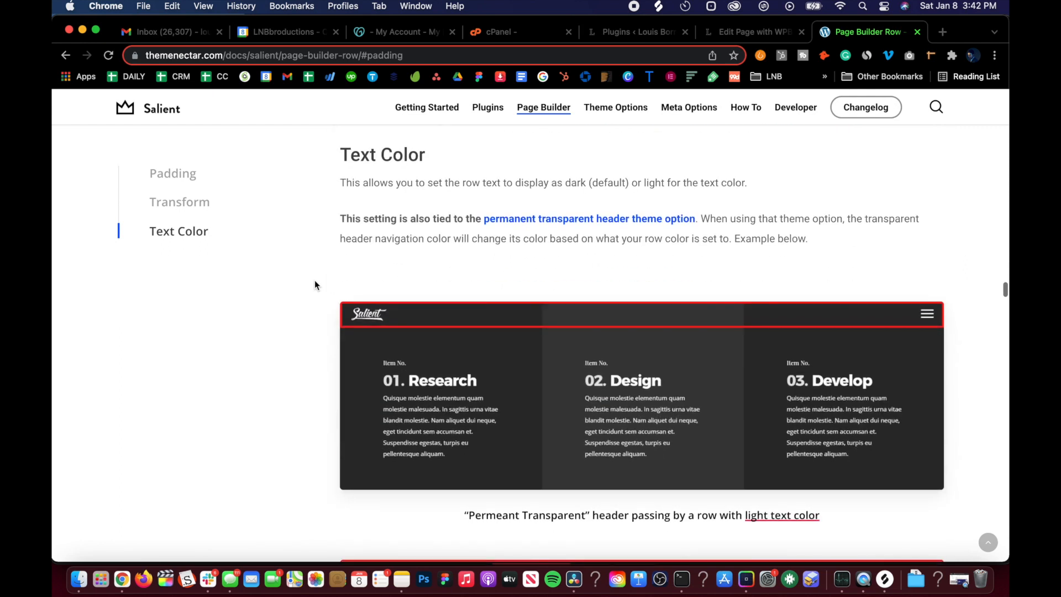
mouse_move(318, 271)
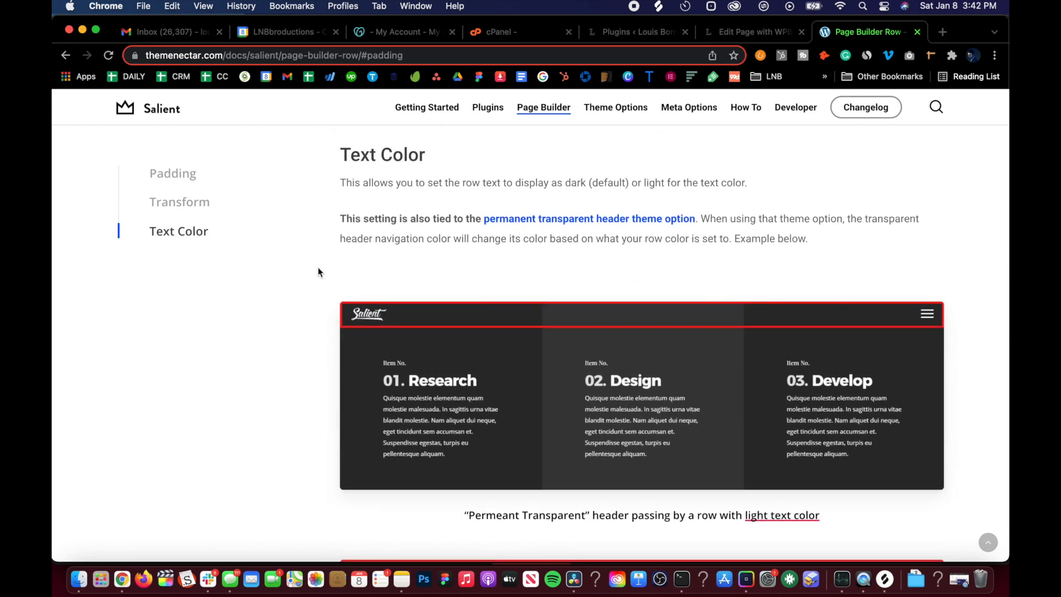
mouse_move(394, 360)
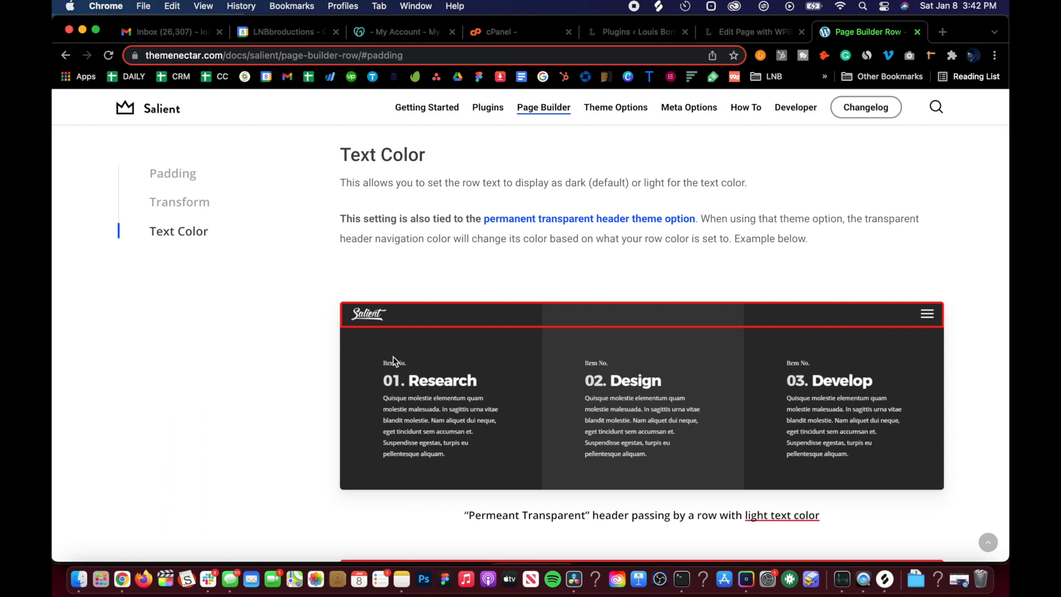
scroll("down", 3)
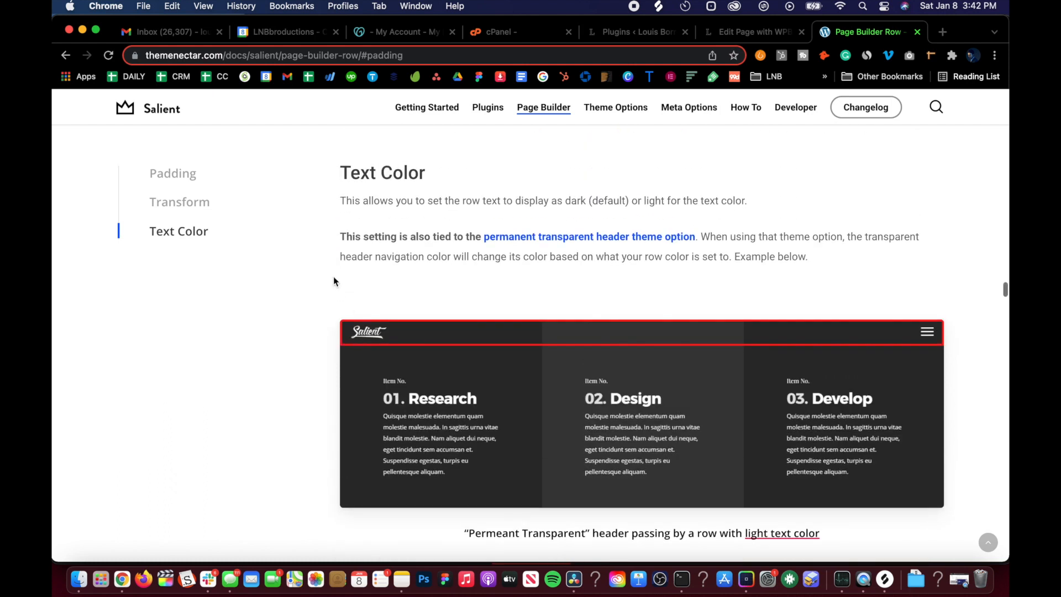
mouse_move(395, 302)
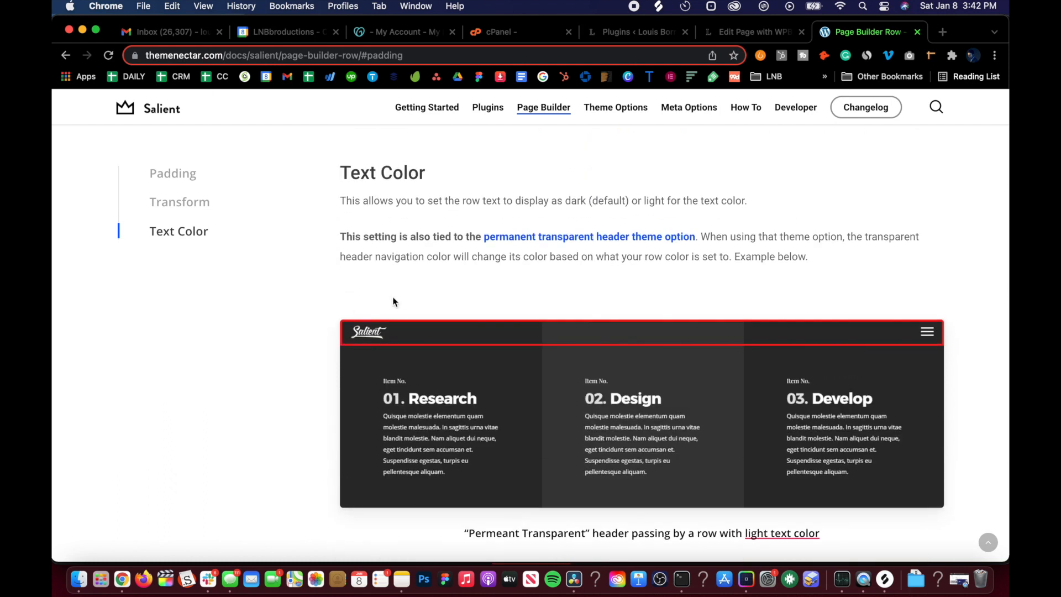
scroll("down", 3)
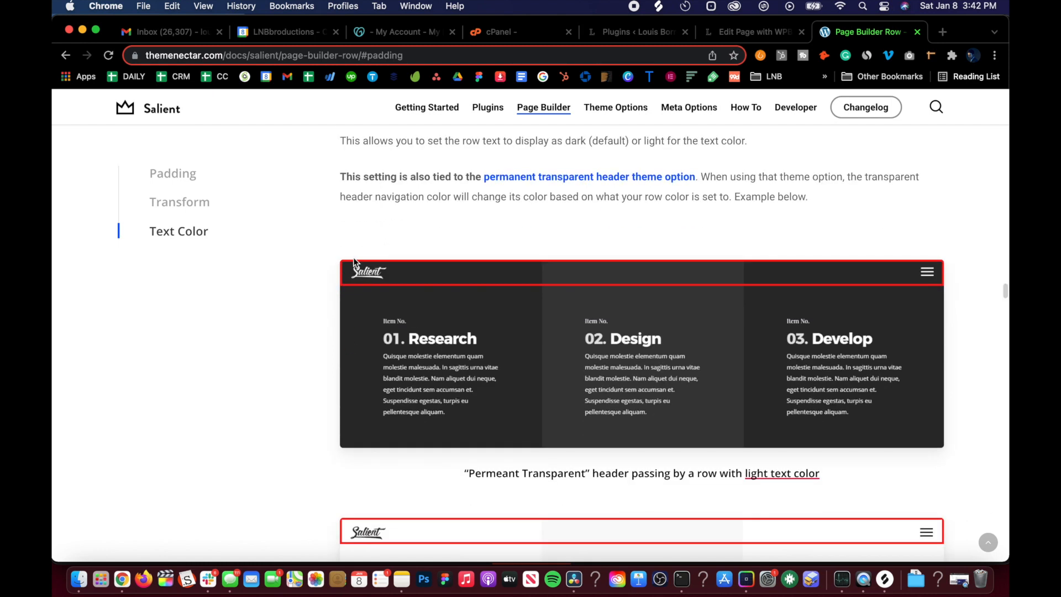
scroll("down", 3)
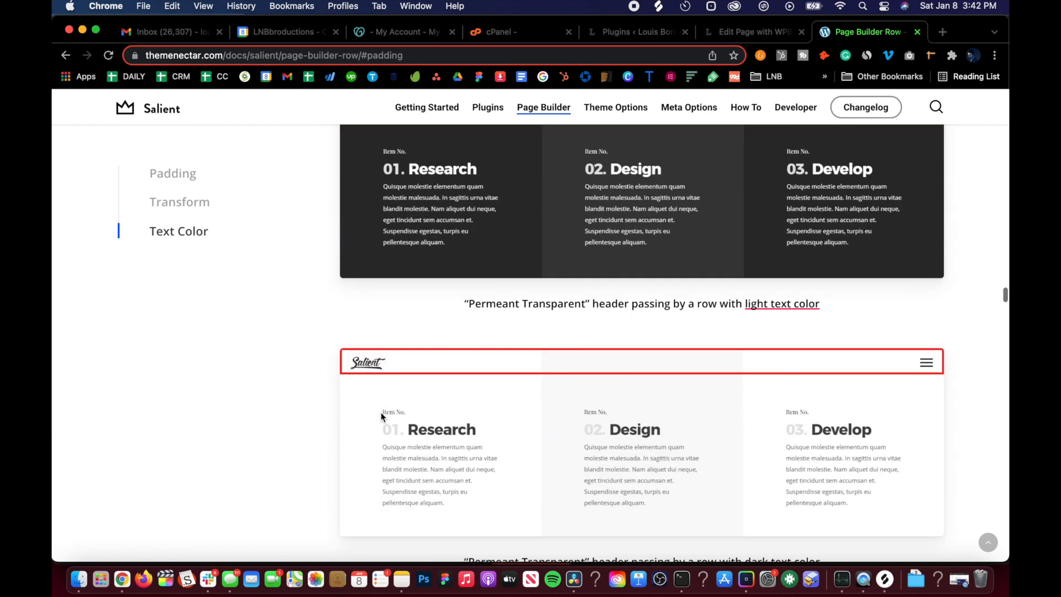
scroll("down", 3)
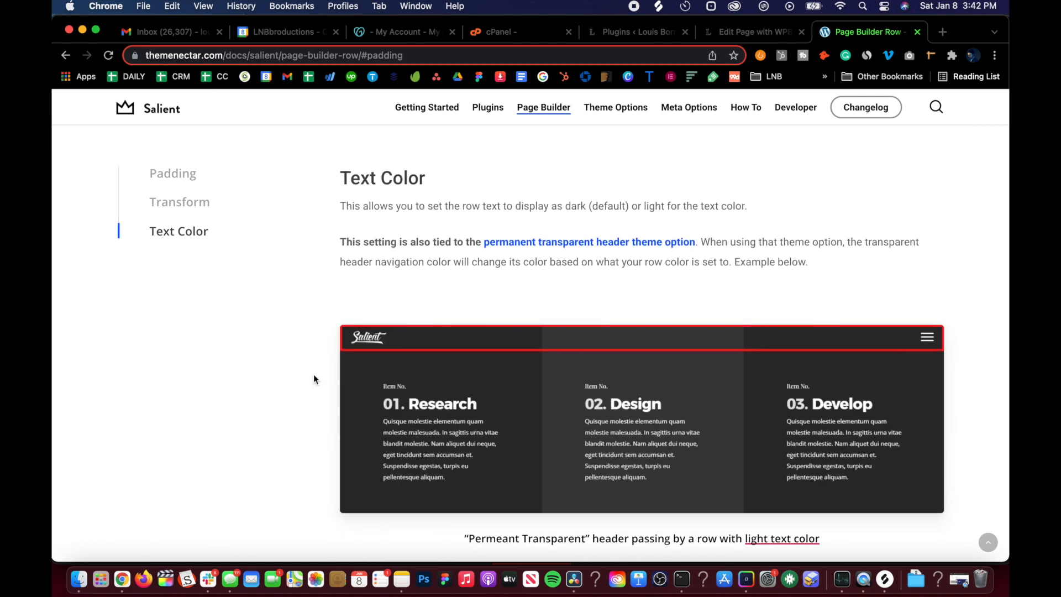
scroll("down", 3)
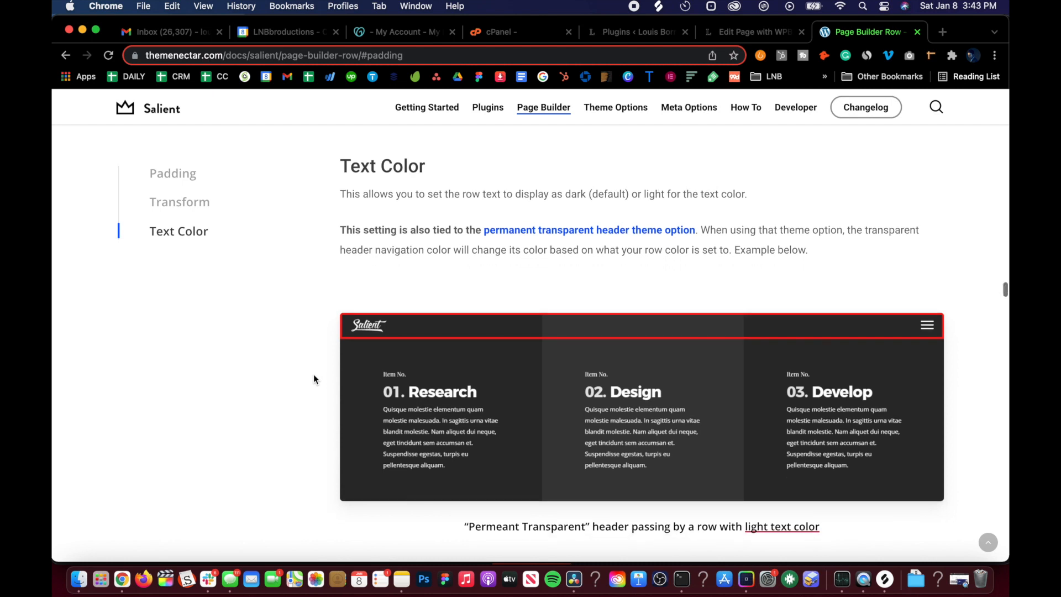
scroll("down", 3)
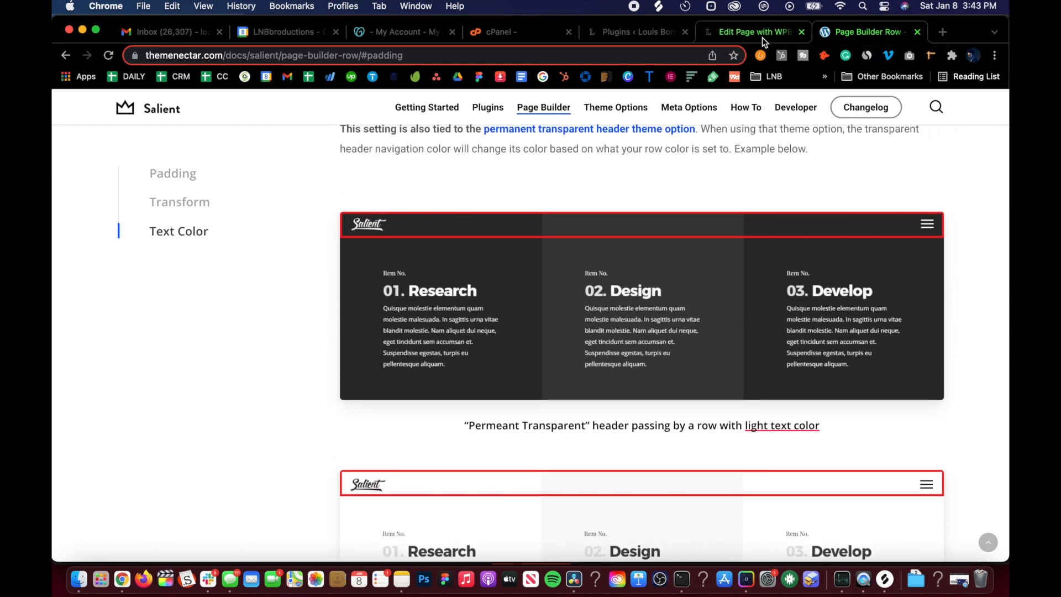
Back in the page editor, add a new empty row below the image row.
left_click(748, 32)
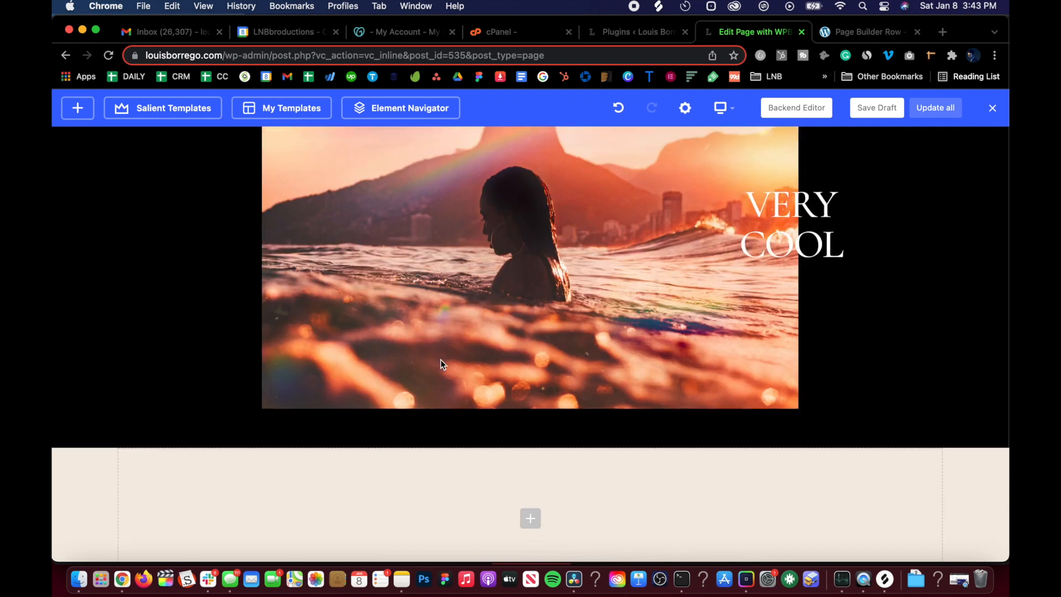
scroll("down", 3)
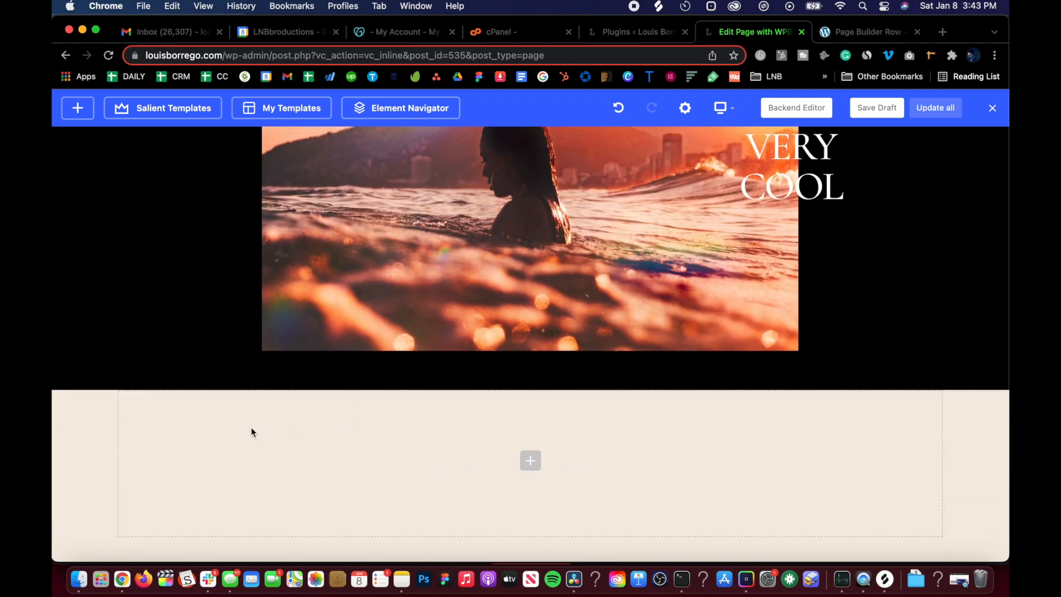
left_click(531, 461)
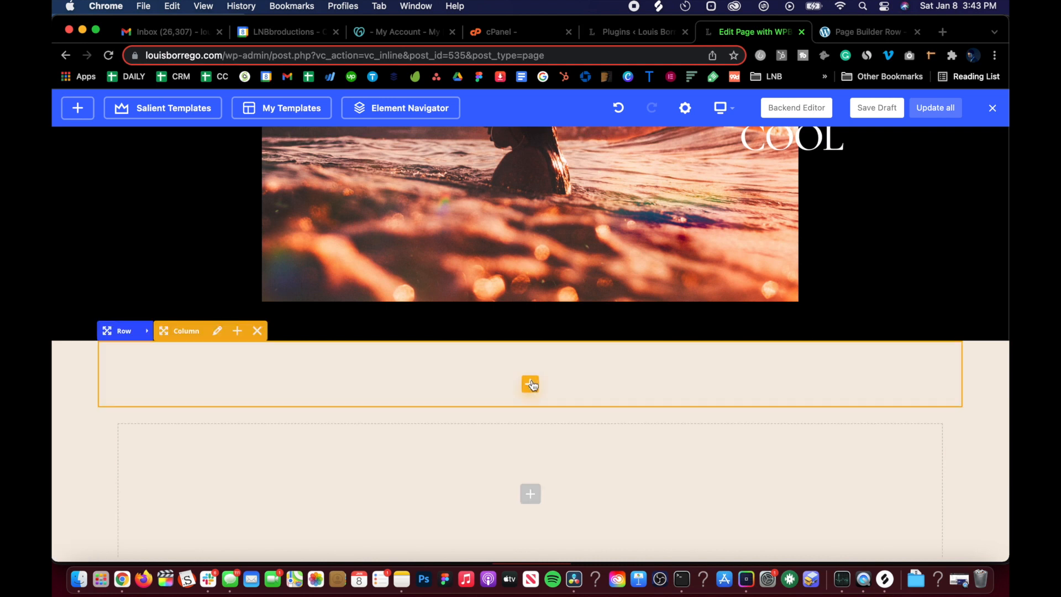
Insert a Text Block with 'SICK' formatted as a heading and save it.
left_click(530, 384)
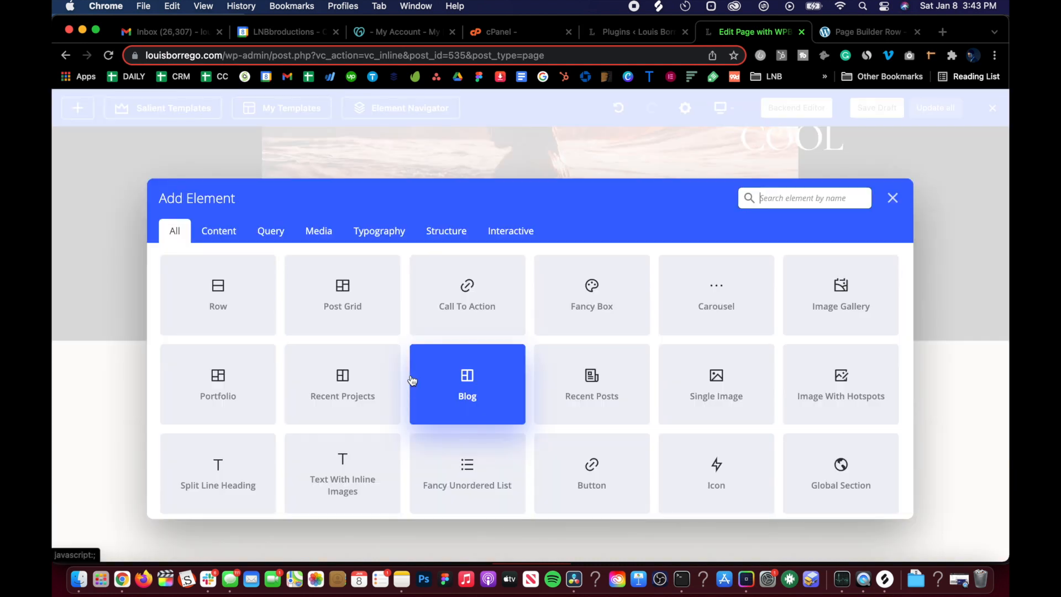
type("tex")
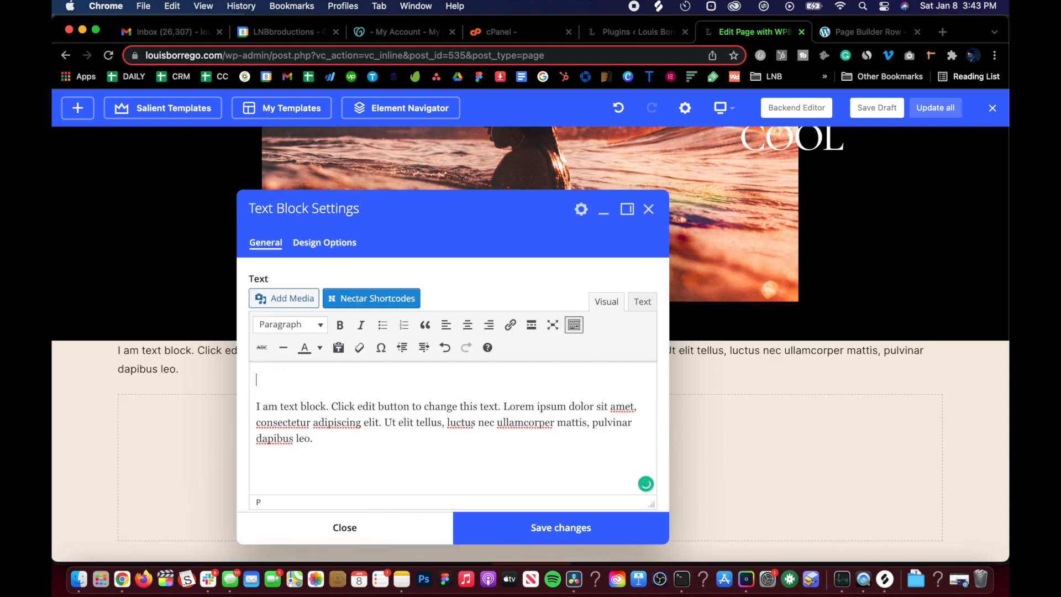
type("SICK")
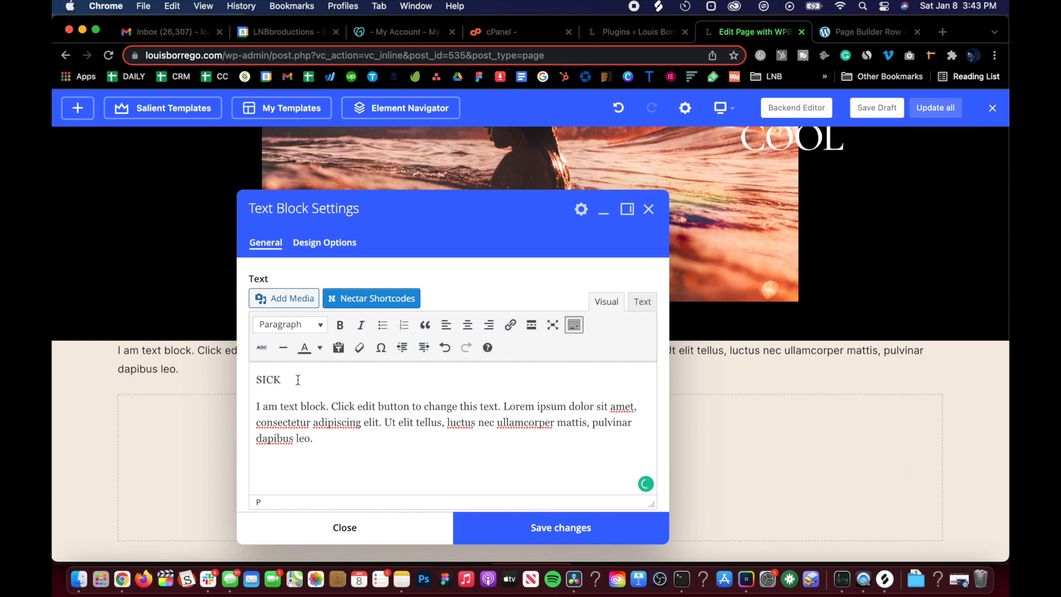
left_click(289, 325)
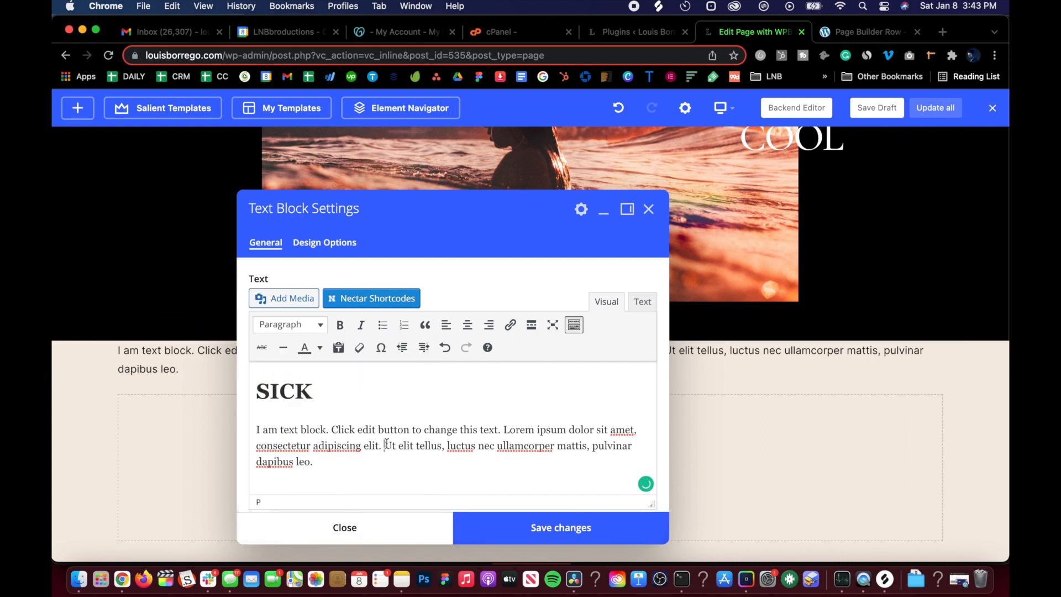
left_click(561, 527)
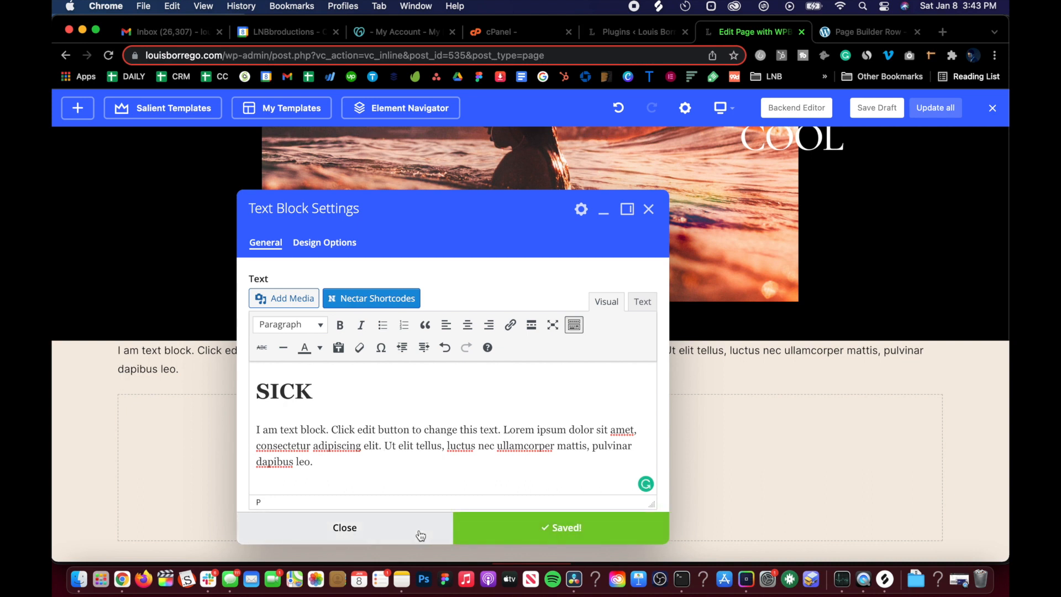
left_click(343, 527)
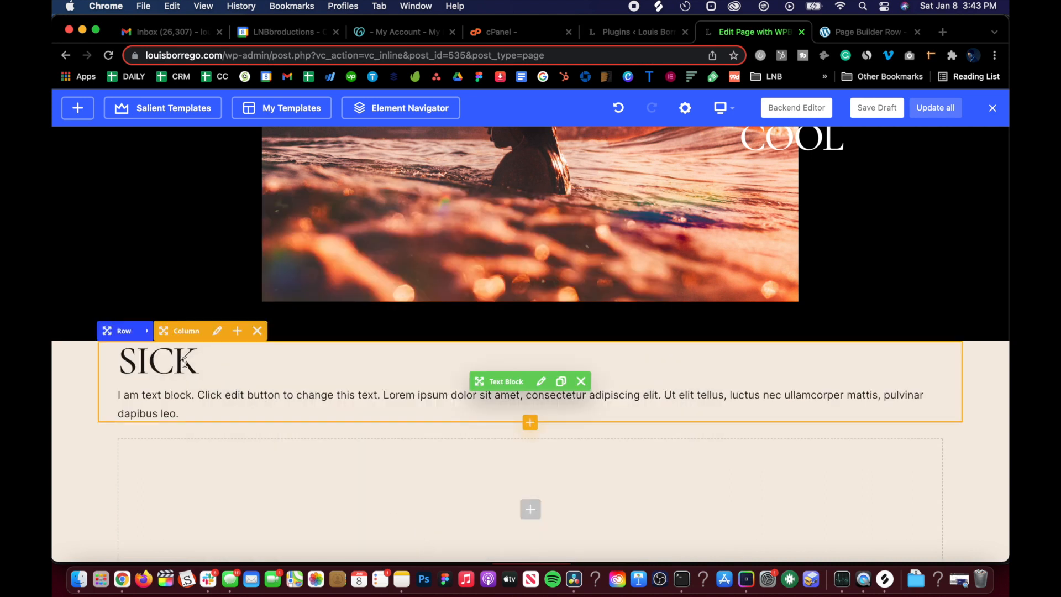
Change the SICK row's Text Color from Dark to Light in Row Settings.
left_click(148, 331)
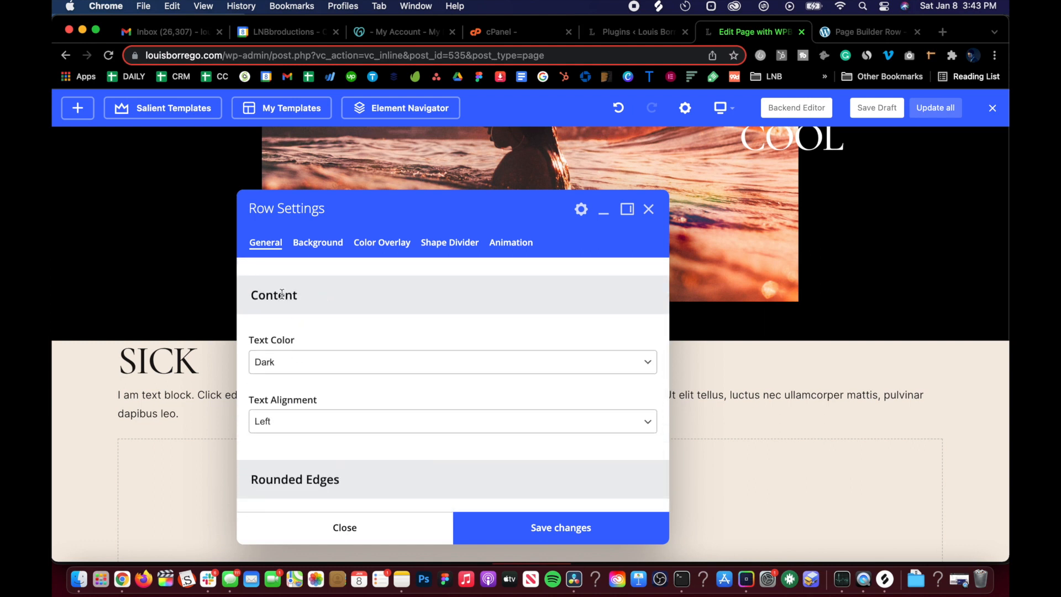
left_click(452, 362)
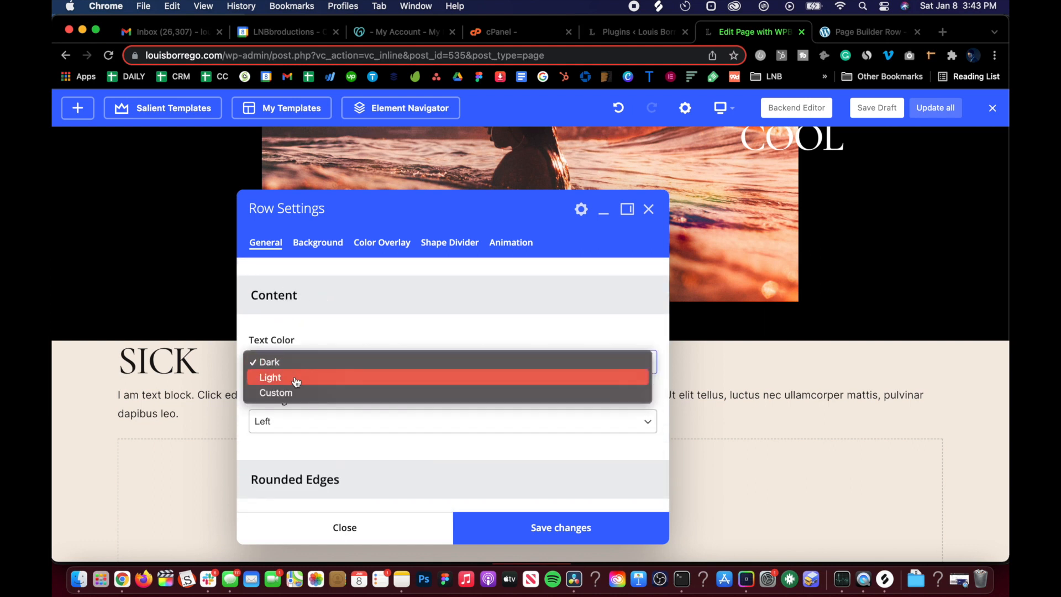
left_click(270, 377)
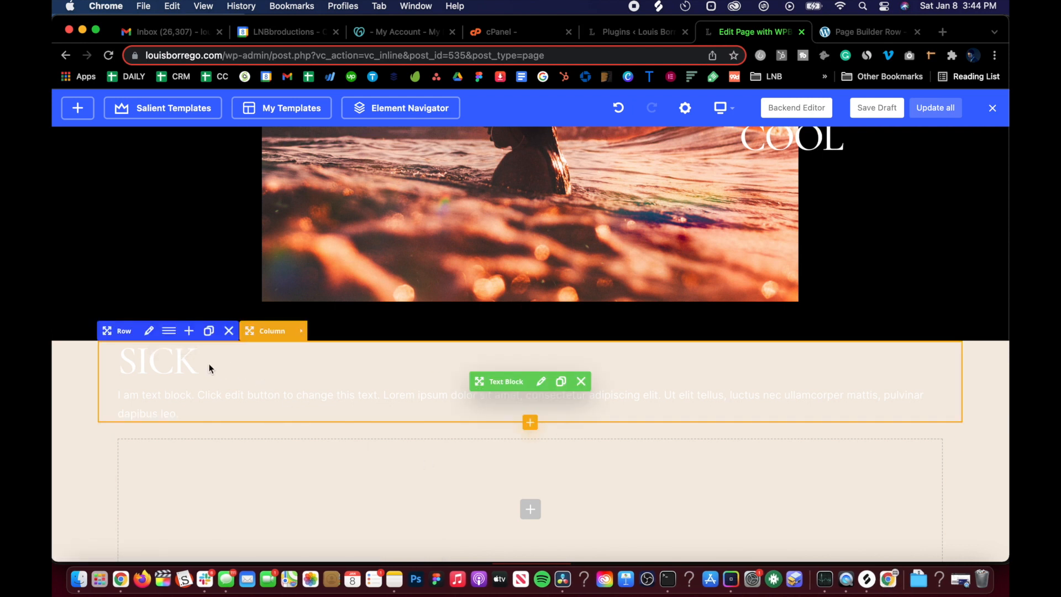
mouse_move(542, 381)
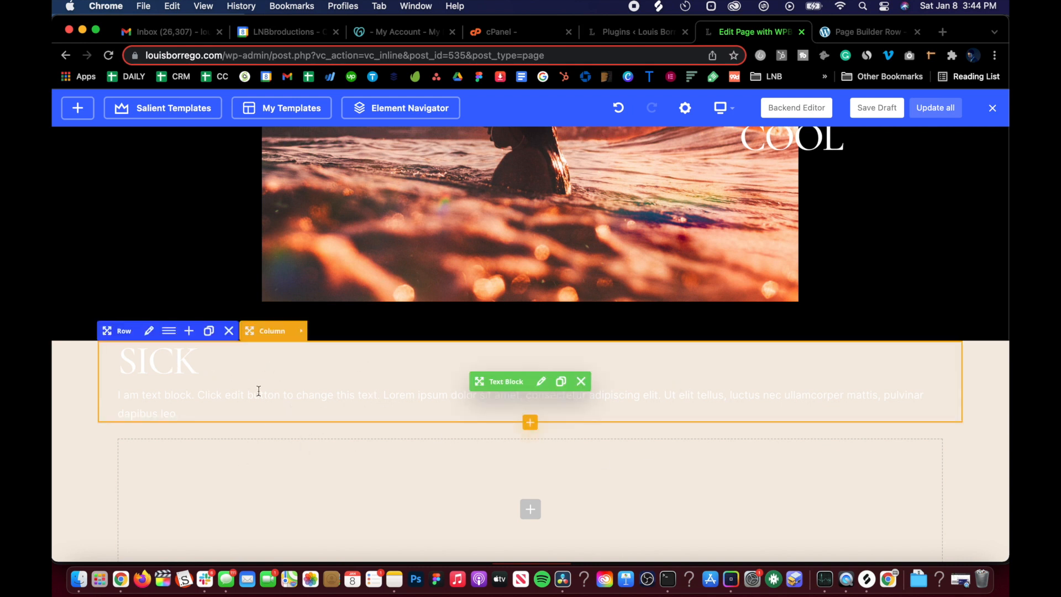
mouse_move(257, 357)
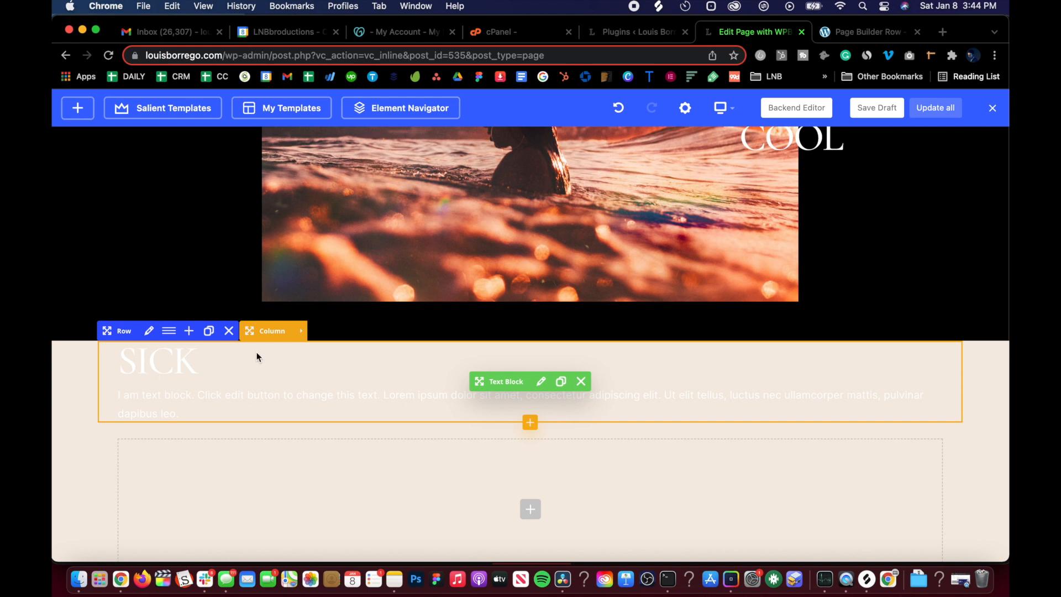
left_click(149, 331)
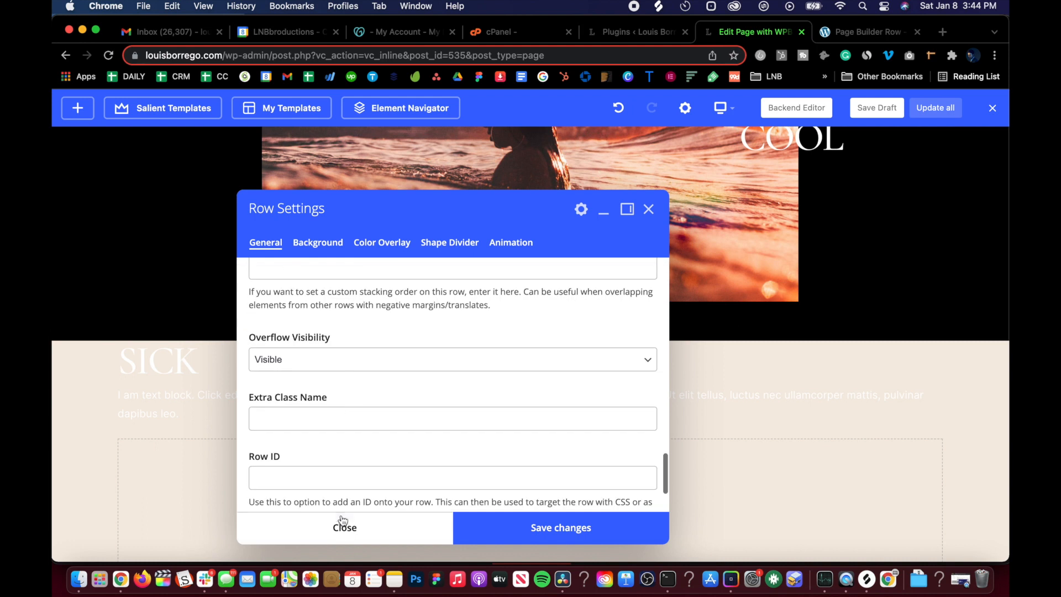
left_click(345, 528)
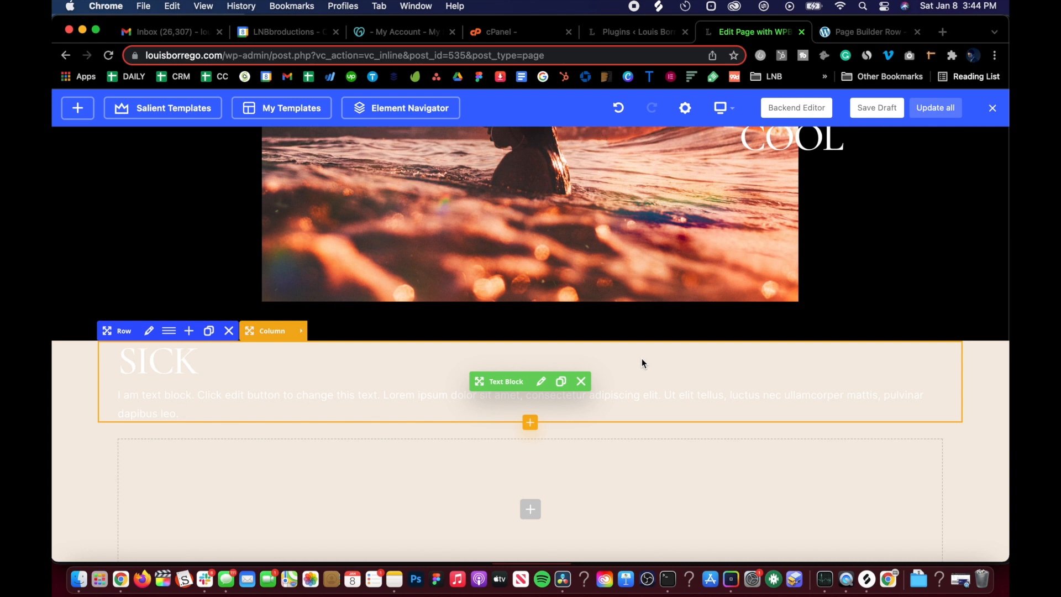
mouse_move(394, 392)
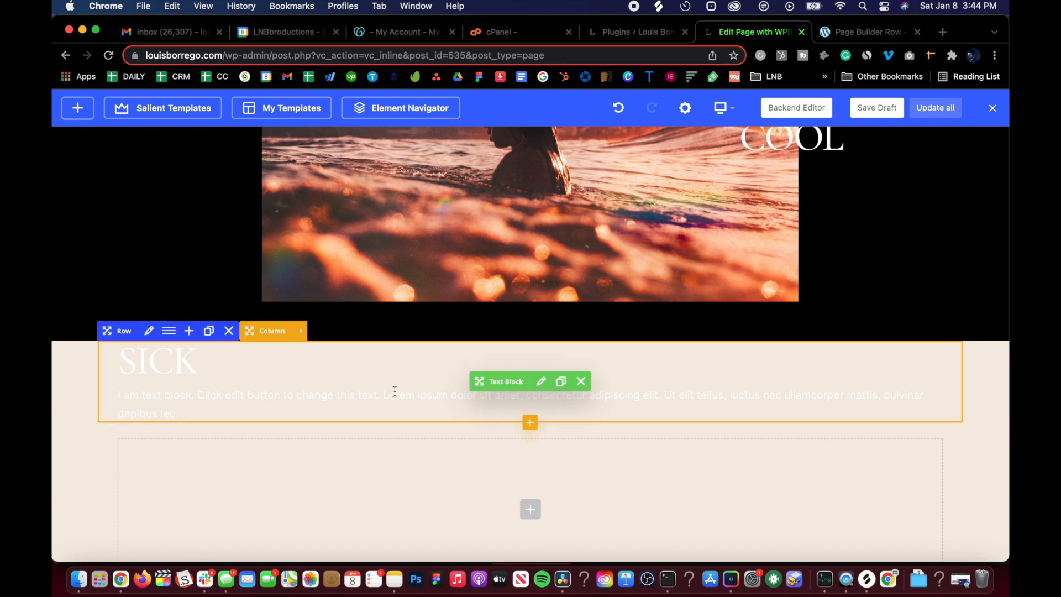
mouse_move(275, 387)
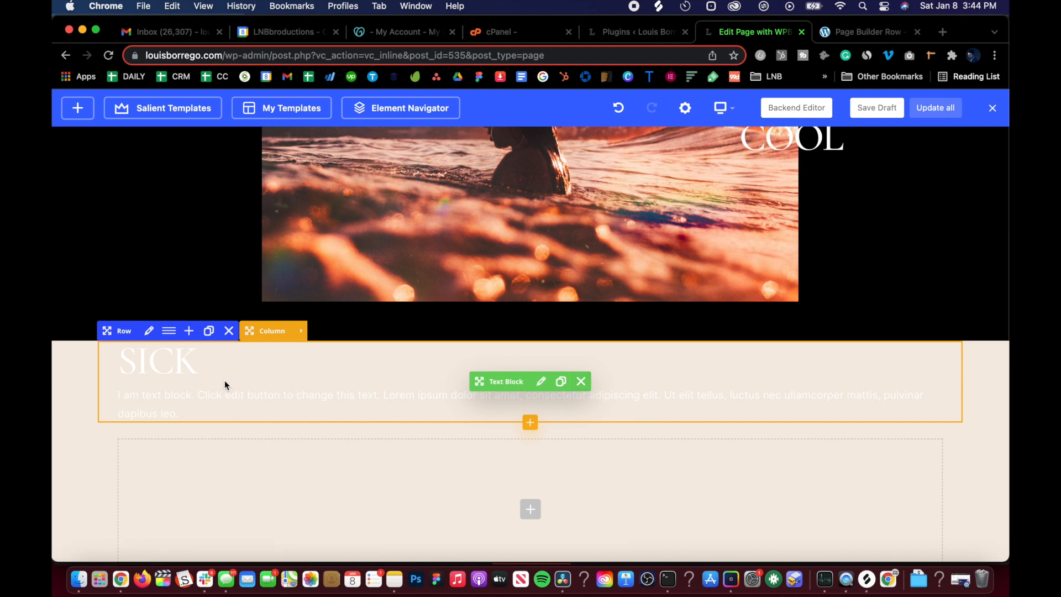
mouse_move(353, 365)
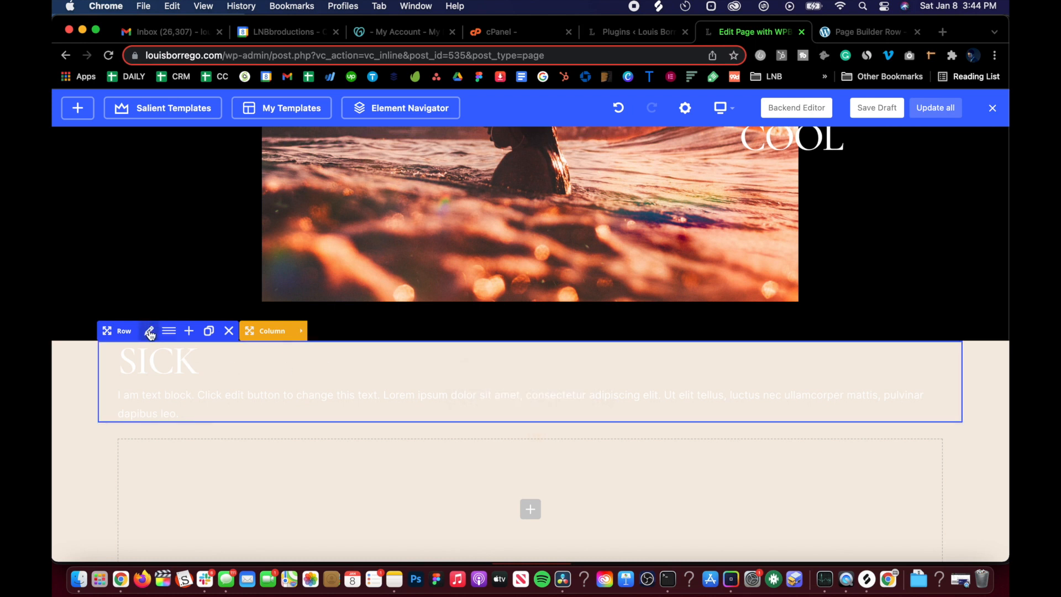
left_click(378, 398)
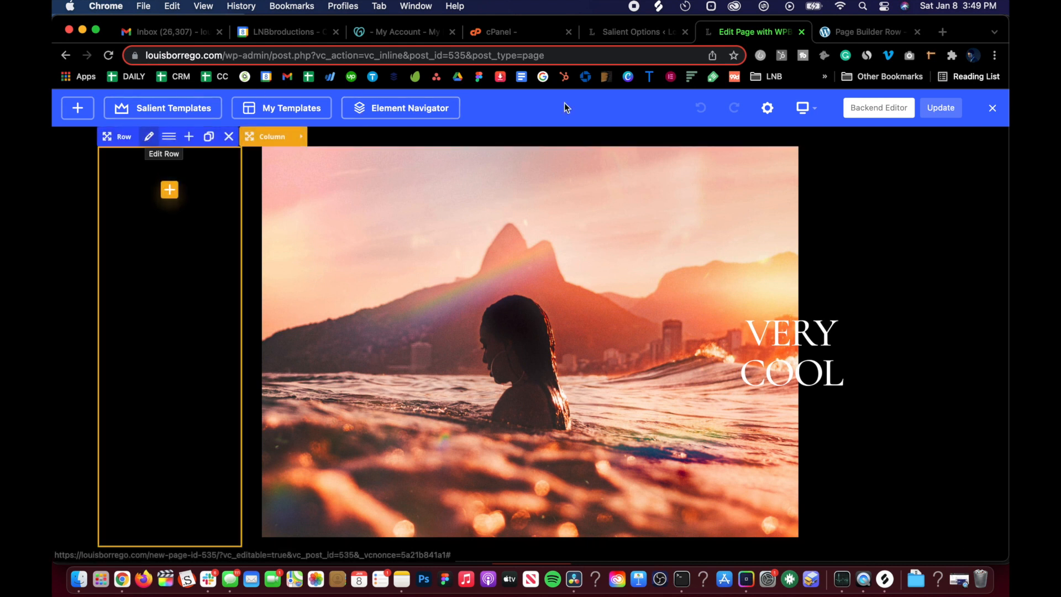
left_click(635, 32)
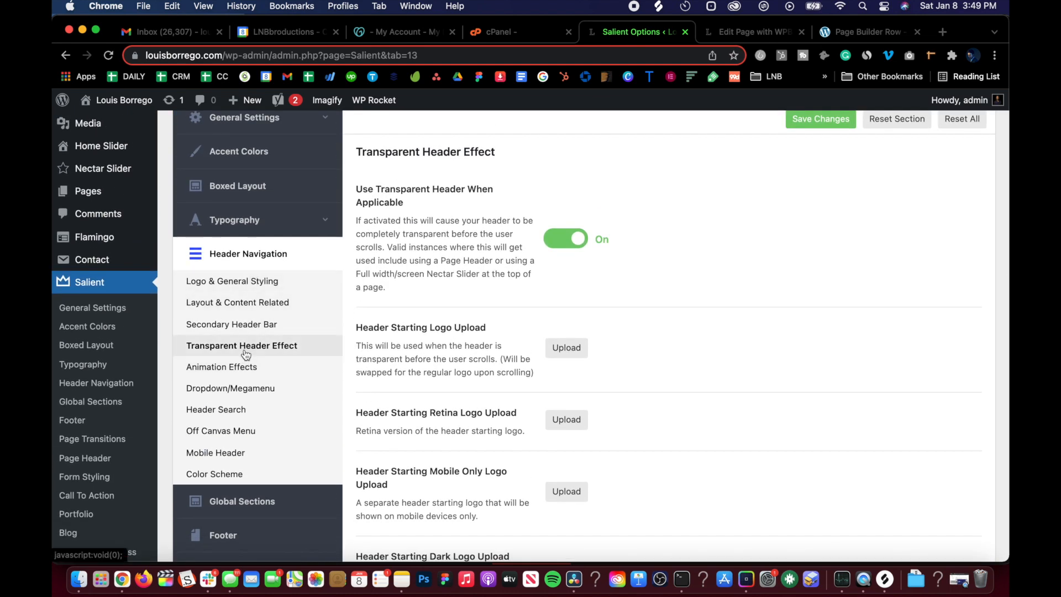
scroll("down", 3)
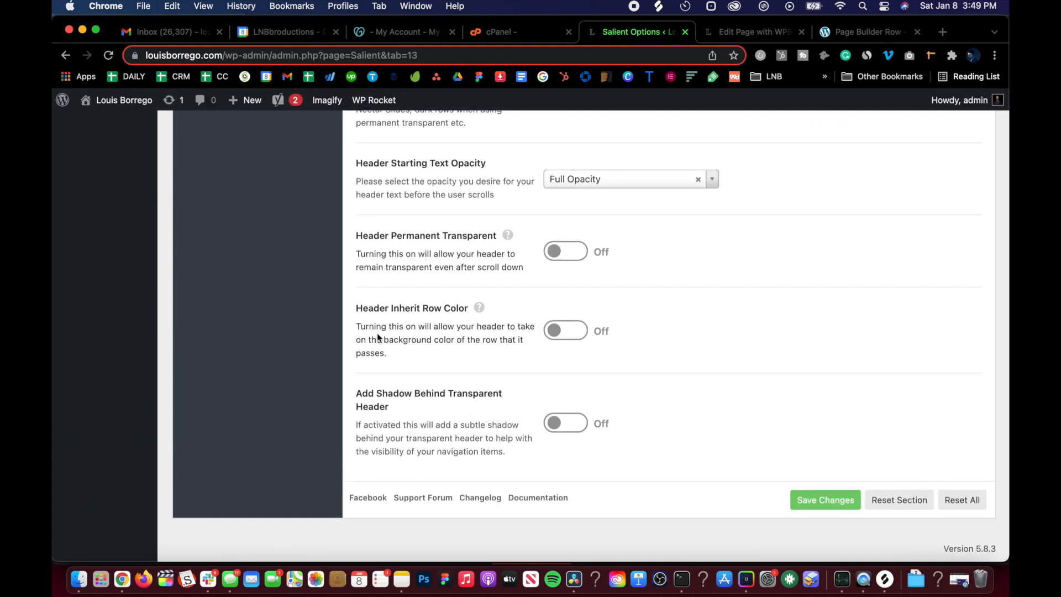
mouse_move(402, 352)
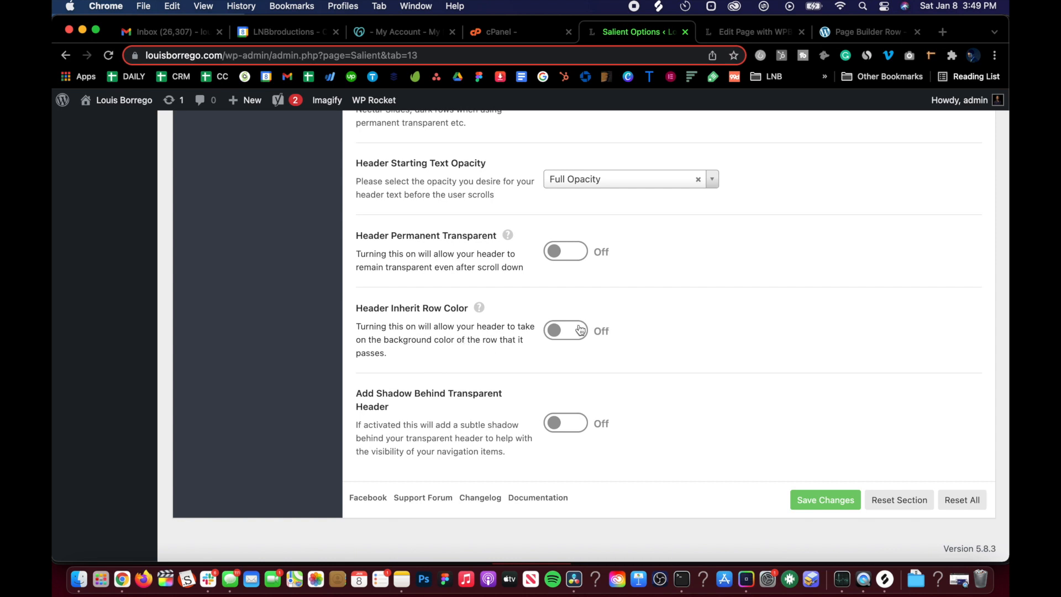
left_click(754, 32)
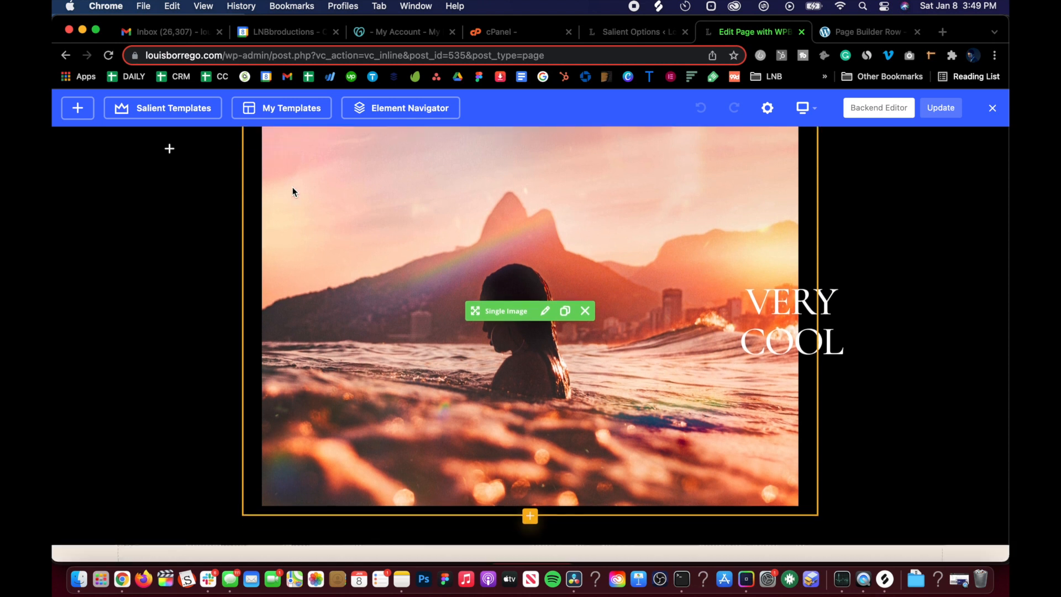
Scroll down the page's rows, then return to the Salient row documentation's Text Color section.
scroll("down", 3)
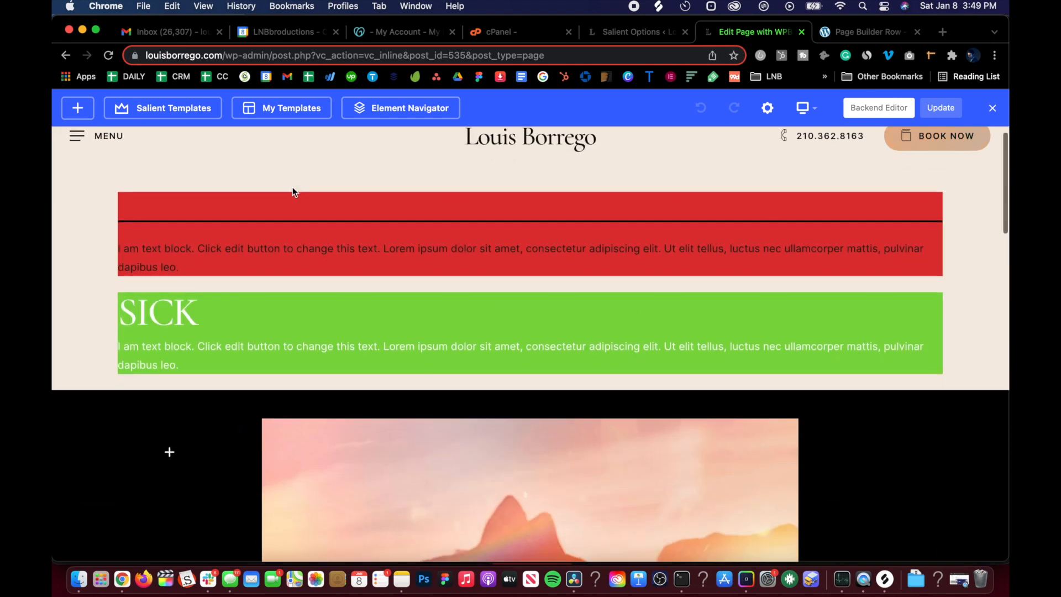
scroll("down", 3)
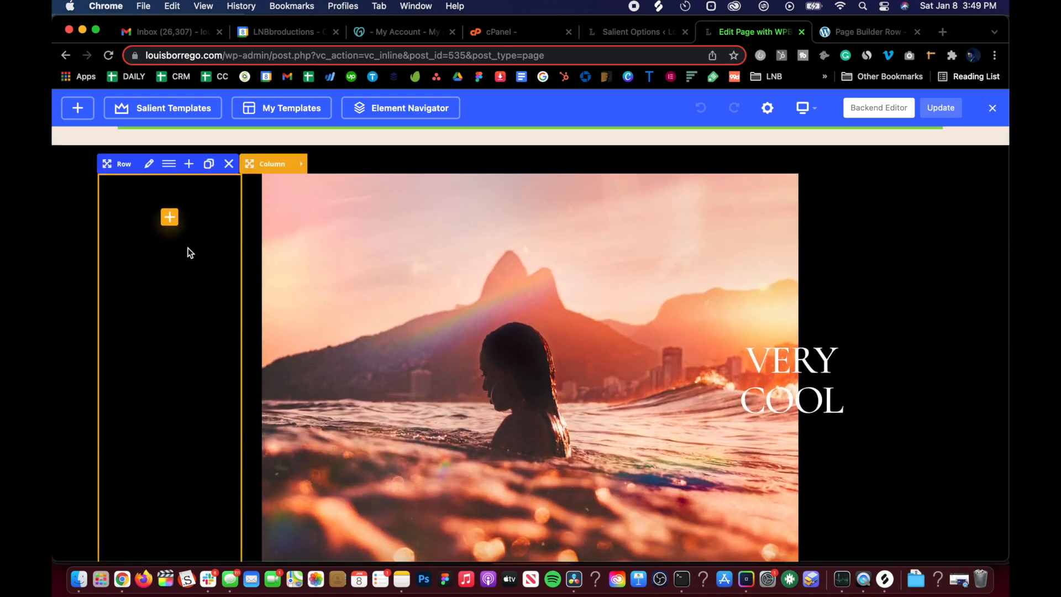
scroll("down", 3)
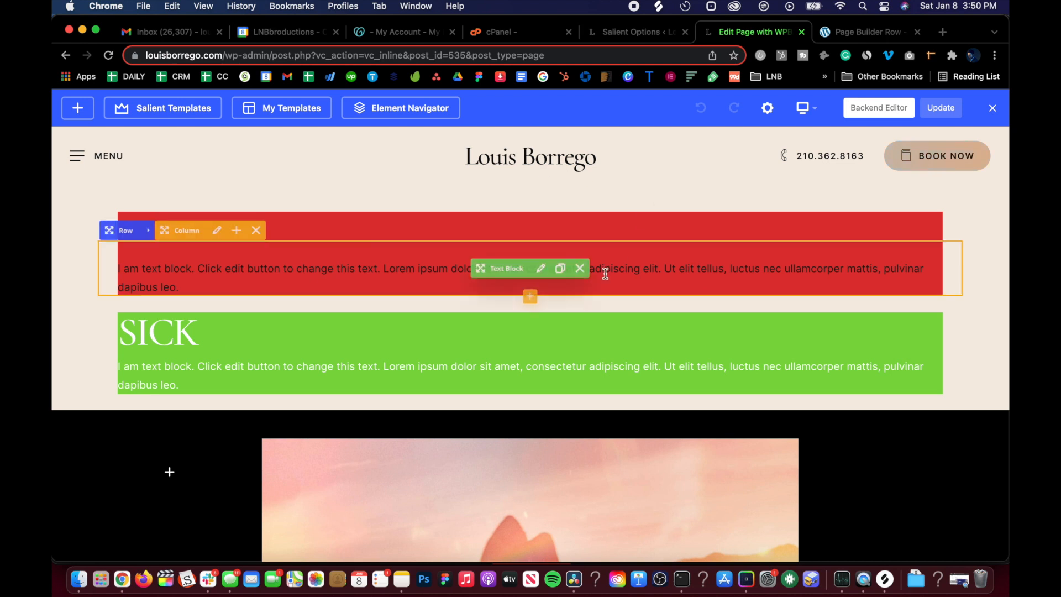
scroll("down", 3)
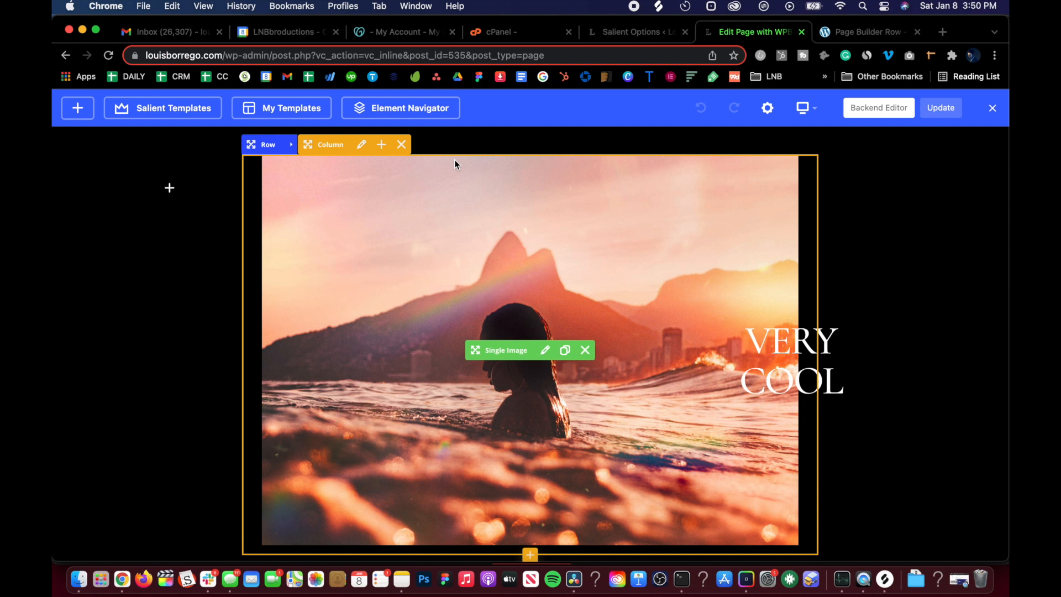
left_click(868, 32)
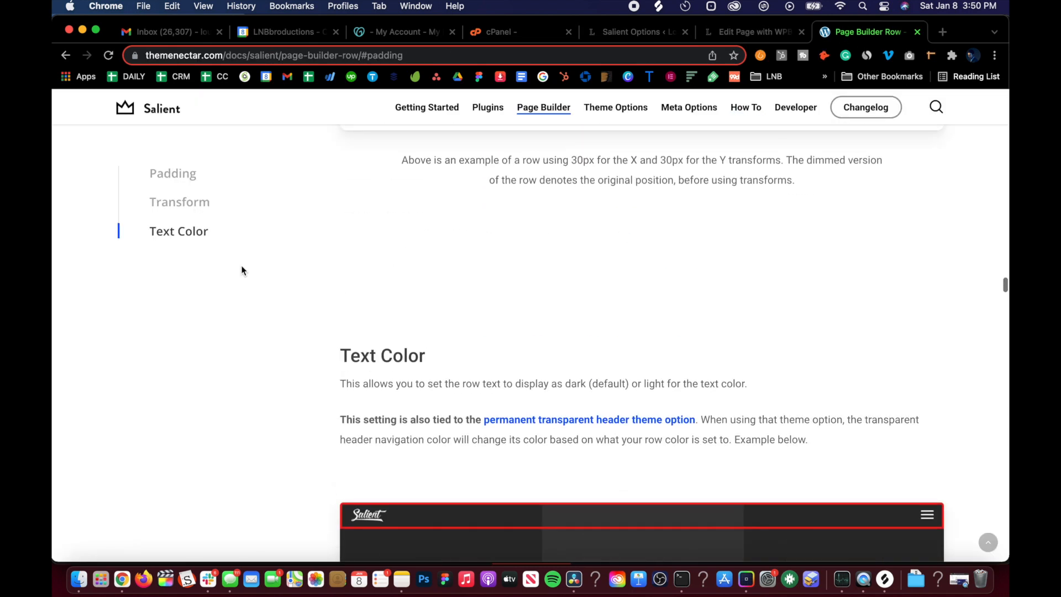
scroll("down", 3)
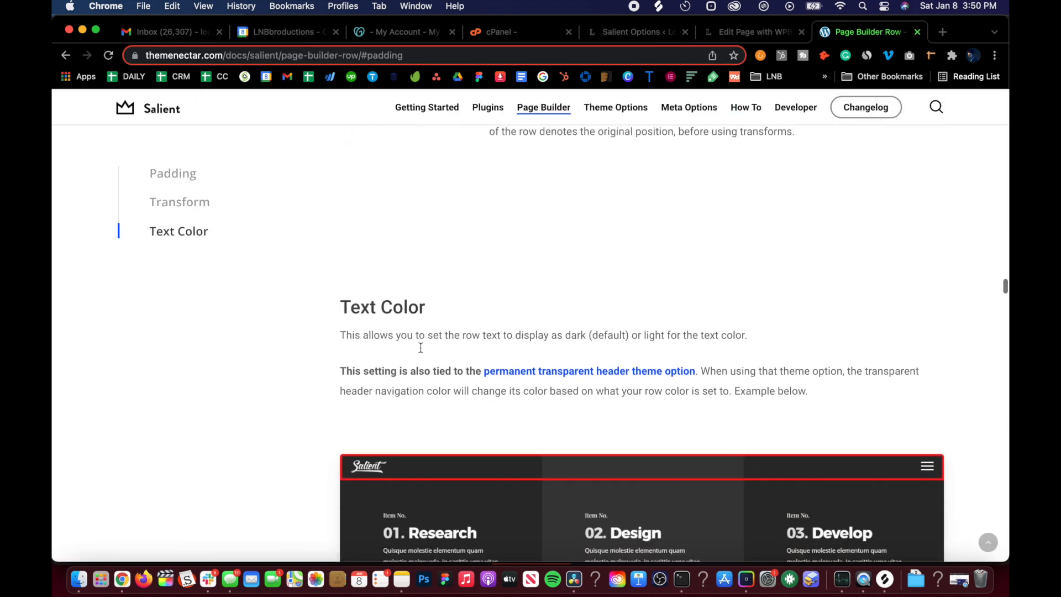
scroll("down", 3)
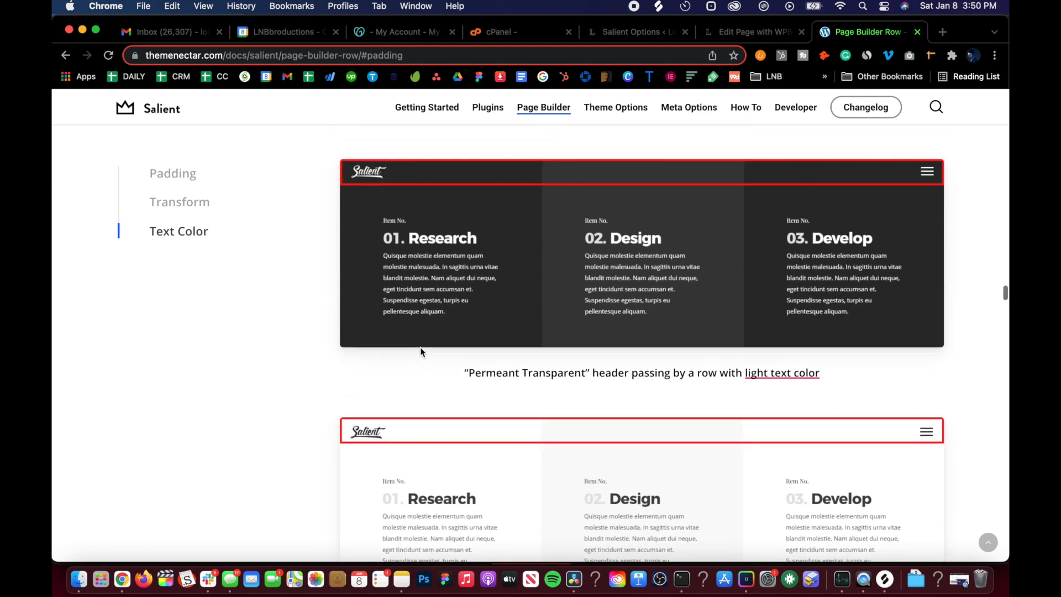
scroll("down", 3)
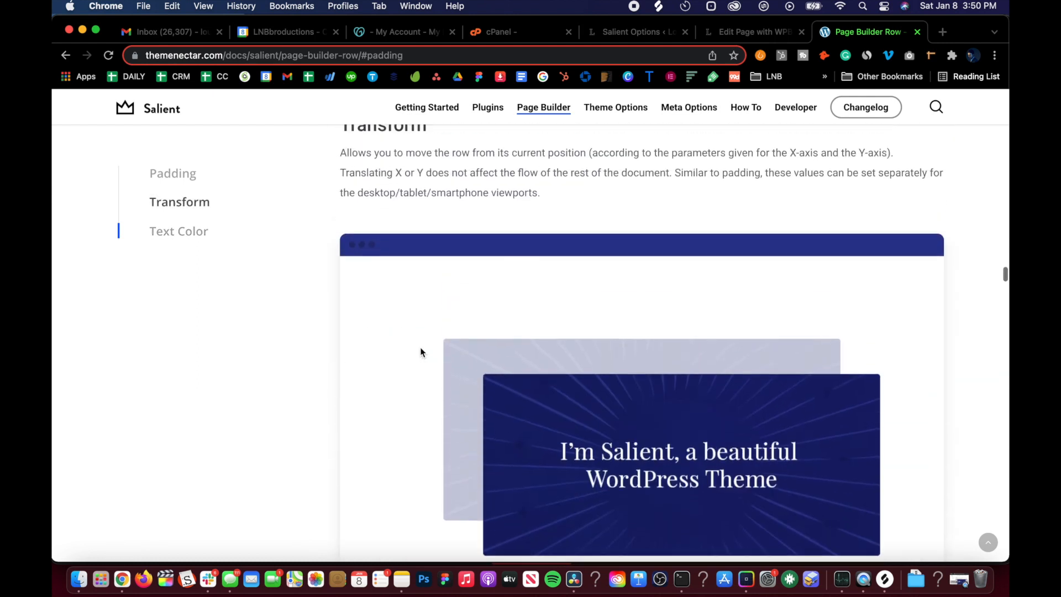
scroll("down", 3)
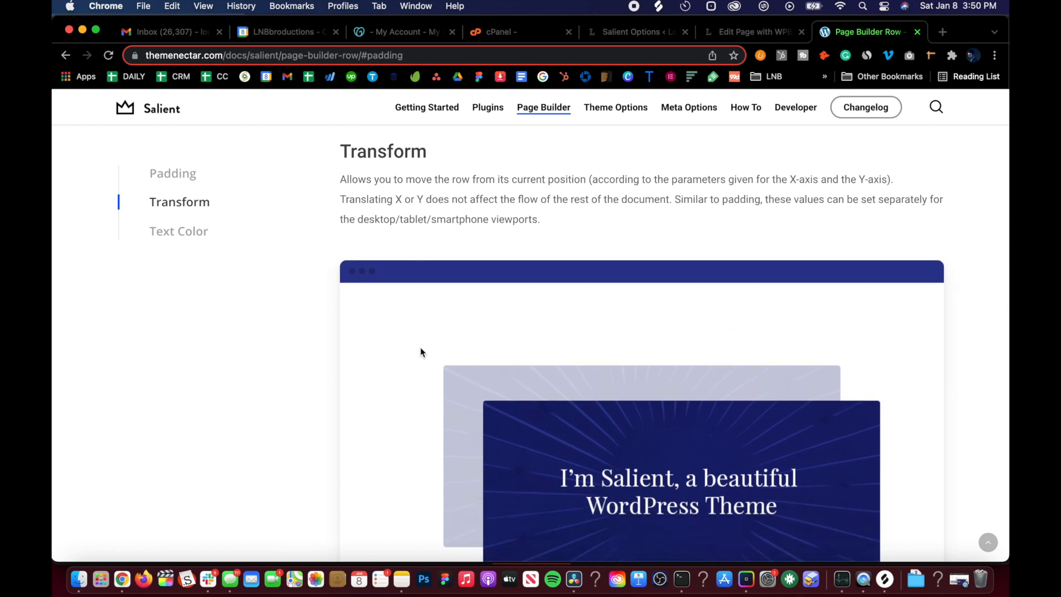